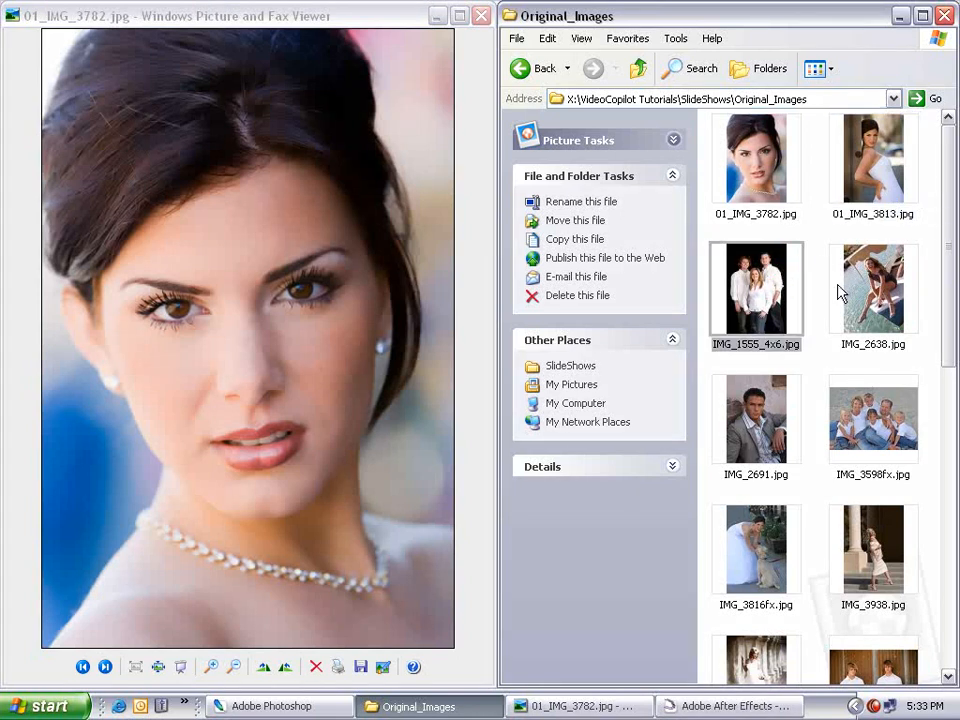
Step: Preview the portrait IMG_2691.jpg in Windows Picture and Fax Viewer and browse nearby thumbnails
{"action": "double_click", "coordinate": [756, 418]}
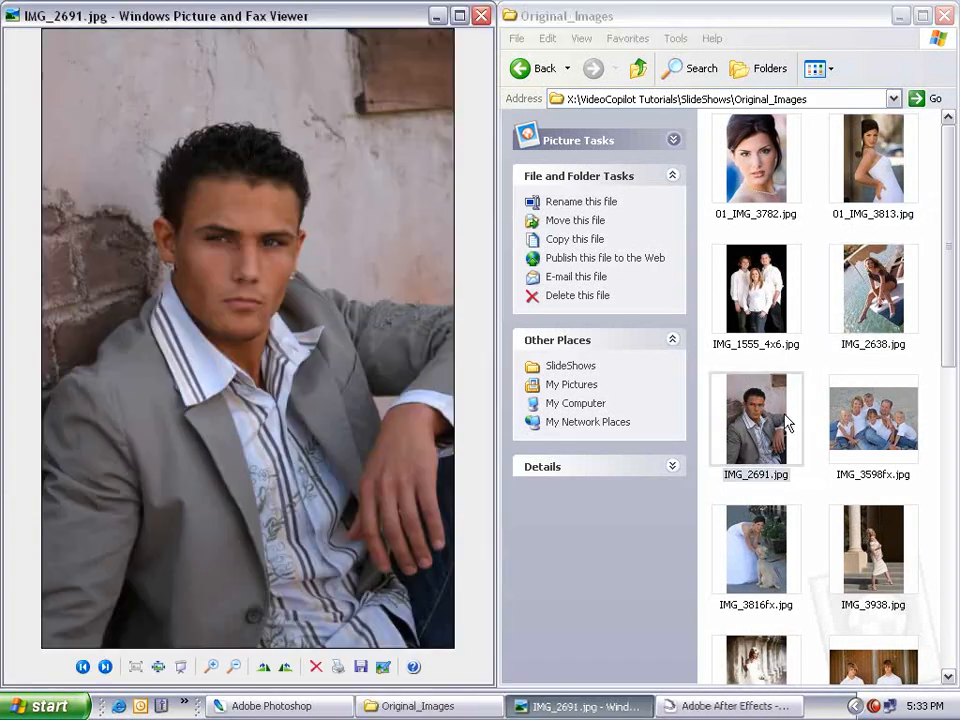
{"action": "scroll", "scroll_direction": "down", "scroll_amount": 3}
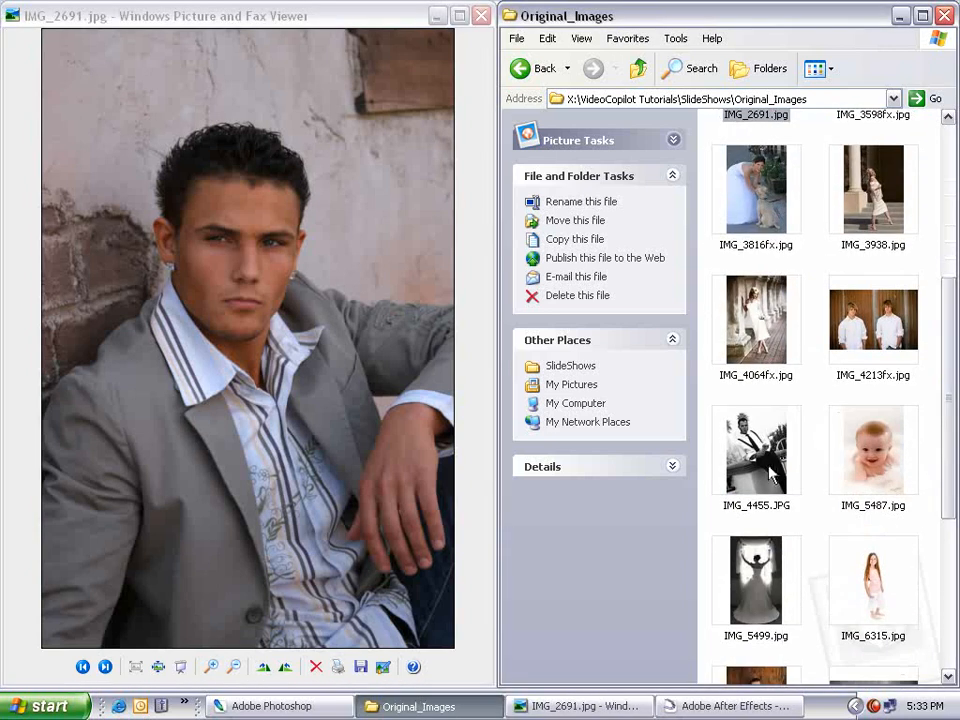
{"action": "scroll", "scroll_direction": "down", "scroll_amount": 3}
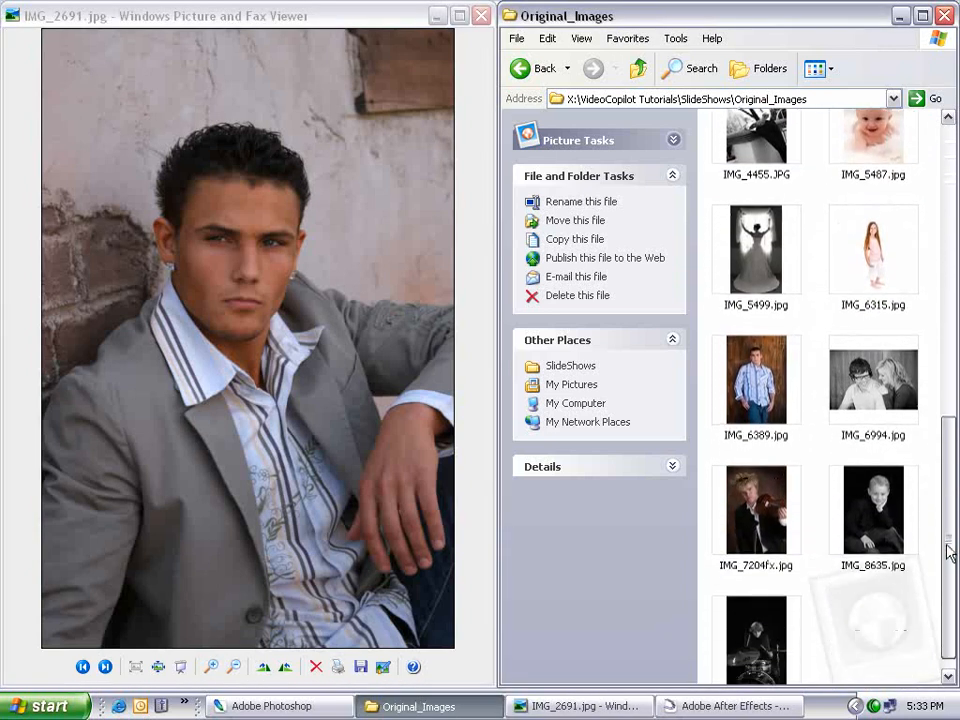
{"action": "scroll", "scroll_direction": "up", "scroll_amount": 3}
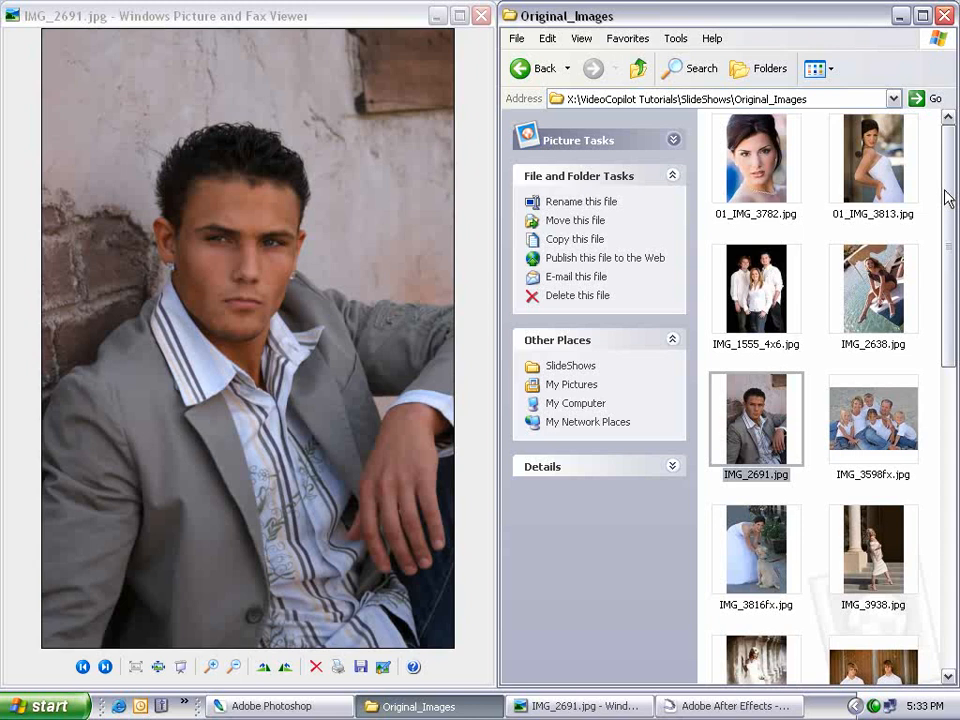
{"action": "left_click", "coordinate": [756, 158]}
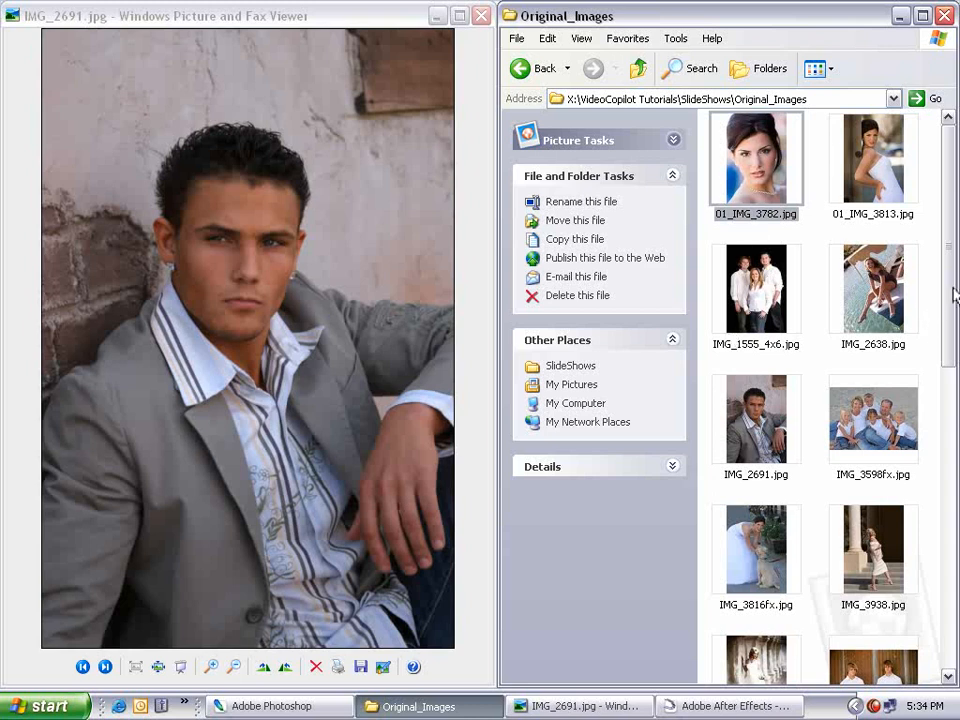
Step: Browse the Original_Images folder, selecting 01_IMG_3813.jpg and IMG_2630.jpg among its photos
{"action": "scroll", "scroll_direction": "down", "scroll_amount": 3}
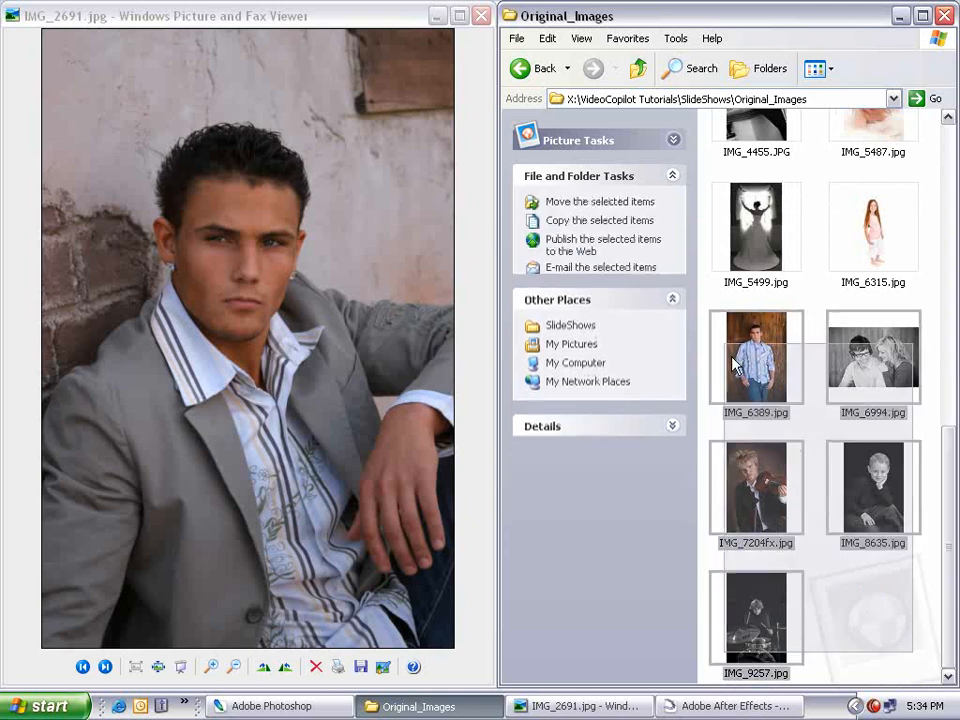
{"action": "scroll", "scroll_direction": "up", "scroll_amount": 3}
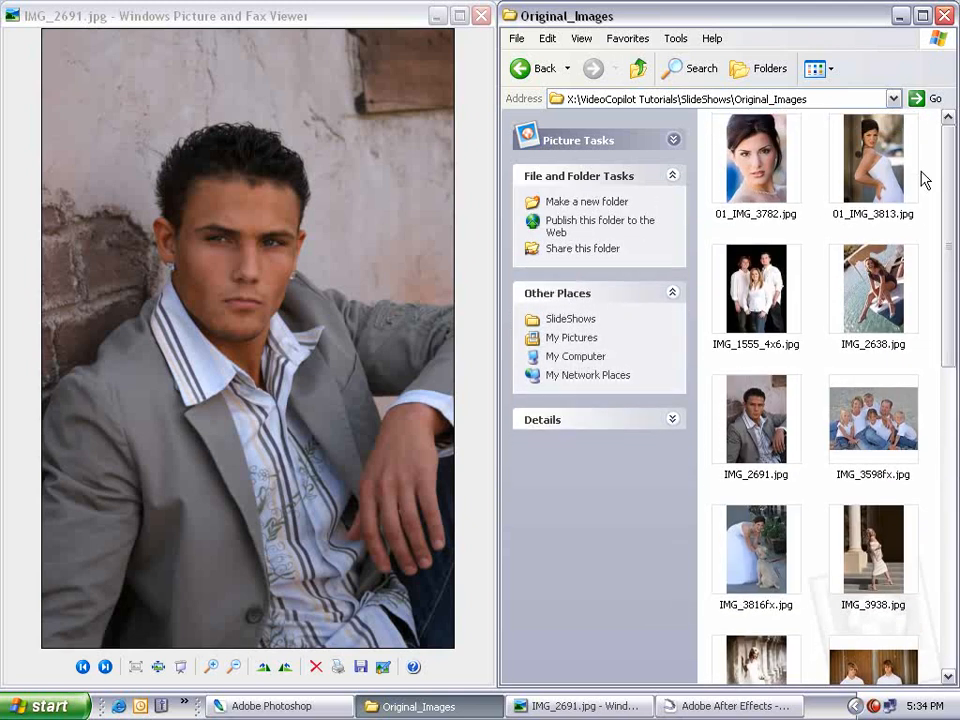
{"action": "left_click", "coordinate": [872, 156]}
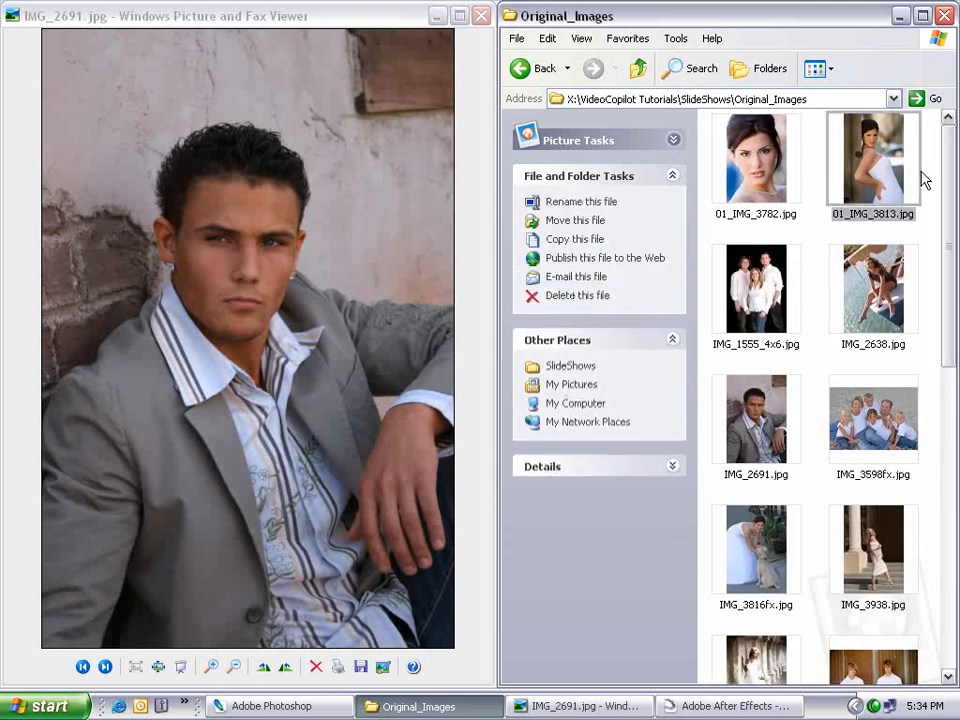
{"action": "left_click", "coordinate": [872, 288]}
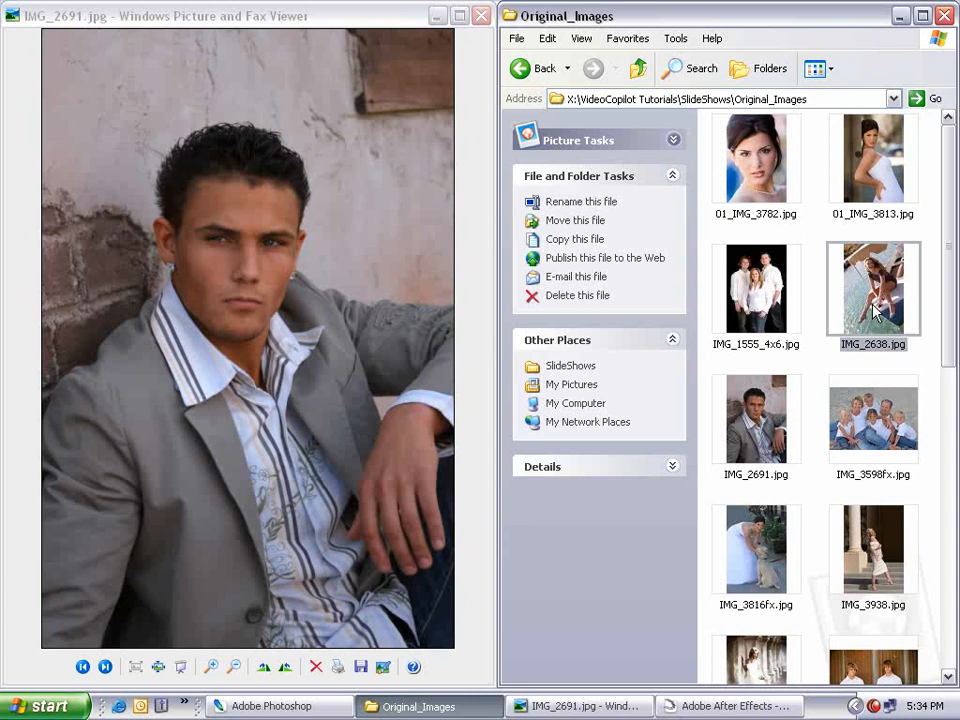
{"action": "mouse_move", "coordinate": [810, 290]}
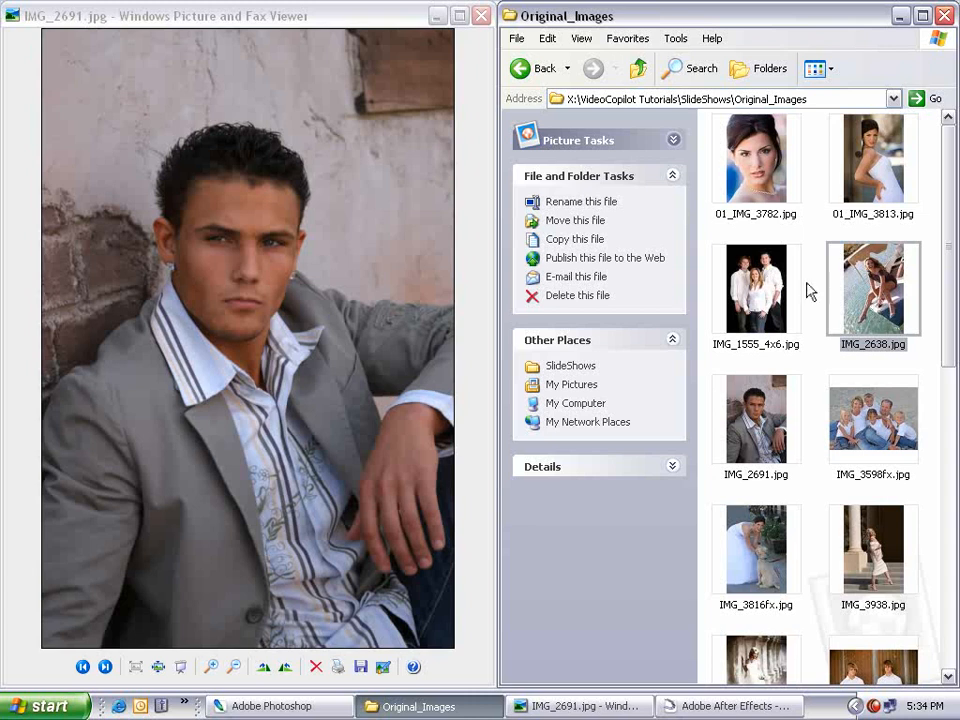
{"action": "left_click", "coordinate": [270, 706]}
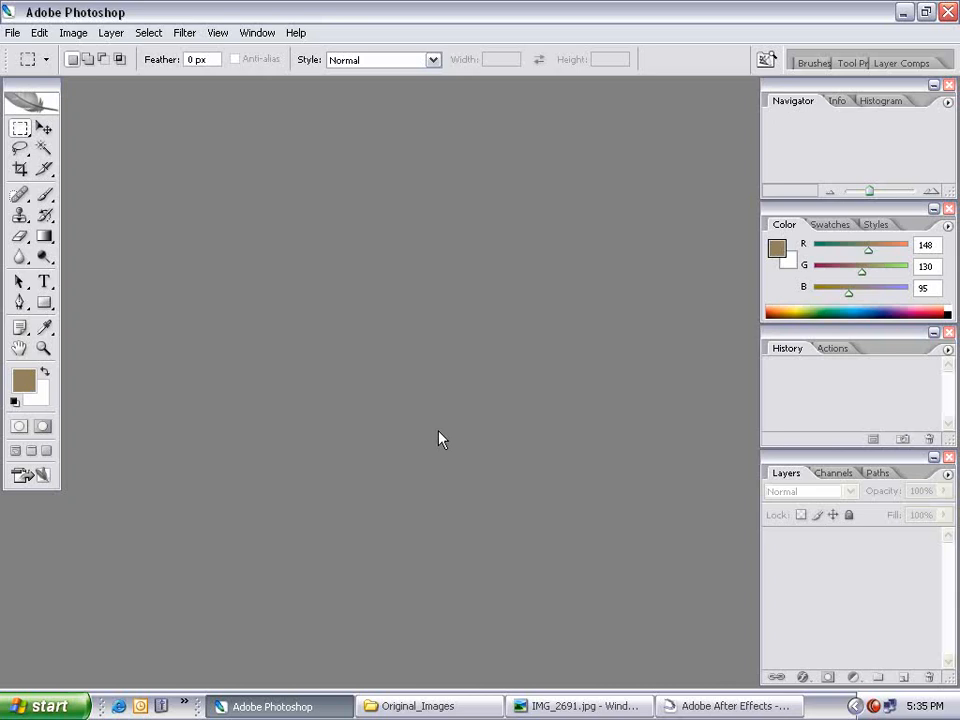
{"action": "mouse_move", "coordinate": [212, 84]}
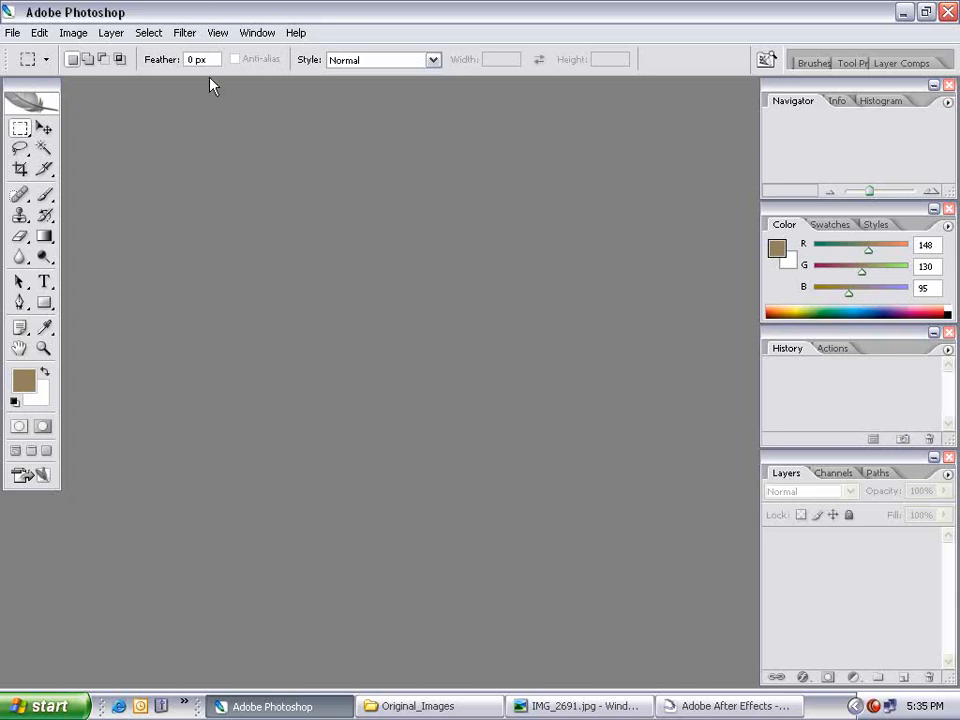
{"action": "mouse_move", "coordinate": [500, 192]}
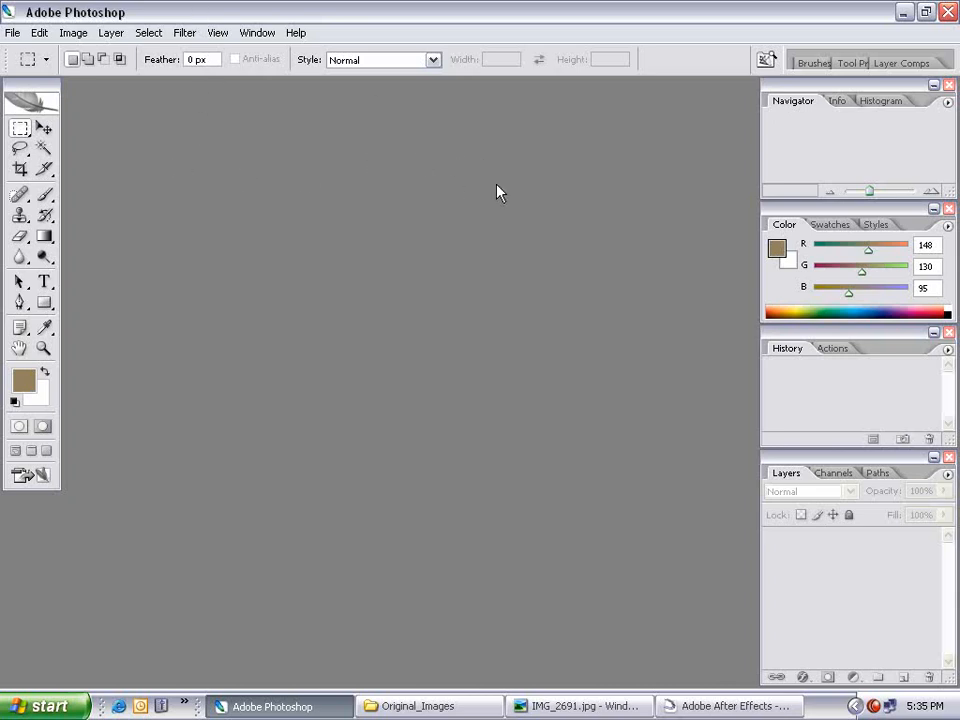
{"action": "mouse_move", "coordinate": [820, 344]}
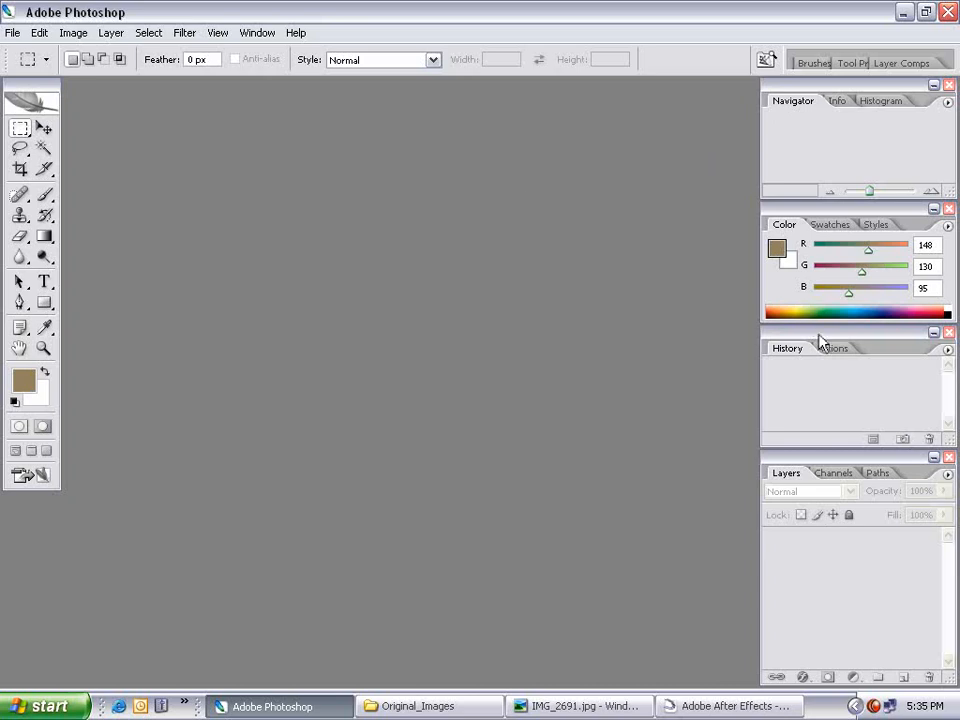
Step: Open the portrait 01_IMG_3782.jpg from Original_Images as a Photoshop document
{"action": "left_click", "coordinate": [418, 706]}
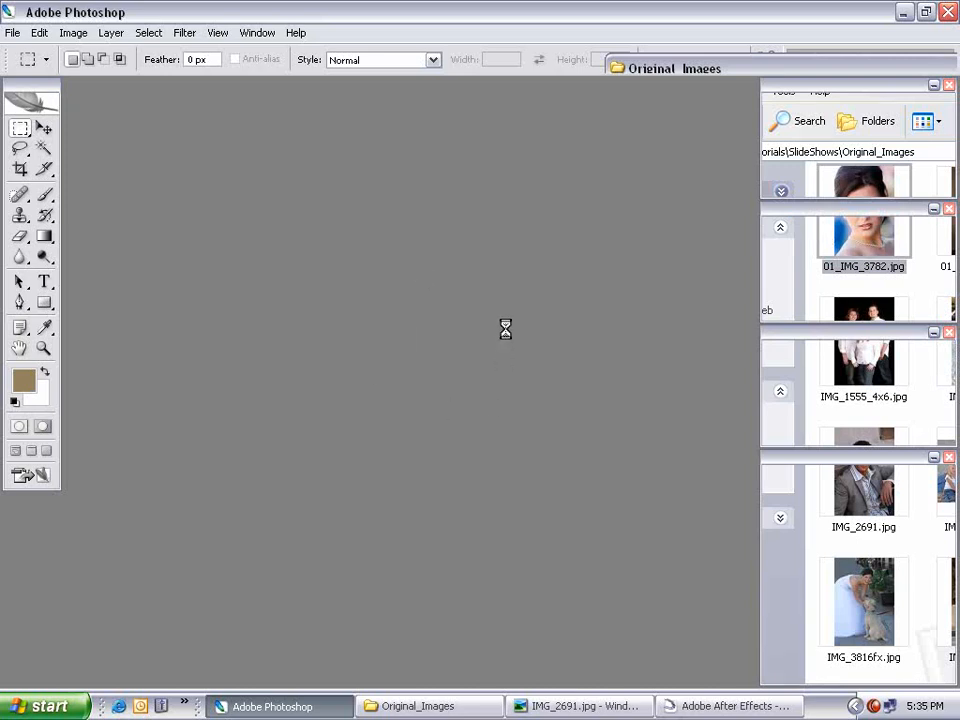
{"action": "double_click", "coordinate": [862, 232]}
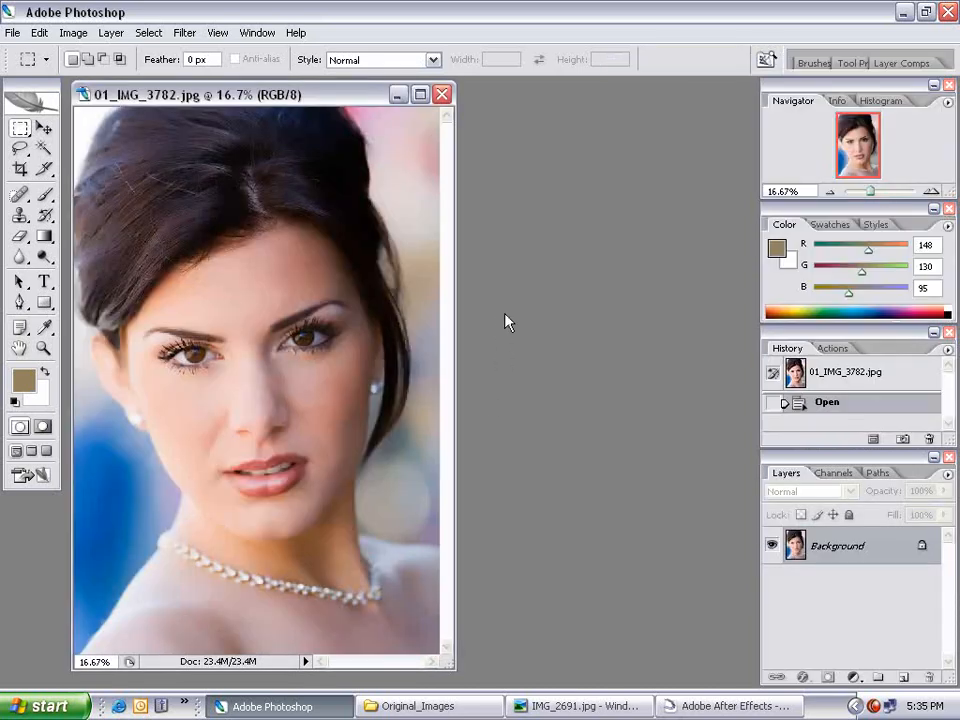
{"action": "mouse_move", "coordinate": [708, 296]}
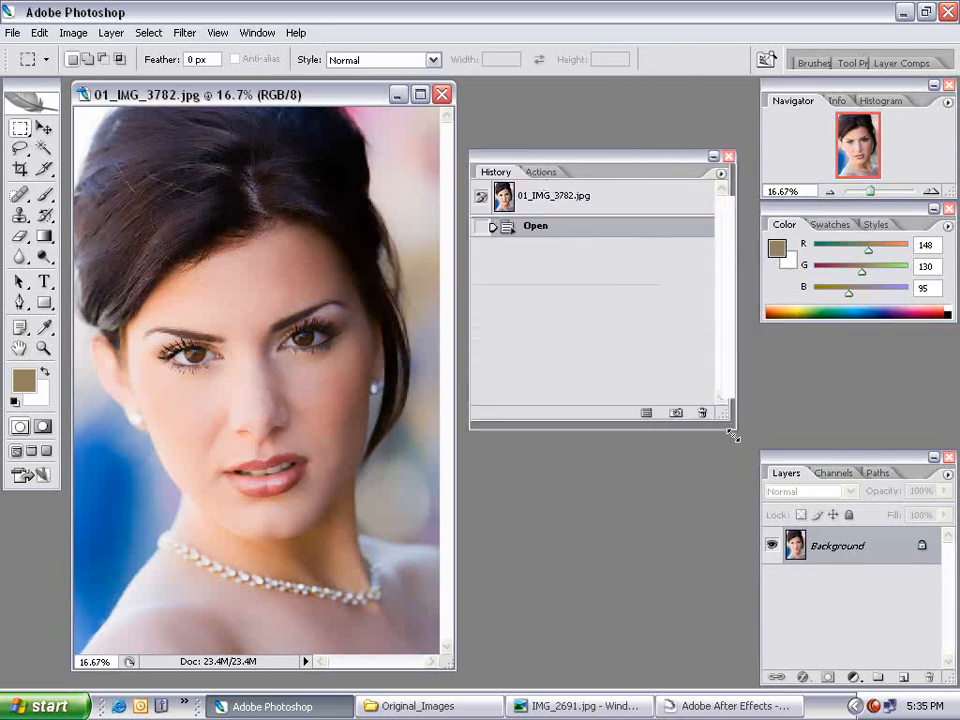
Step: Create a new action 'Resize to 800x600' in Default Actions and start recording it
{"action": "left_click", "coordinate": [540, 172]}
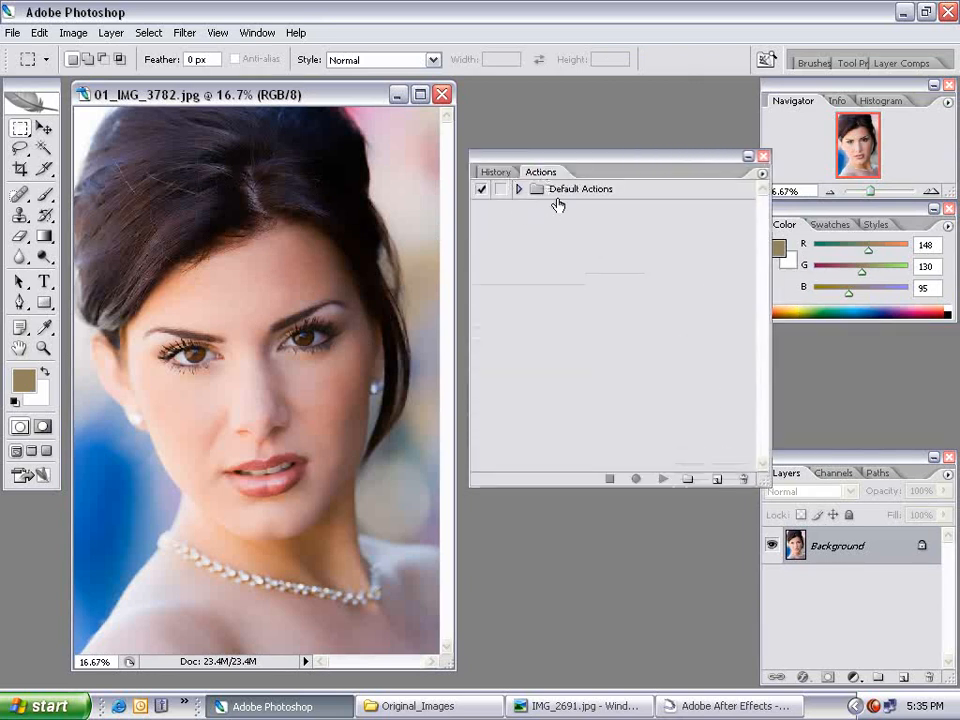
{"action": "left_click", "coordinate": [518, 188]}
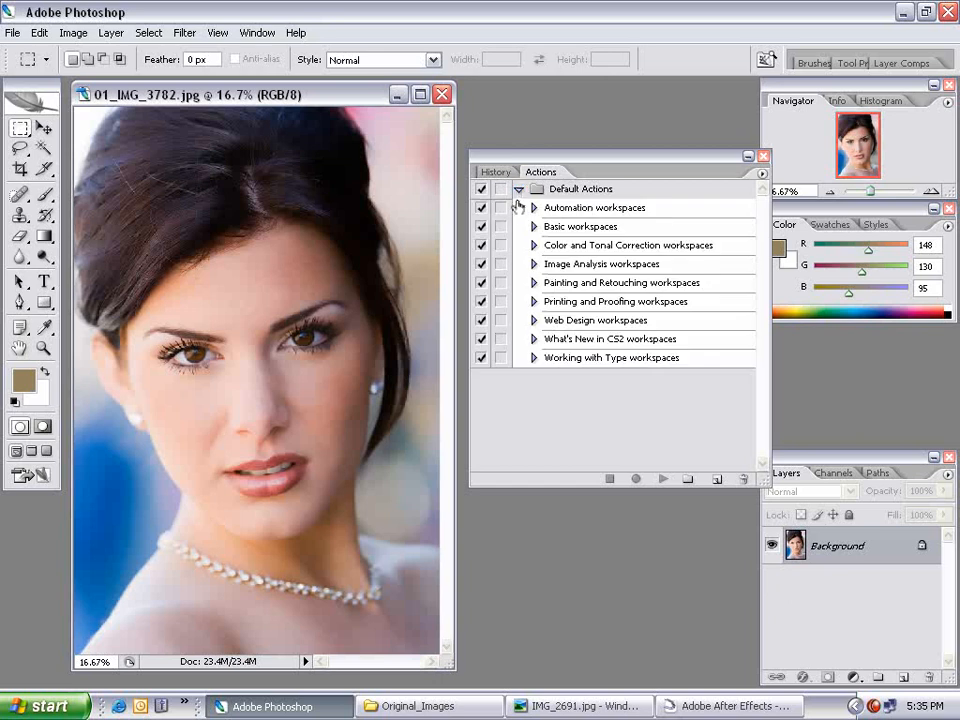
{"action": "left_click", "coordinate": [580, 188]}
{"action": "type", "text": "Resize to 8"}
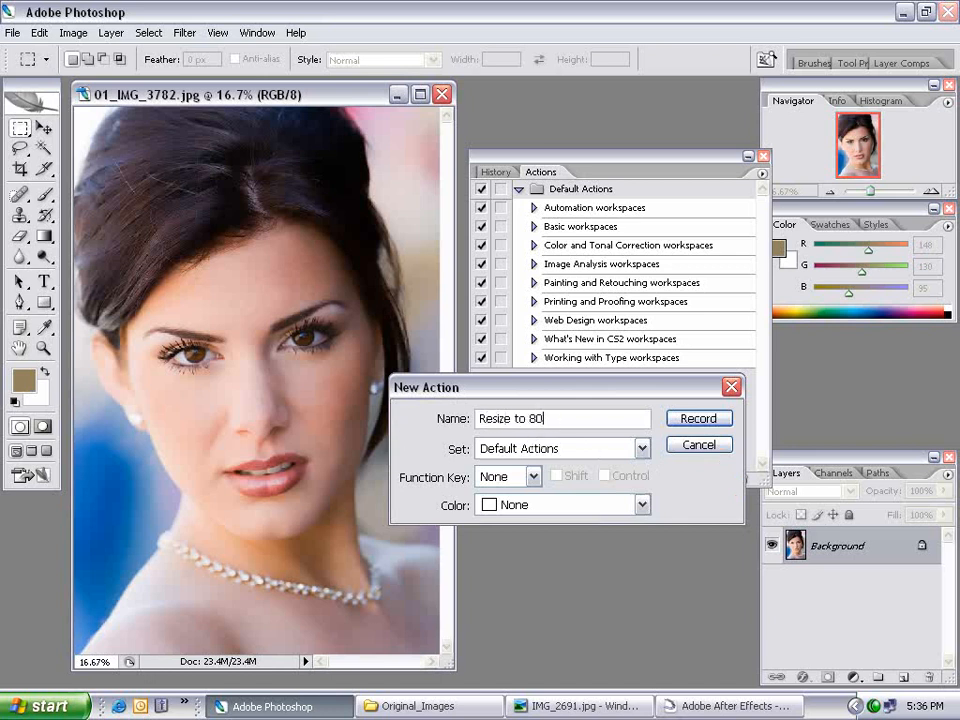
{"action": "type", "text": "0x600"}
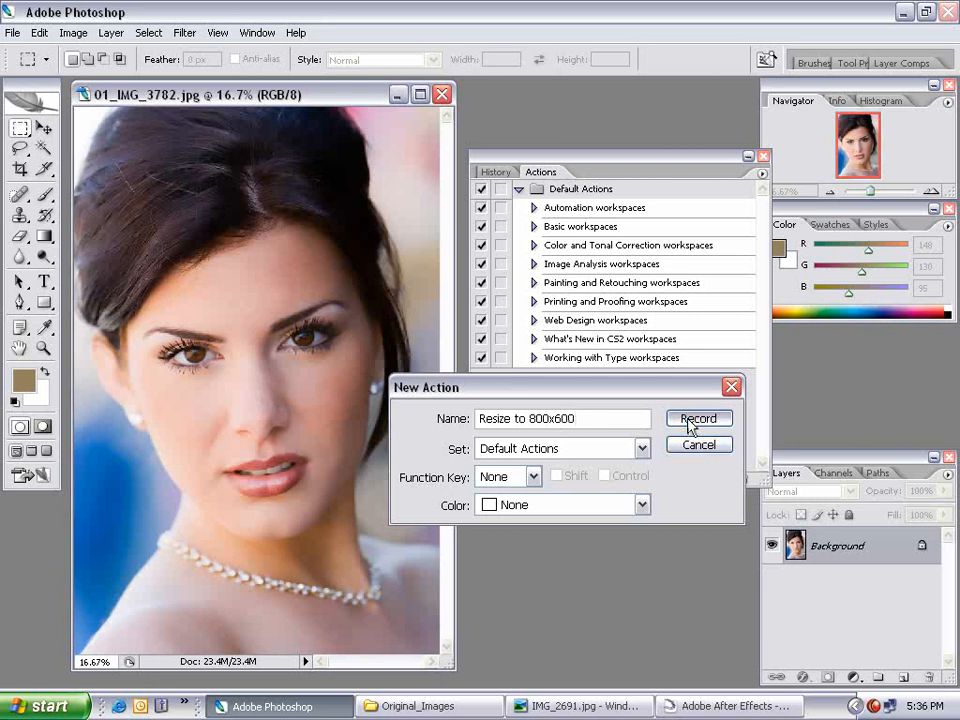
{"action": "left_click", "coordinate": [698, 418]}
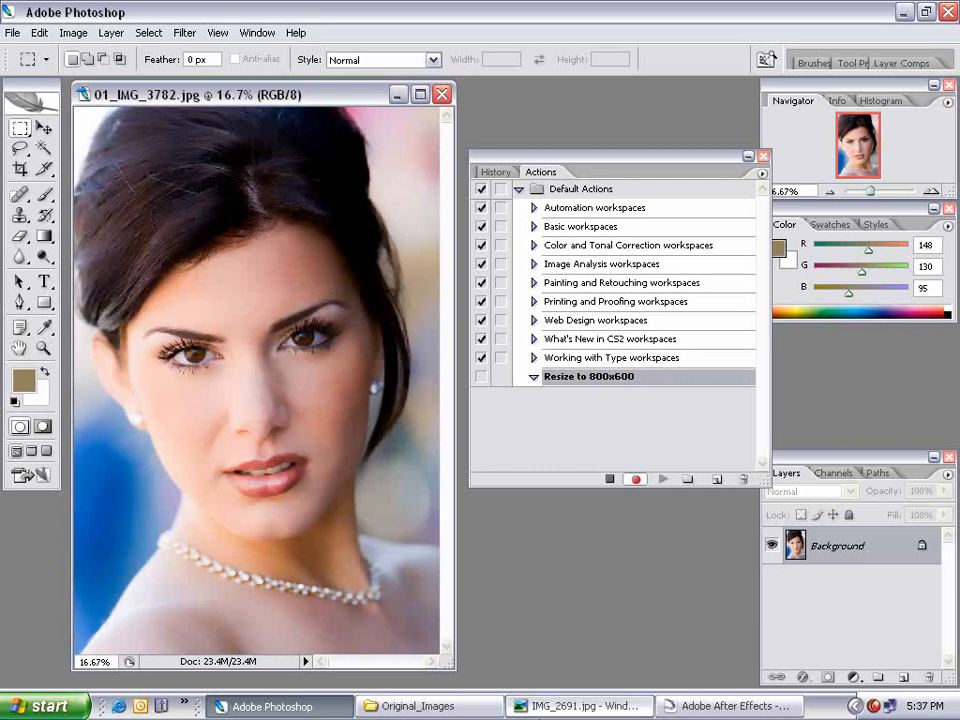
Step: Record a Fit Image step constraining the photo to 800 by 600 pixels, then stop recording
{"action": "left_click", "coordinate": [418, 706]}
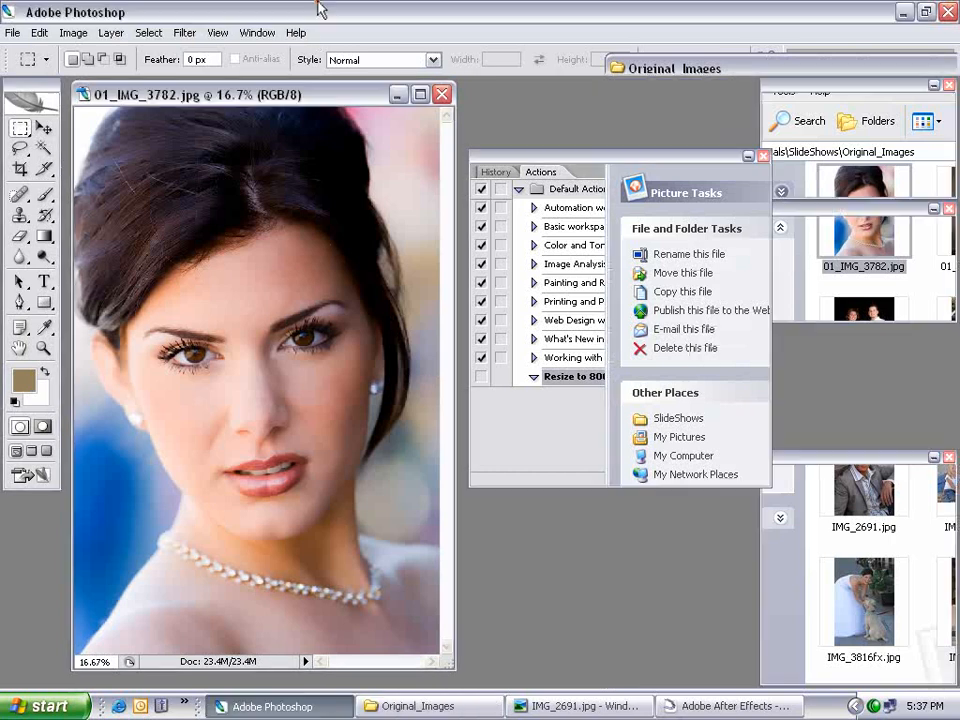
{"action": "left_click", "coordinate": [12, 32]}
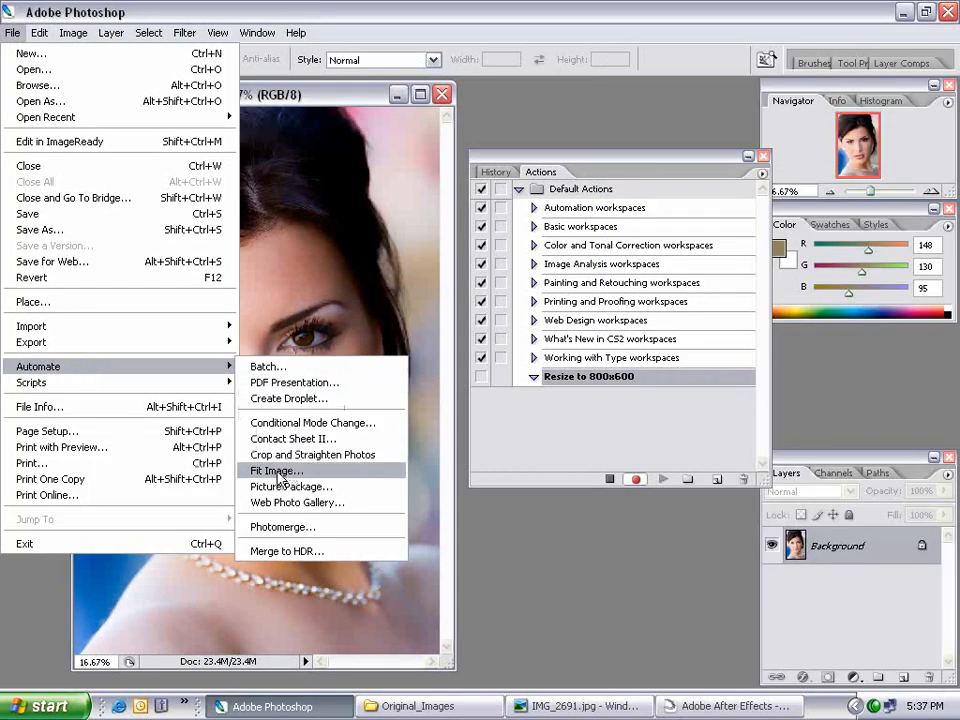
{"action": "left_click", "coordinate": [276, 470]}
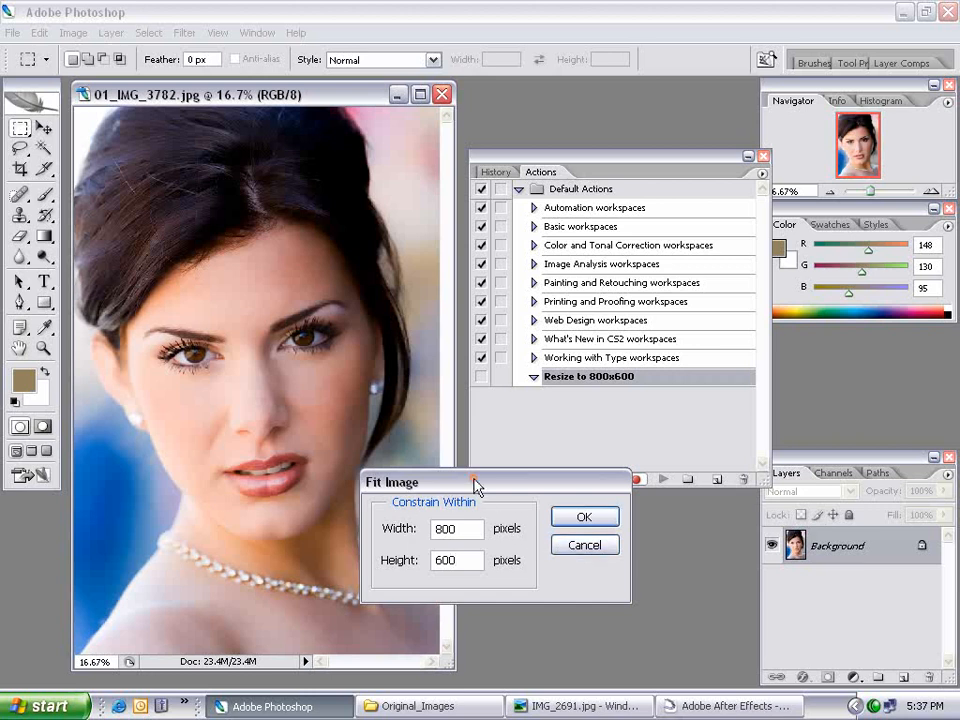
{"action": "left_click_drag", "start_coordinate": [476, 482], "coordinate": [530, 492]}
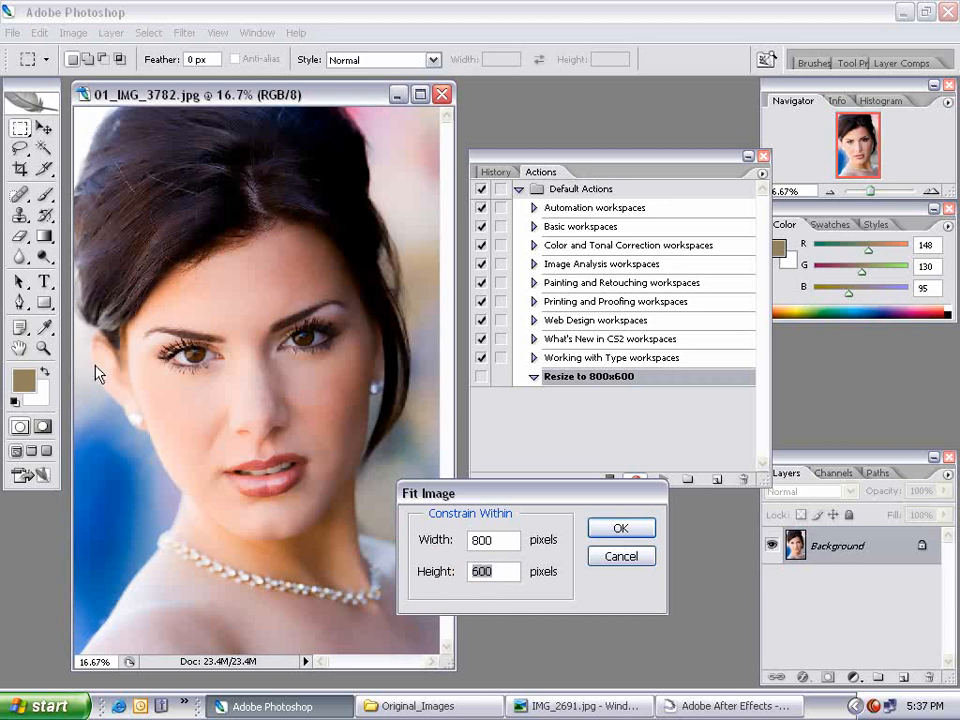
{"action": "mouse_move", "coordinate": [640, 324]}
{"action": "type", "text": "500"}
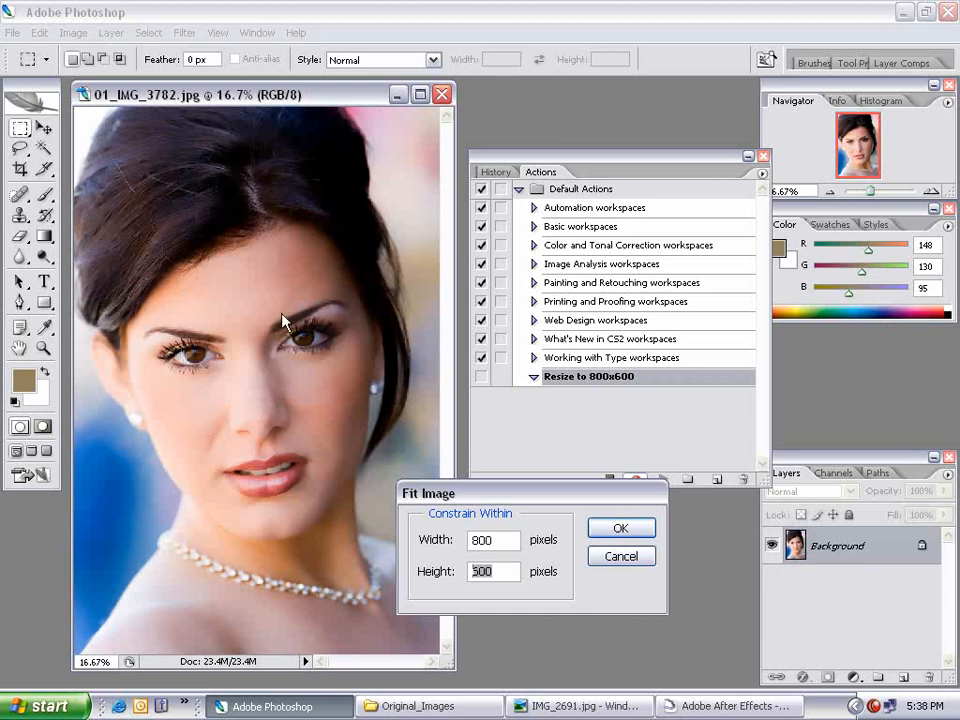
{"action": "left_click", "coordinate": [620, 528]}
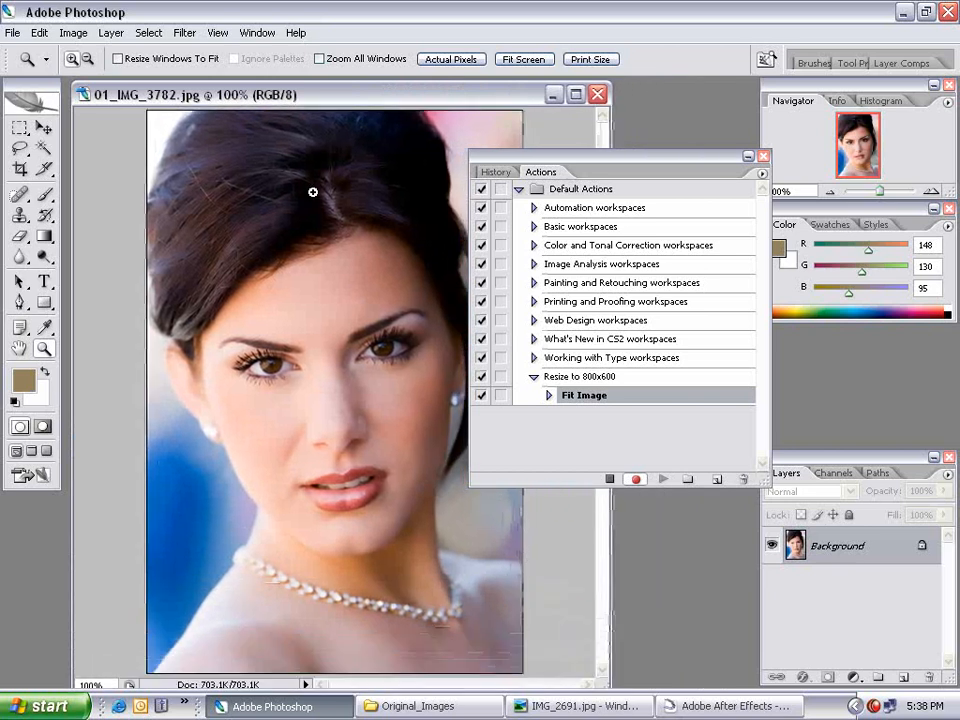
{"action": "left_click", "coordinate": [20, 128]}
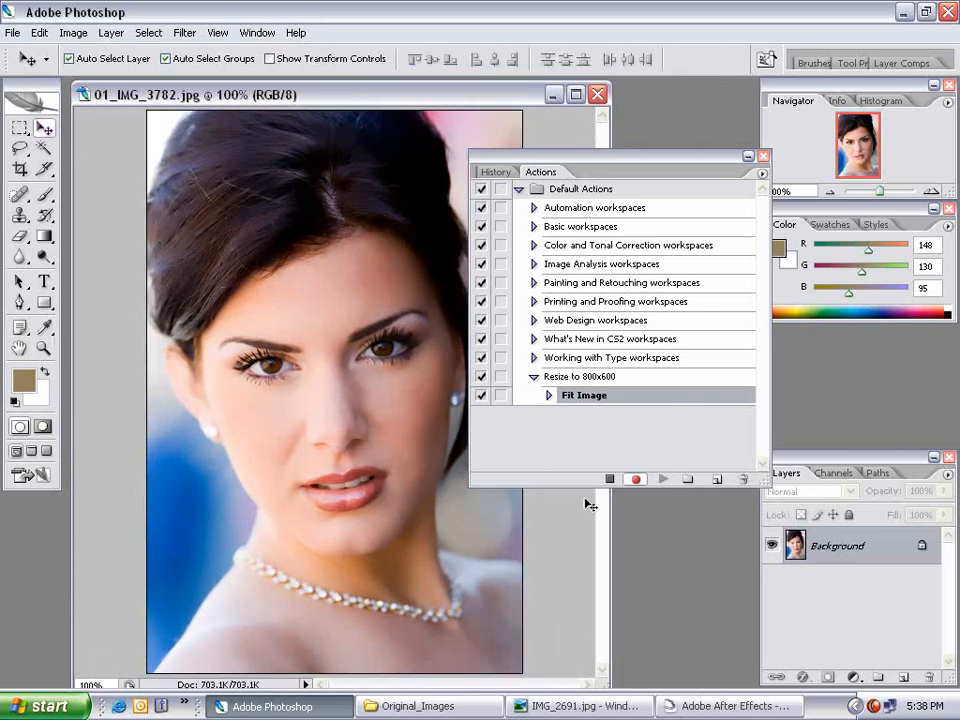
{"action": "mouse_move", "coordinate": [576, 460]}
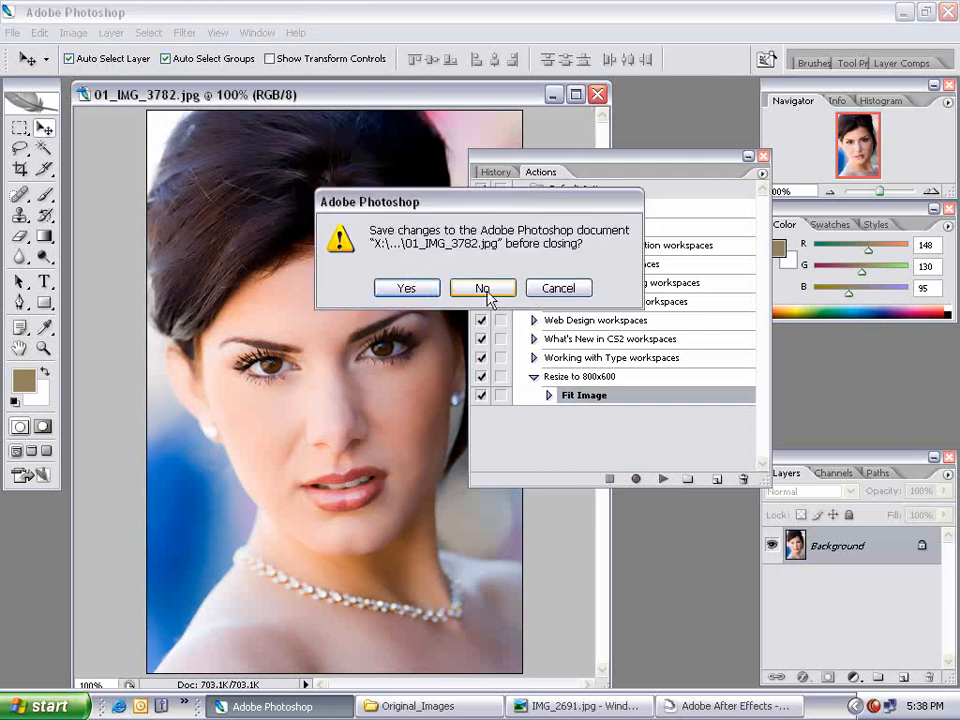
Step: Close the portrait, answering No to discard the resize changes
{"action": "left_click", "coordinate": [482, 288]}
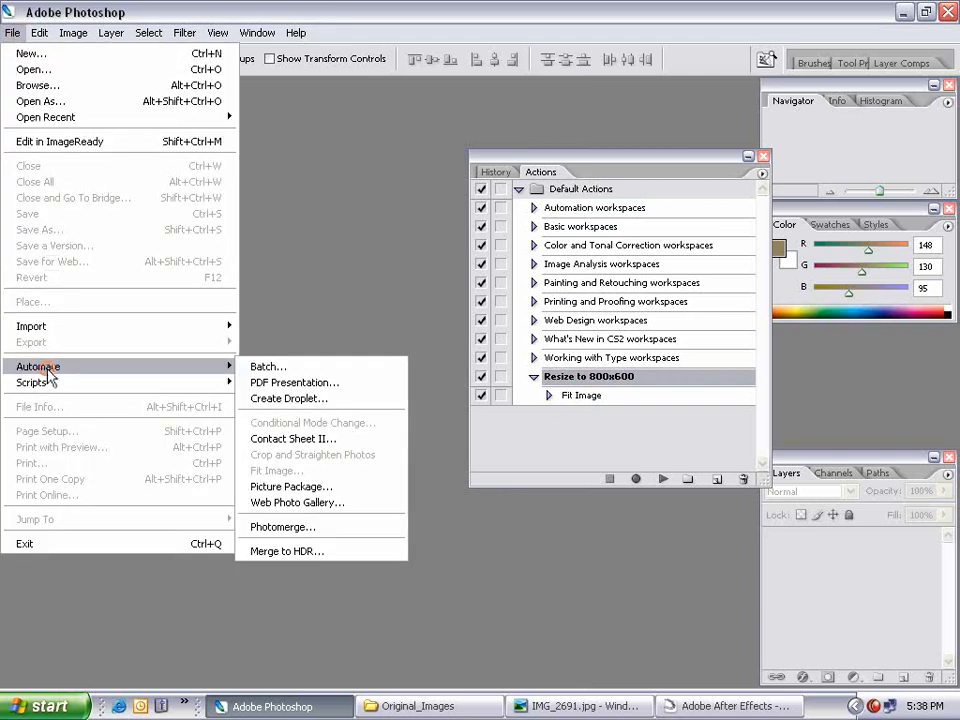
Step: Start a Batch using the Resize to 800x600 action with Original_Images as the source folder
{"action": "left_click", "coordinate": [268, 366]}
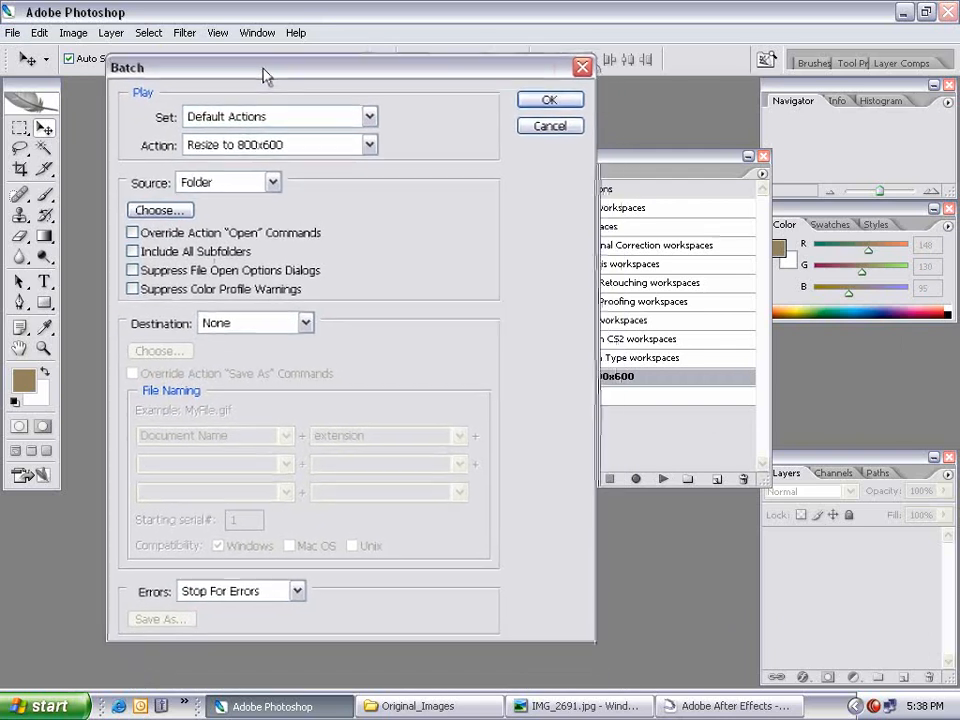
{"action": "left_click_drag", "start_coordinate": [268, 68], "coordinate": [372, 60]}
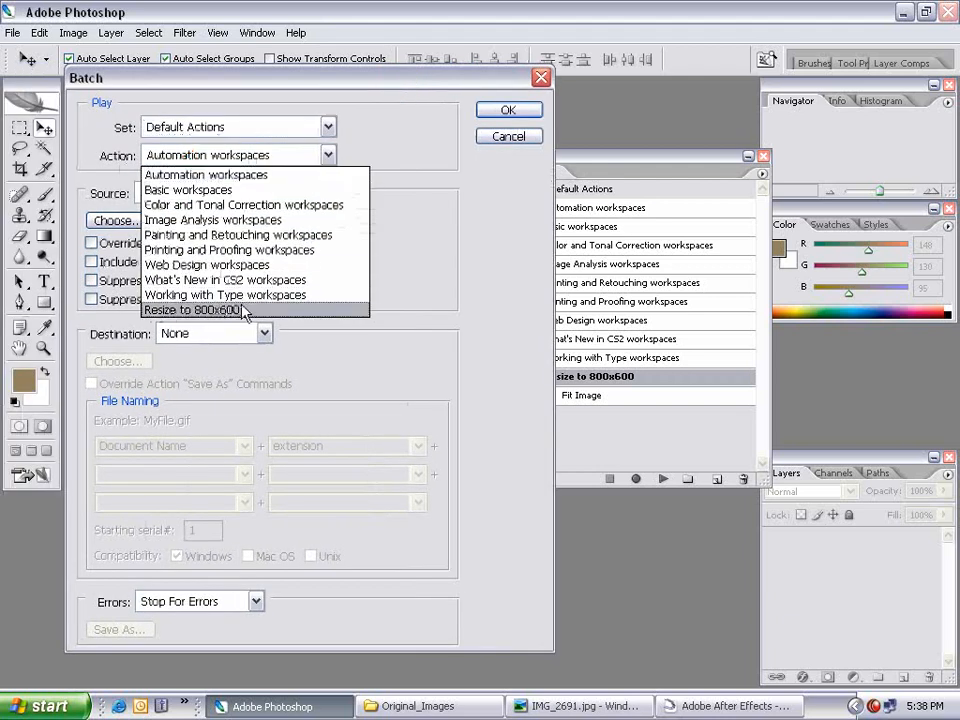
{"action": "left_click", "coordinate": [212, 308]}
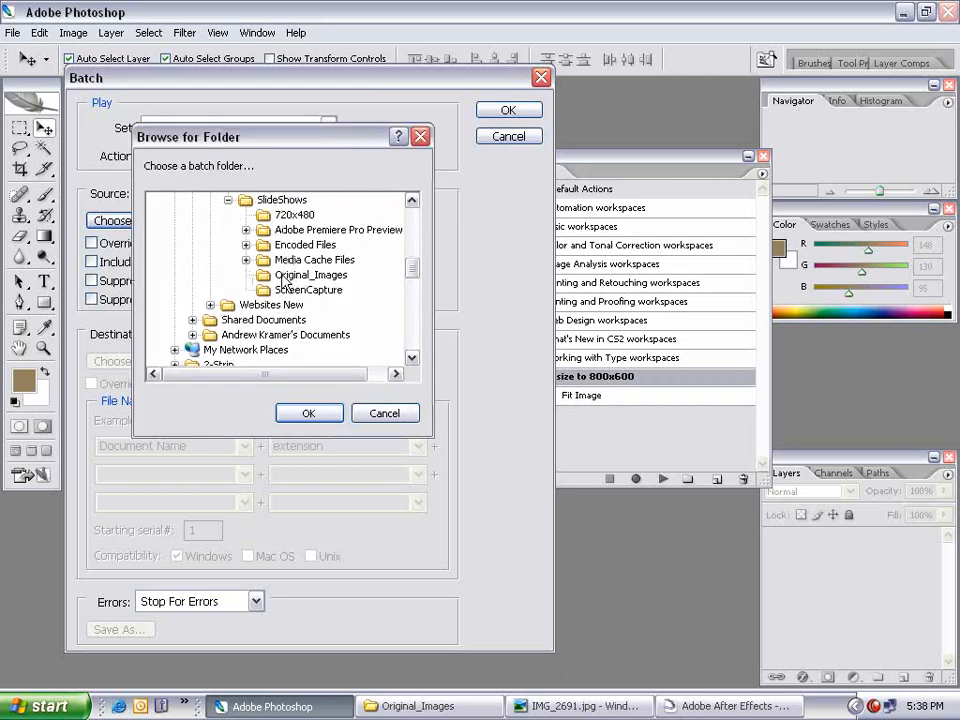
{"action": "left_click", "coordinate": [310, 274]}
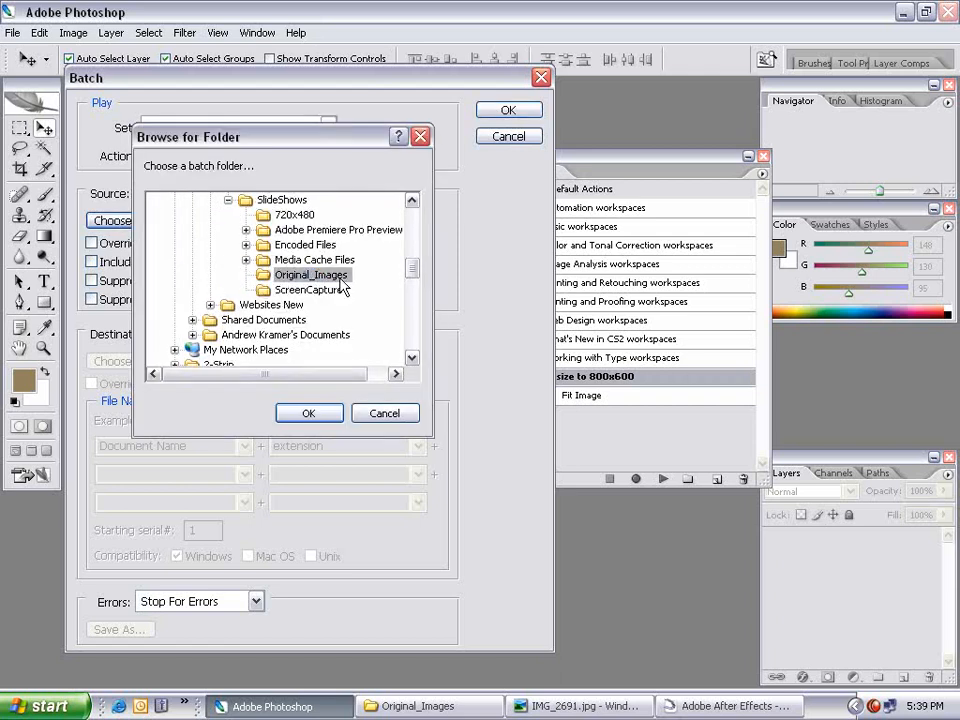
{"action": "left_click", "coordinate": [308, 412]}
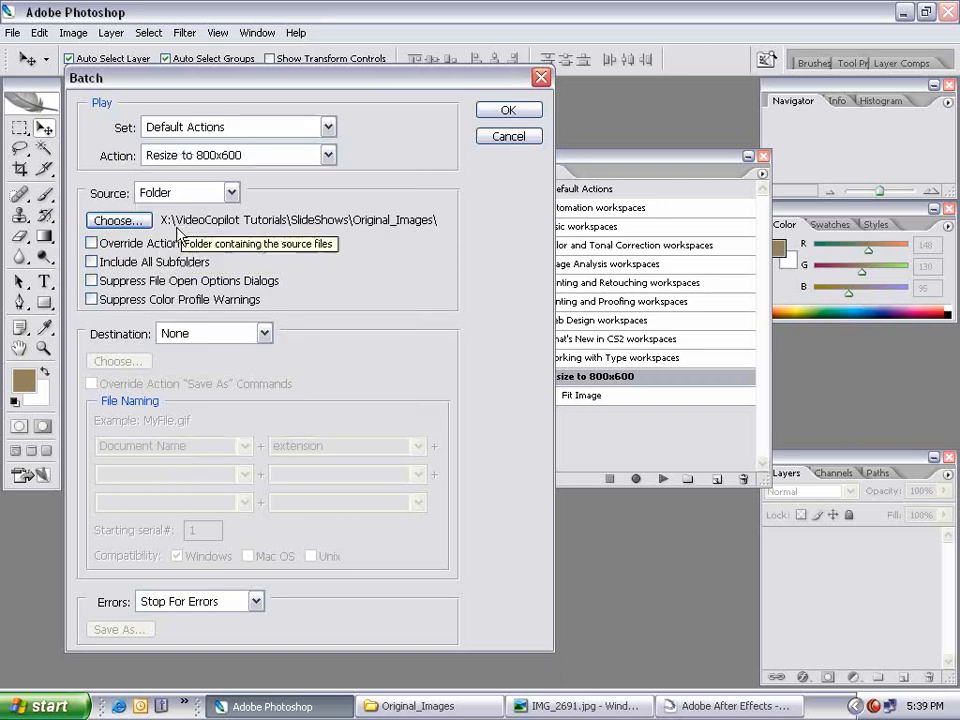
{"action": "mouse_move", "coordinate": [344, 200]}
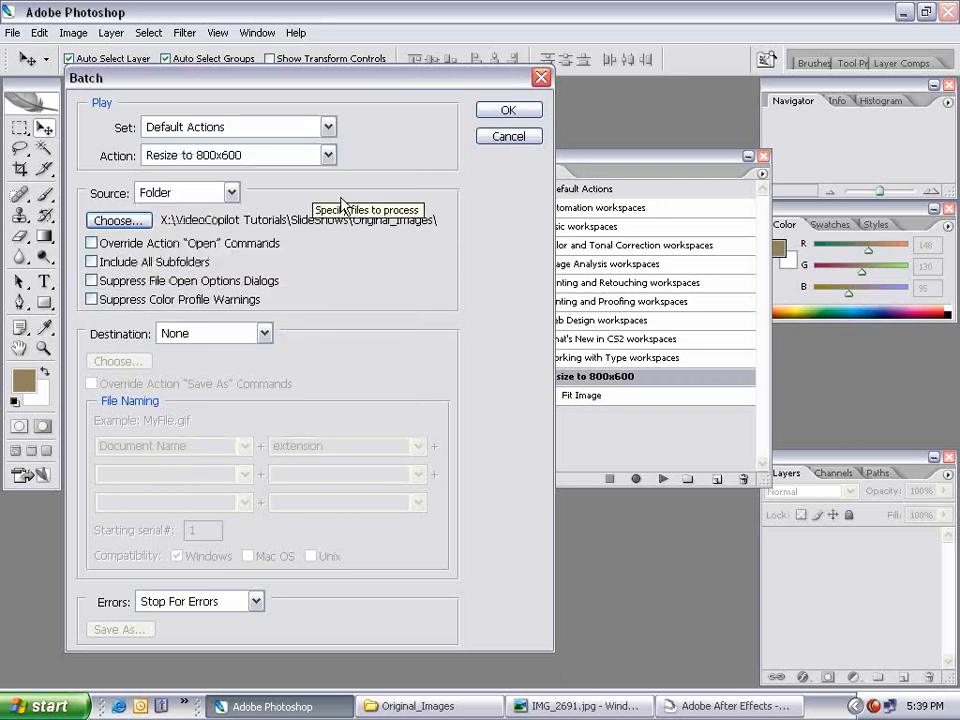
{"action": "mouse_move", "coordinate": [230, 318]}
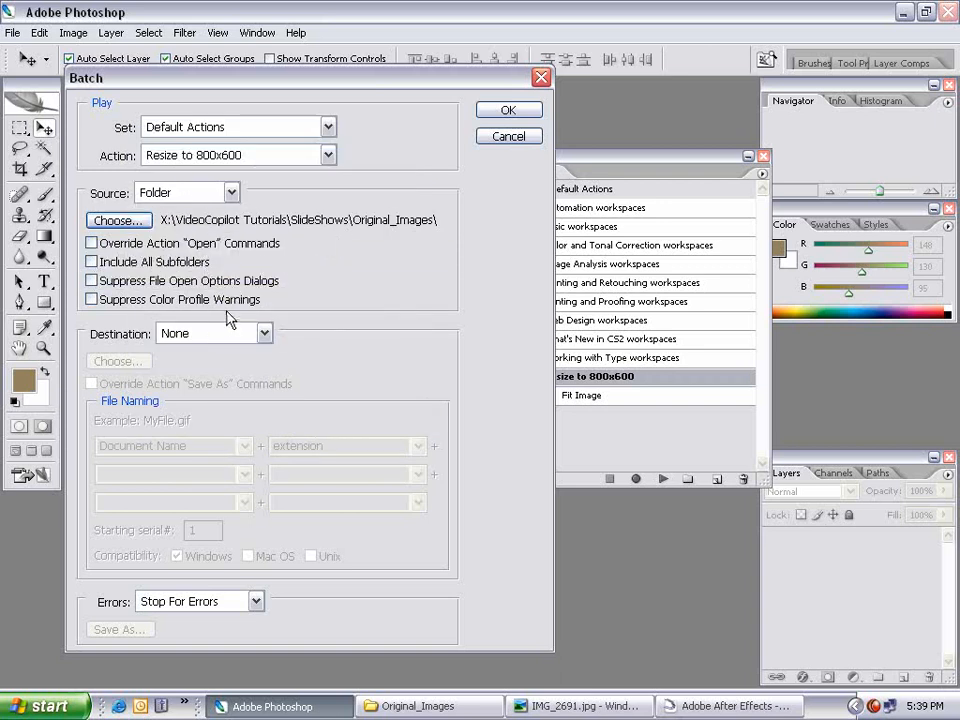
Step: Set the batch destination to the 800x600 folder for the processed files
{"action": "left_click", "coordinate": [212, 332]}
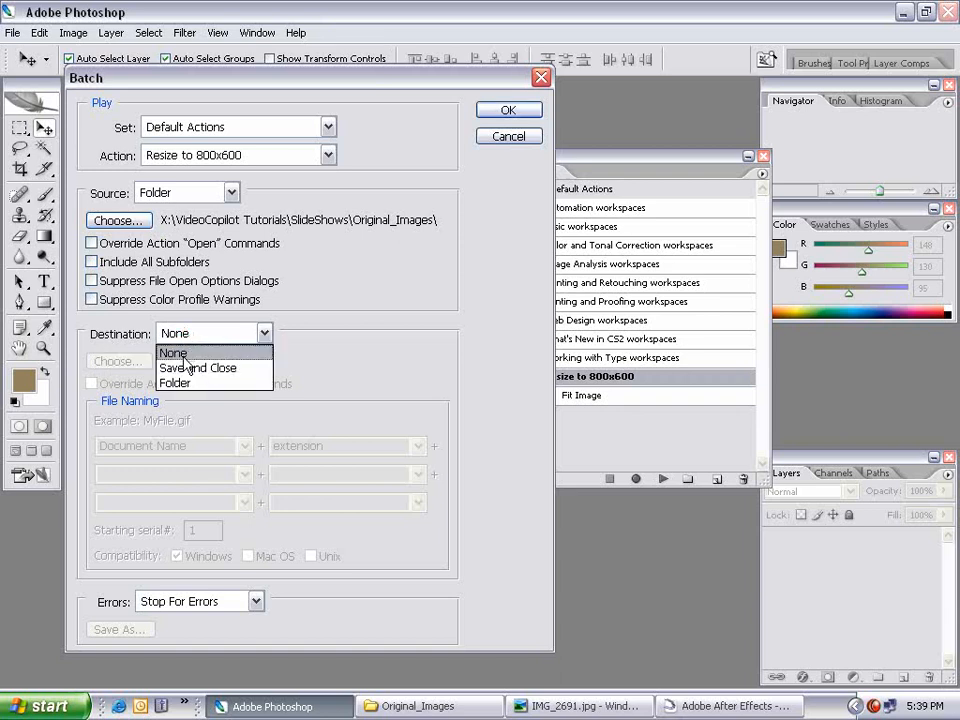
{"action": "mouse_move", "coordinate": [200, 252]}
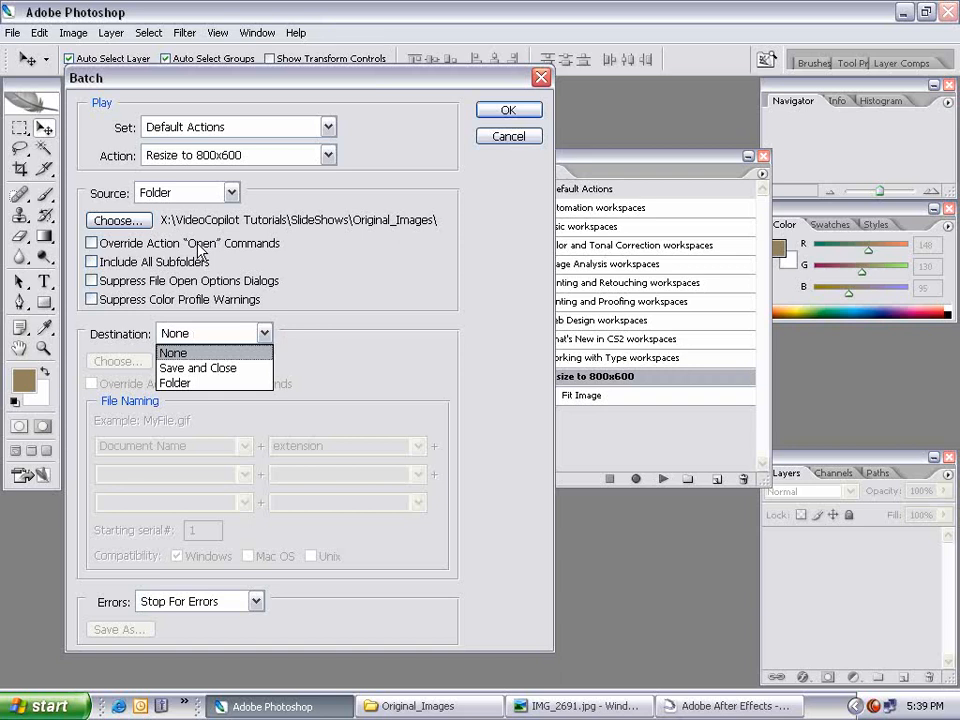
{"action": "mouse_move", "coordinate": [204, 228]}
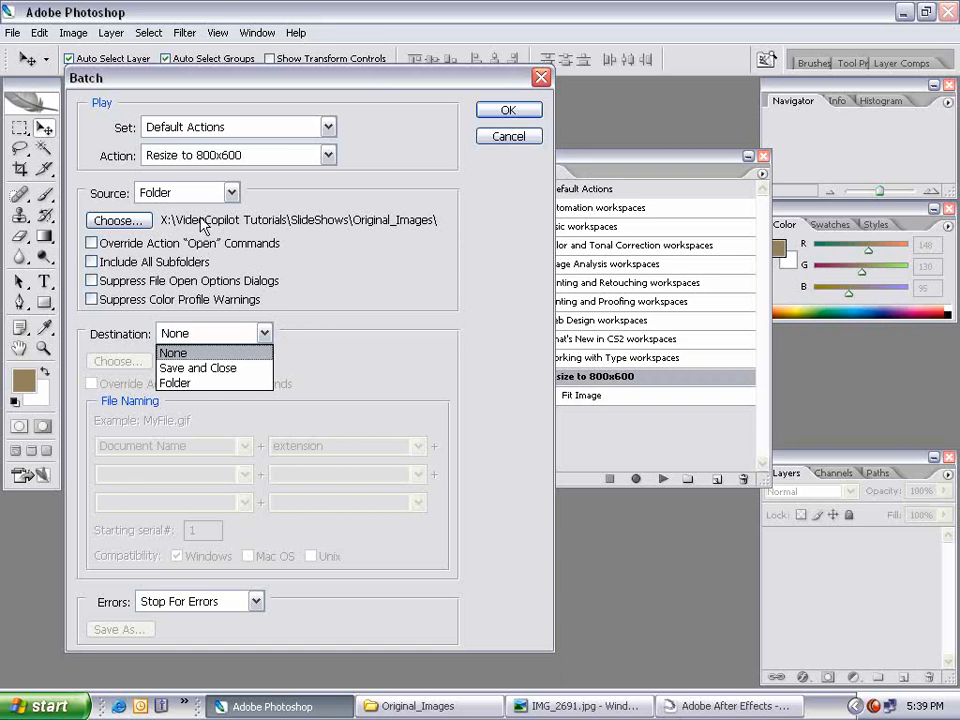
{"action": "mouse_move", "coordinate": [176, 384]}
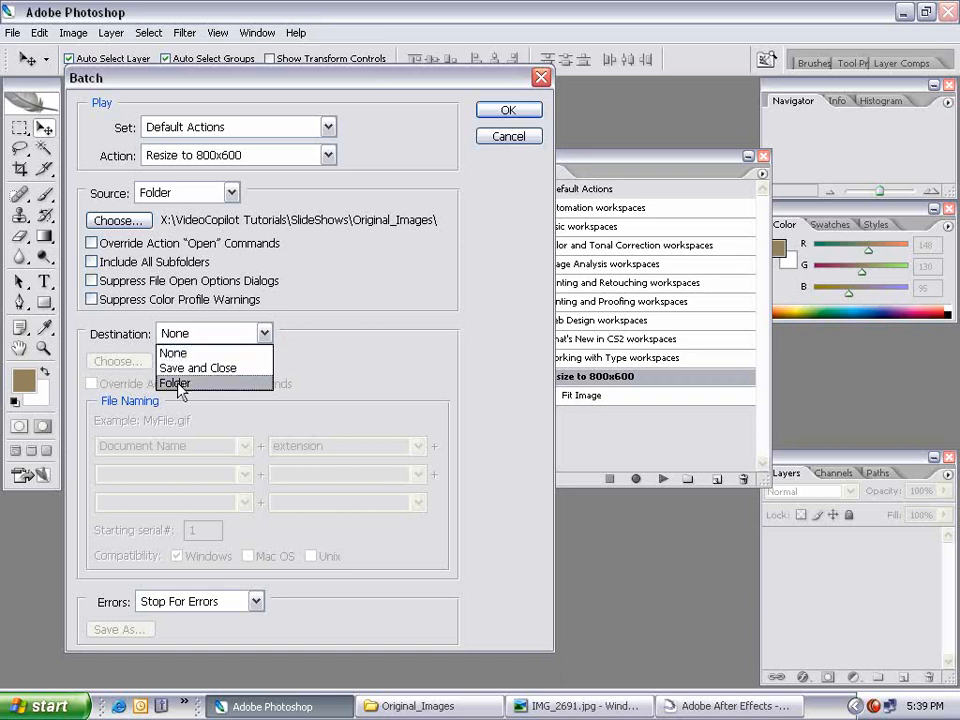
{"action": "left_click", "coordinate": [174, 384]}
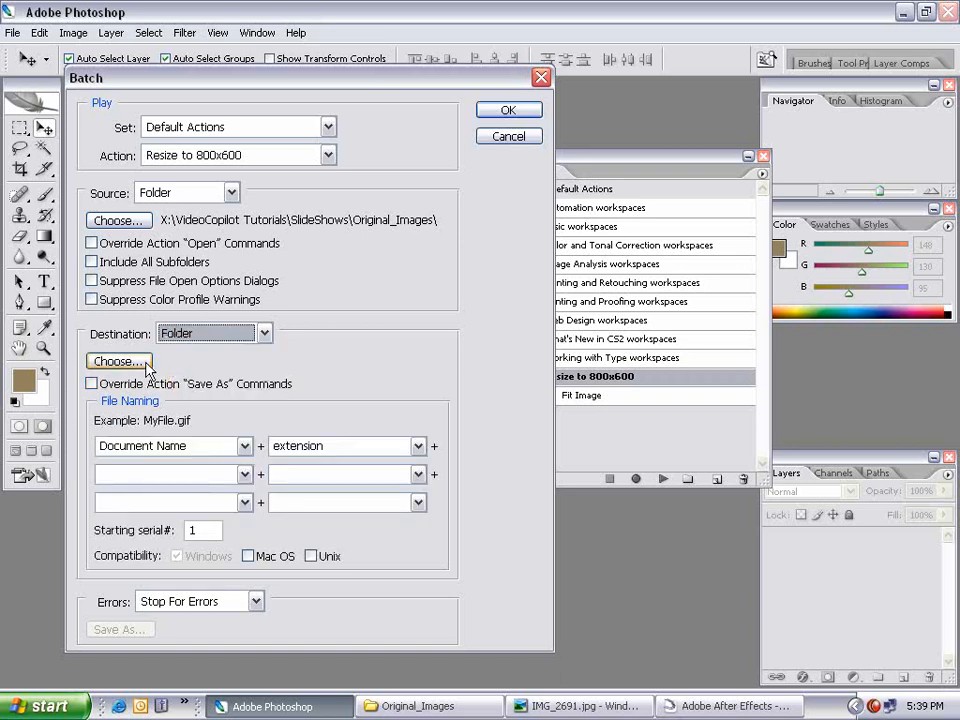
{"action": "left_click", "coordinate": [118, 360]}
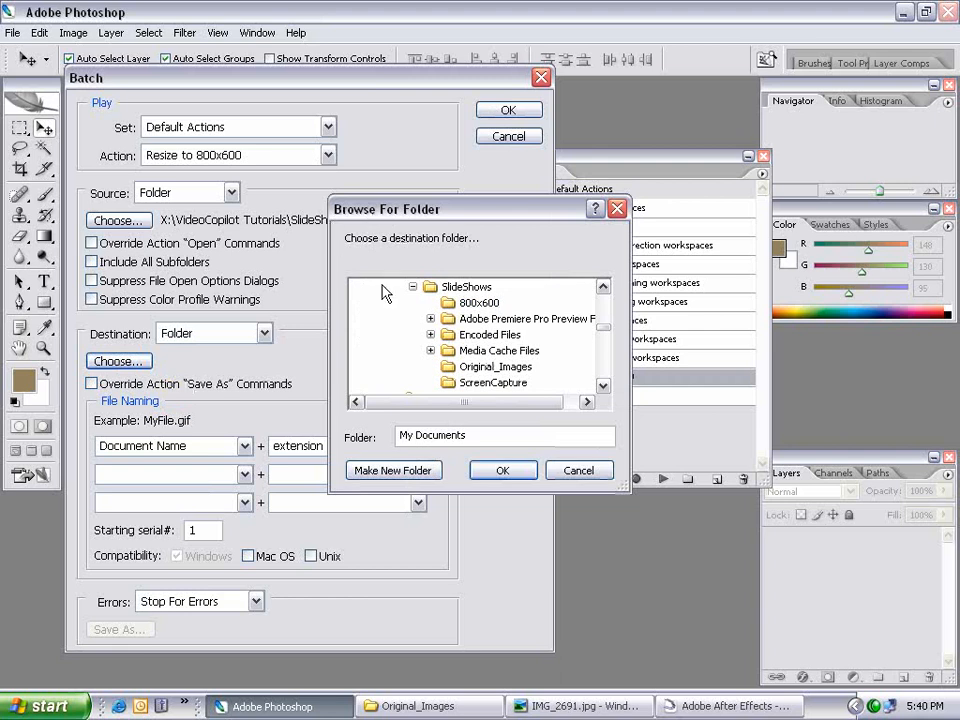
{"action": "left_click", "coordinate": [480, 302]}
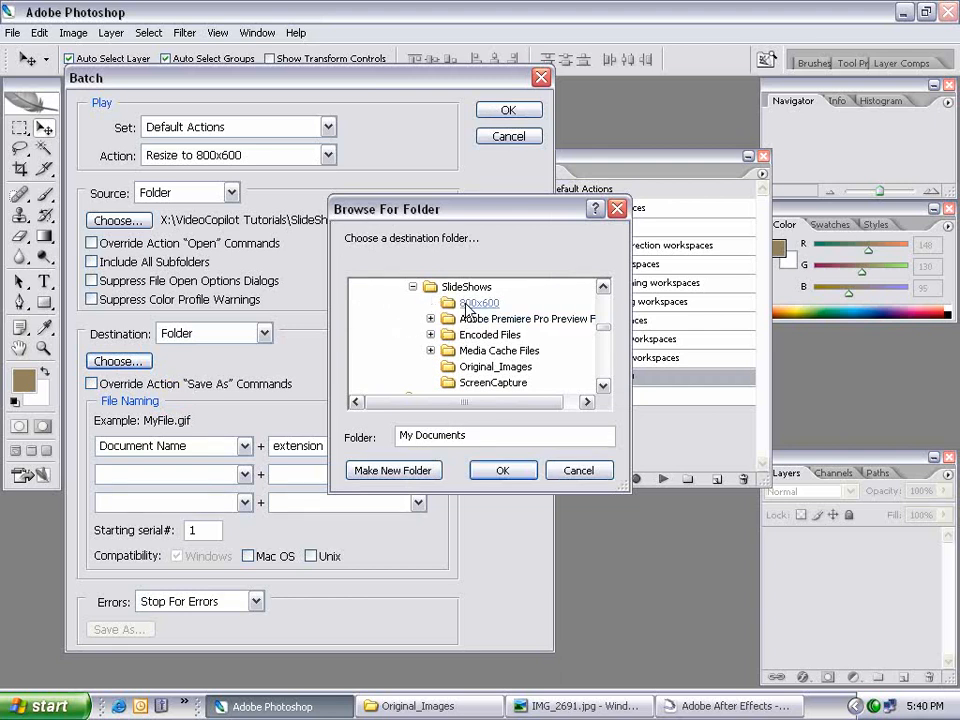
{"action": "left_click", "coordinate": [480, 302]}
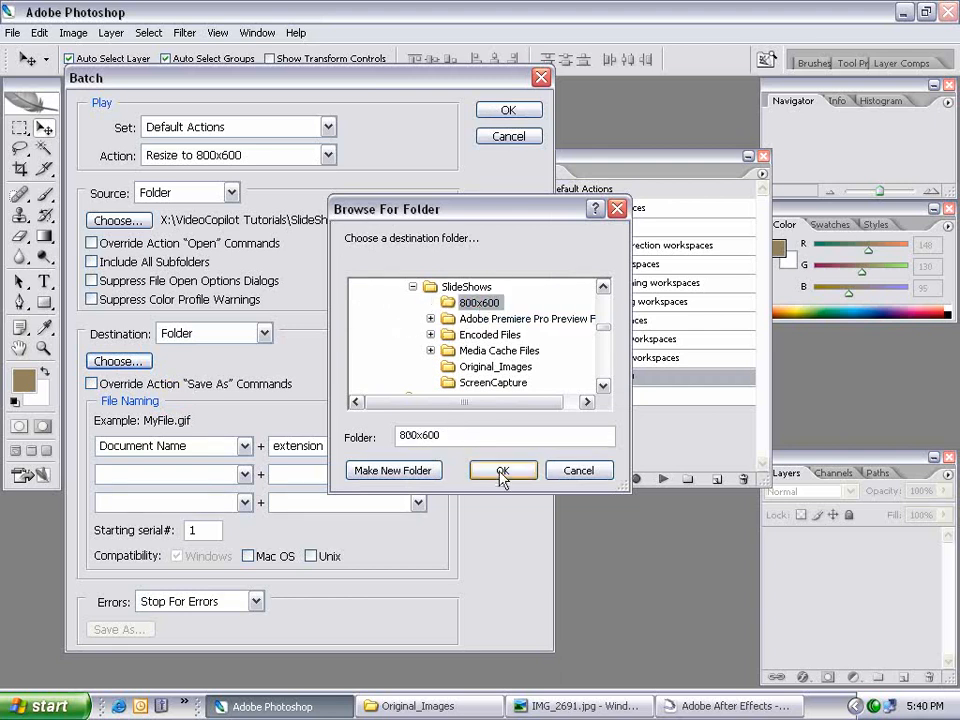
{"action": "left_click", "coordinate": [504, 470]}
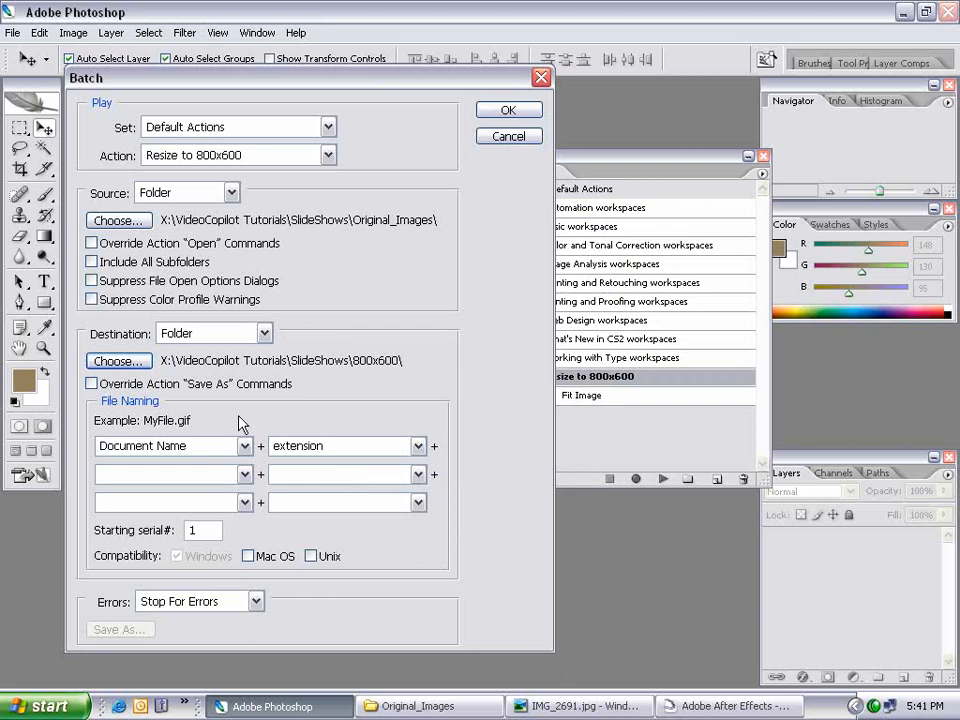
{"action": "mouse_move", "coordinate": [288, 370]}
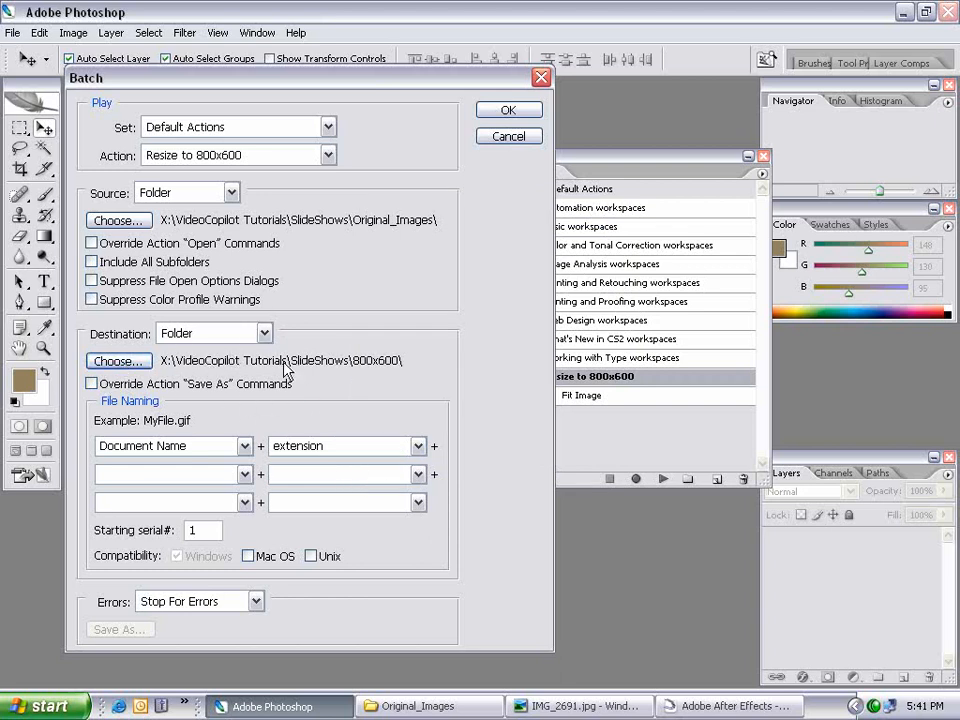
{"action": "mouse_move", "coordinate": [204, 144]}
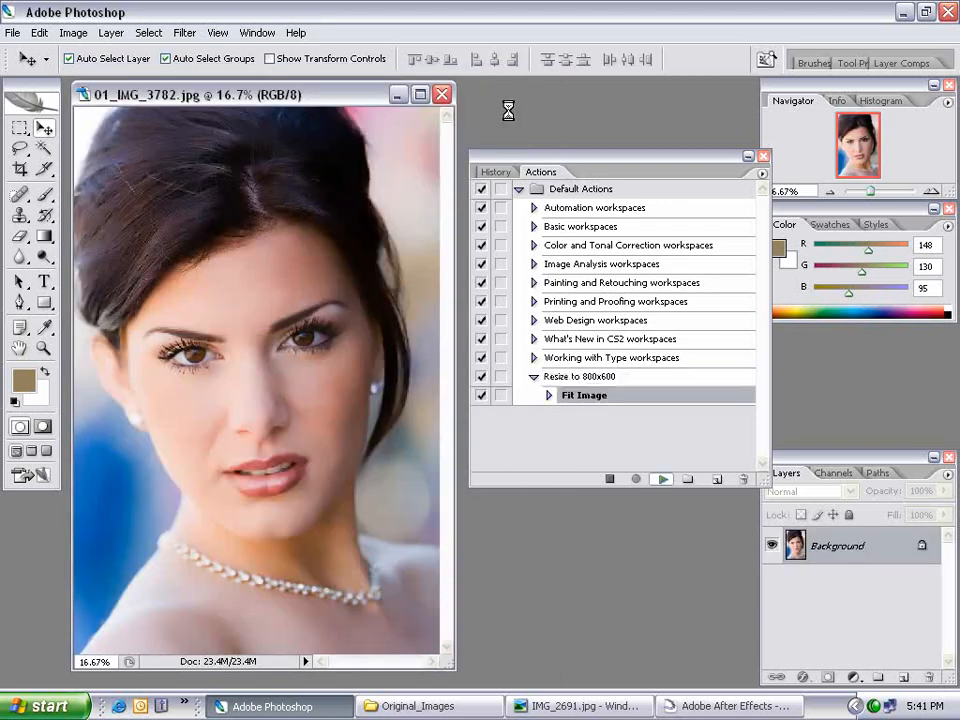
Step: View the resized copies in the 800x600 folder, stepping through them in the picture viewer
{"action": "left_click", "coordinate": [404, 706]}
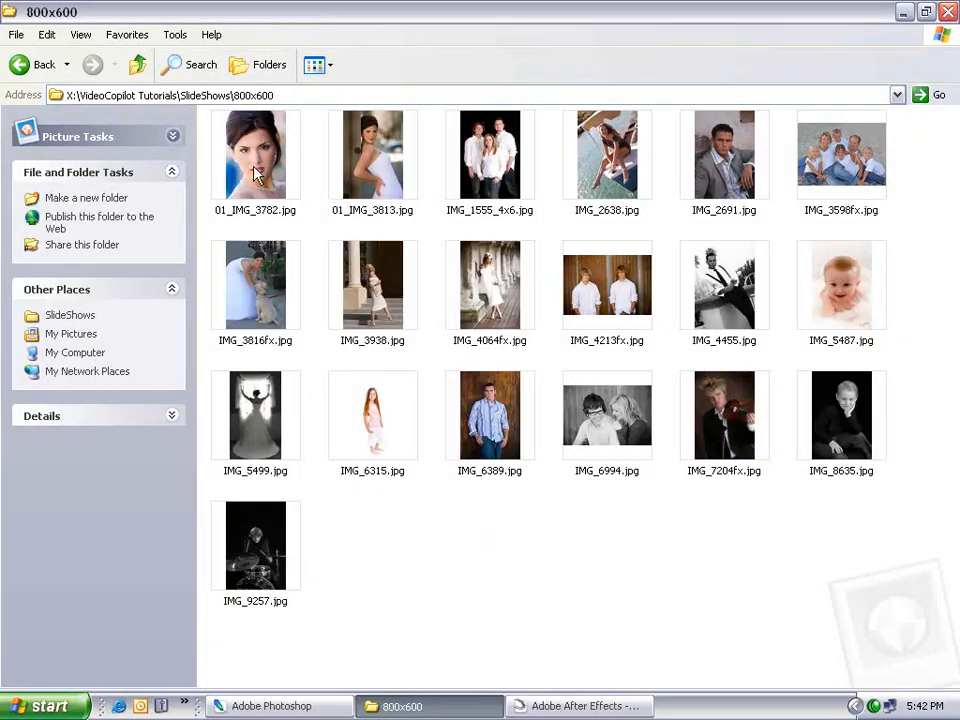
{"action": "double_click", "coordinate": [488, 154]}
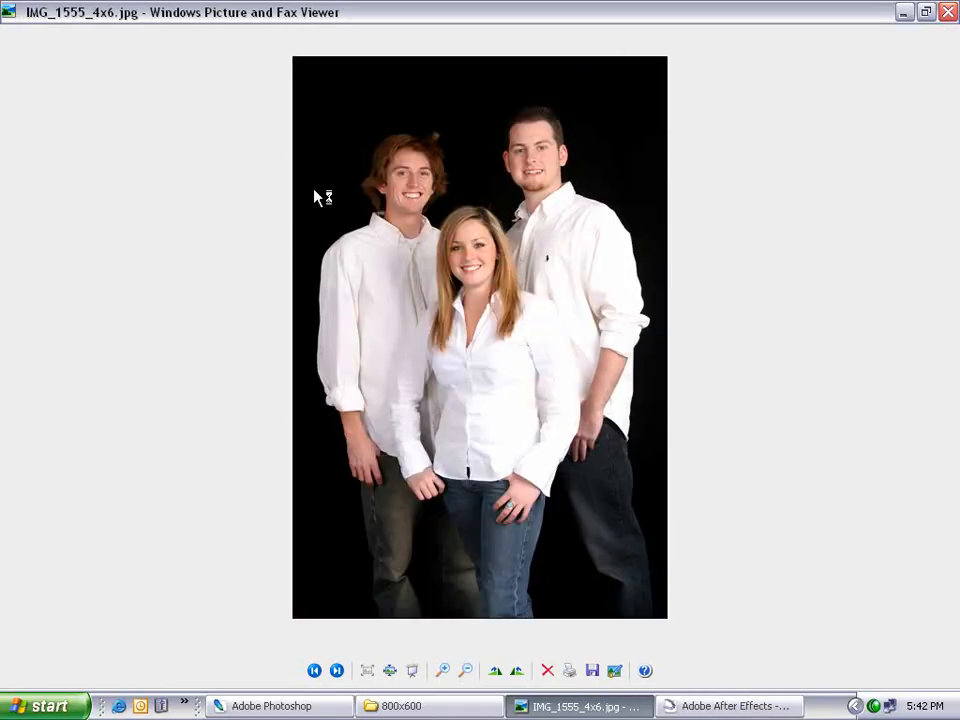
{"action": "left_click", "coordinate": [336, 670]}
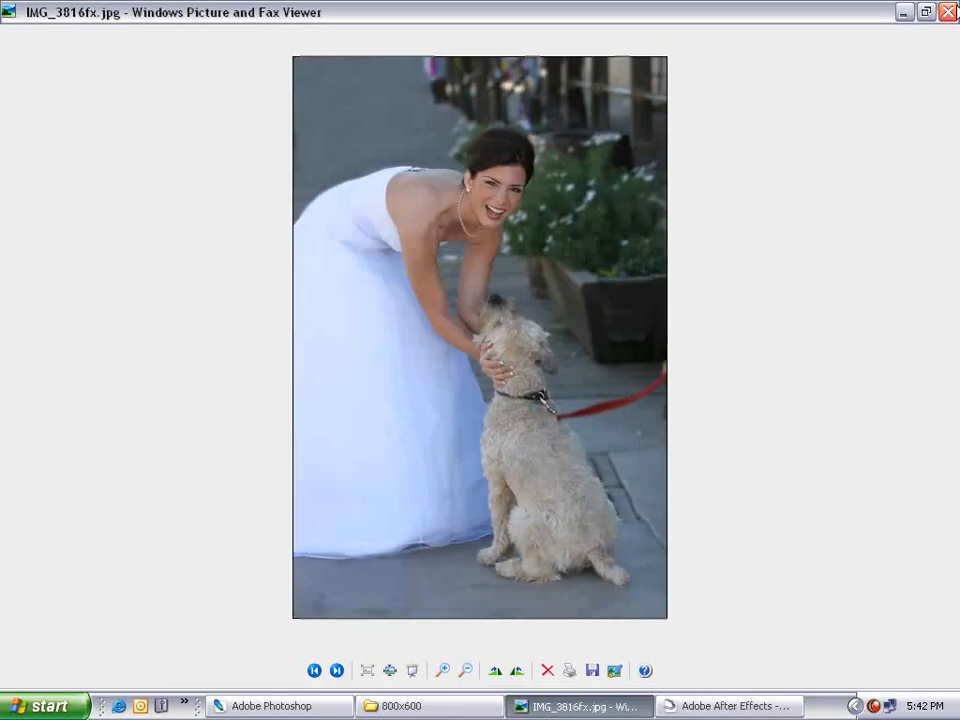
{"action": "left_click", "coordinate": [420, 706]}
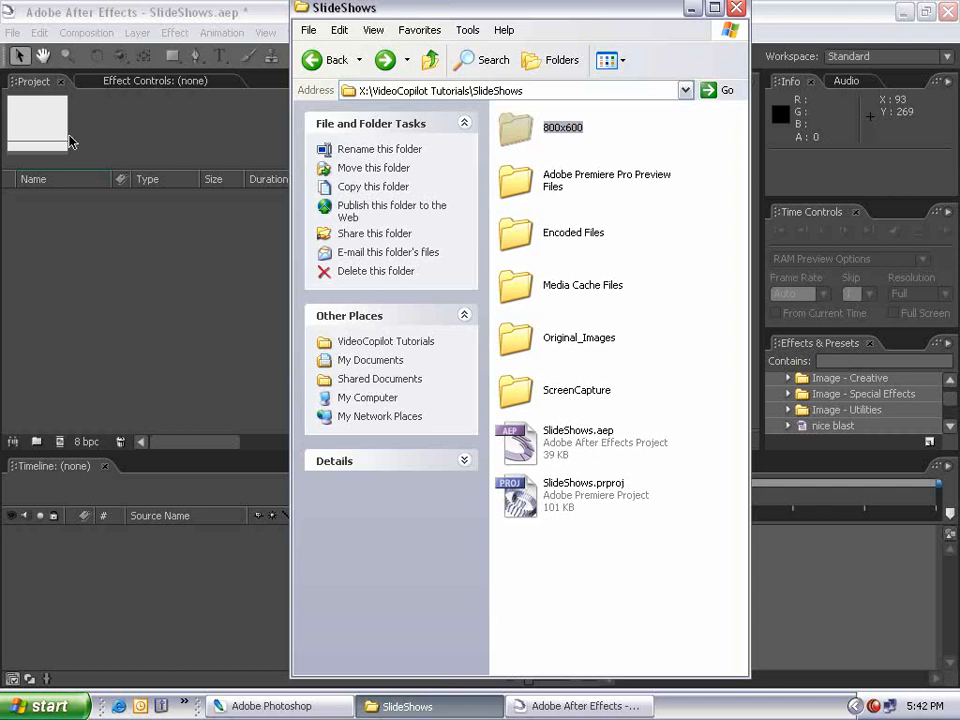
{"action": "mouse_move", "coordinate": [100, 290]}
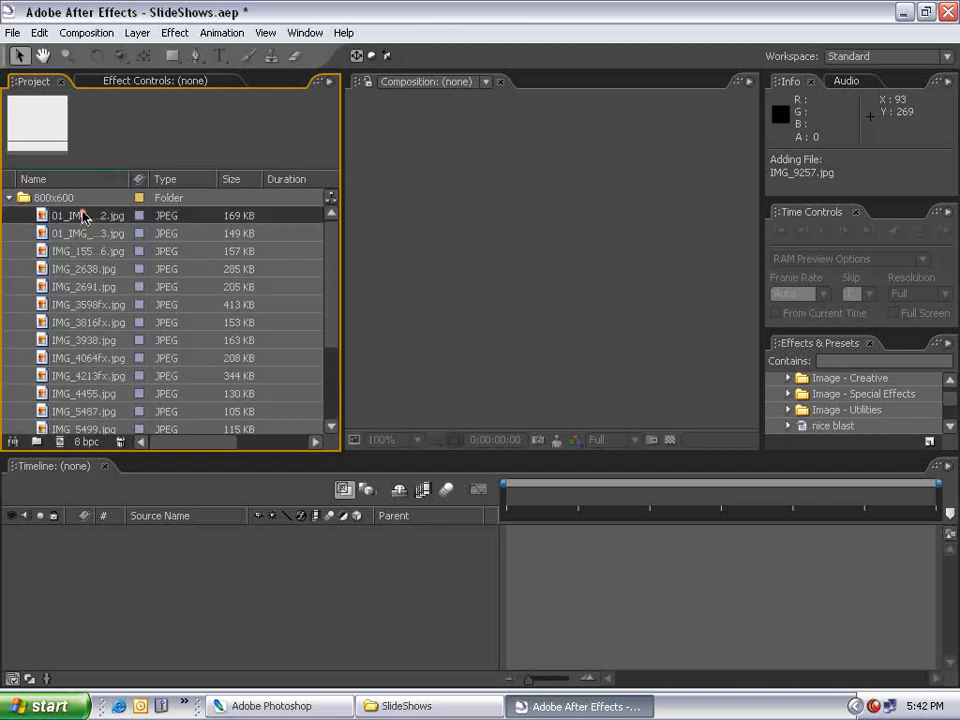
Step: Twirl open the imported 800x600 folder in the Project panel to list its 19 images
{"action": "left_click", "coordinate": [8, 198]}
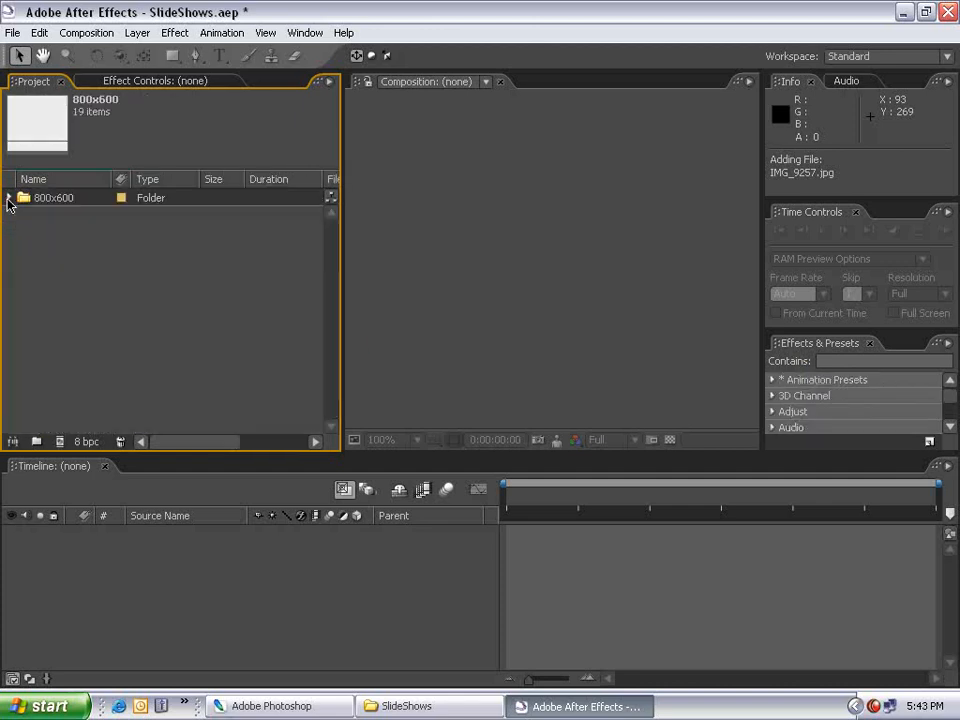
{"action": "left_click", "coordinate": [8, 198]}
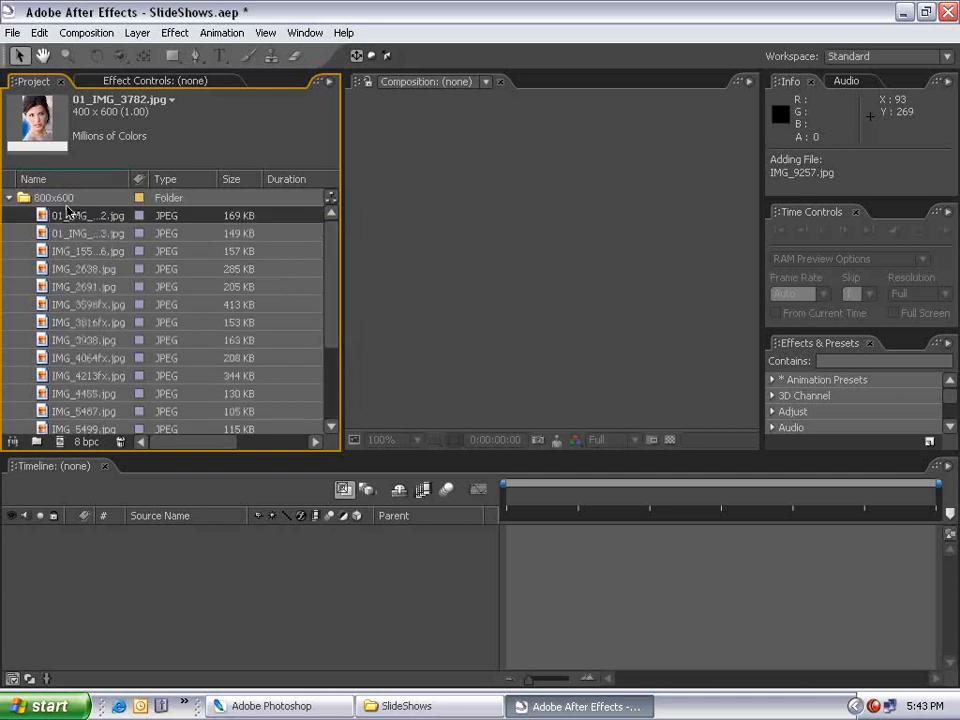
{"action": "scroll", "scroll_direction": "down", "scroll_amount": 3}
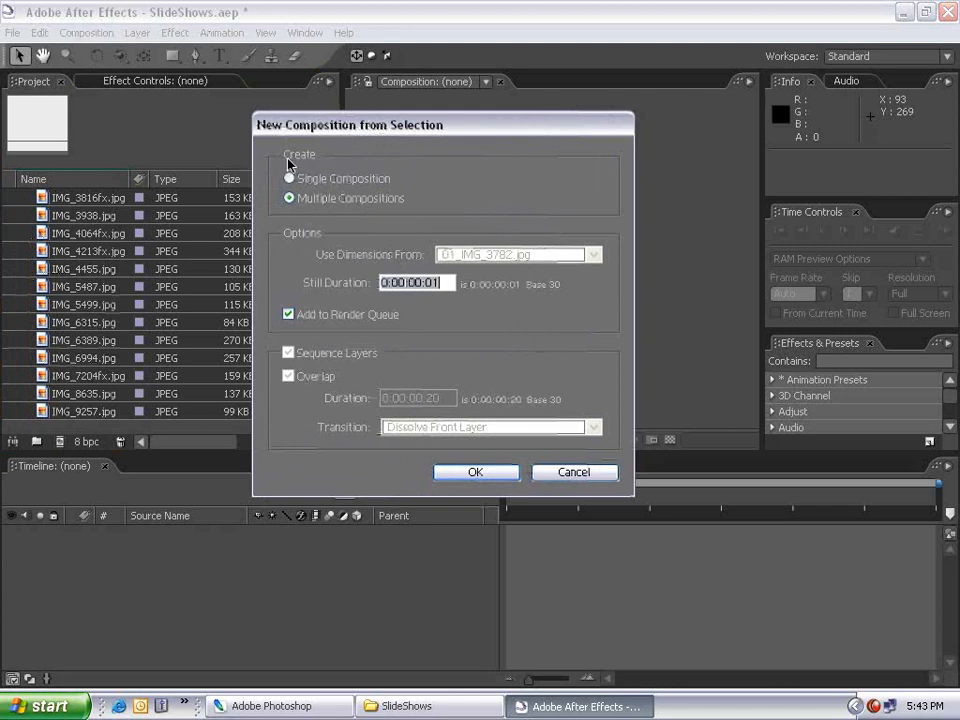
Step: Choose Single Composition, still duration 0:00:04:00, and leave Add to Render Queue unchecked
{"action": "left_click", "coordinate": [290, 178]}
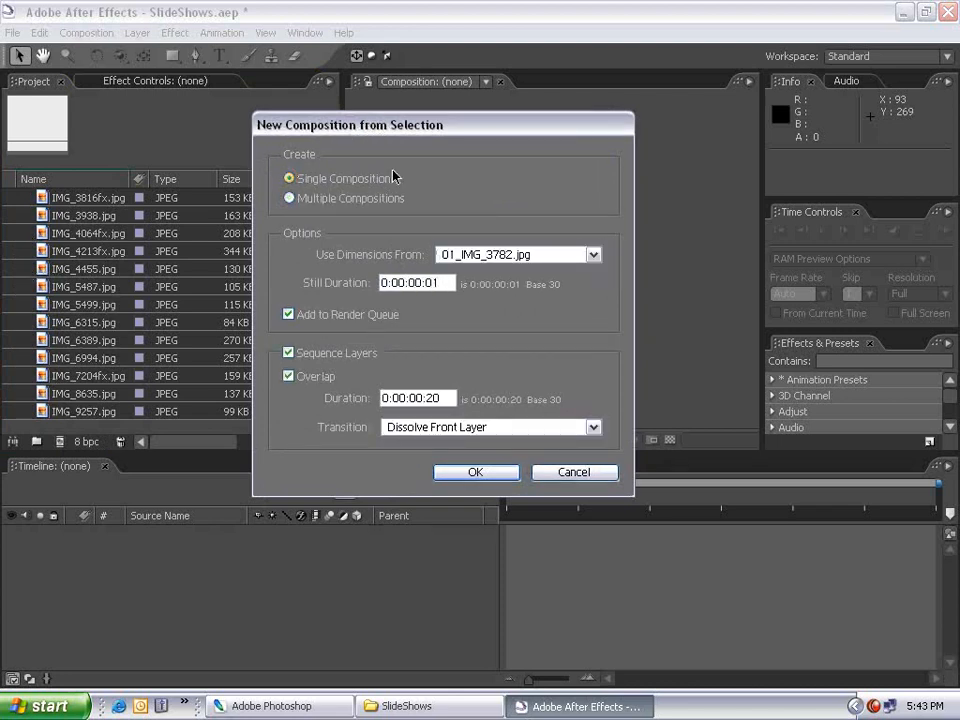
{"action": "left_click", "coordinate": [592, 254]}
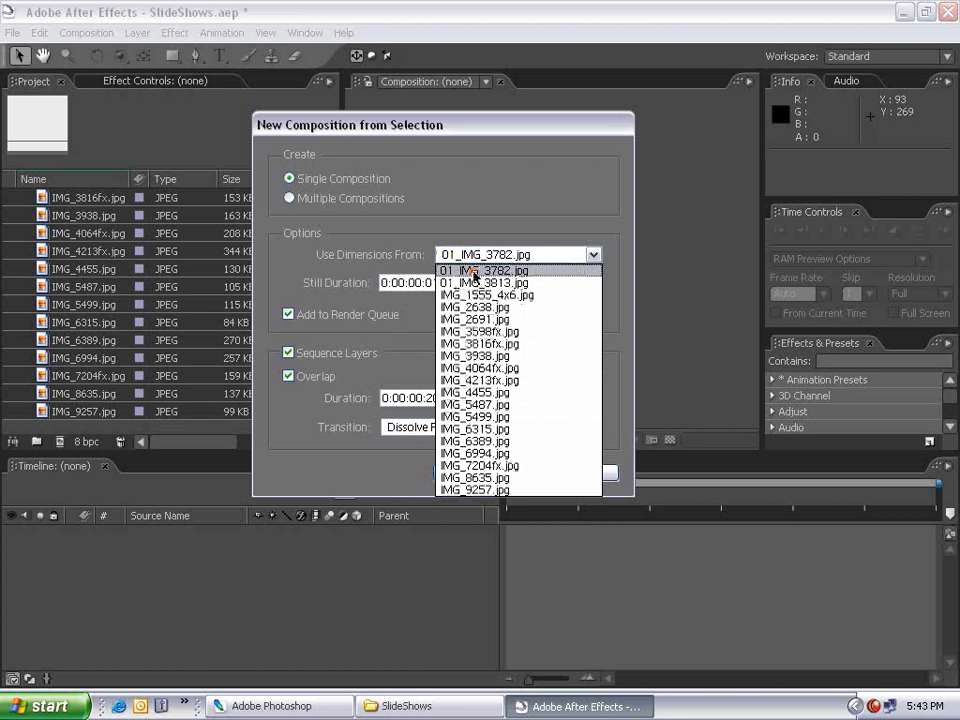
{"action": "left_click", "coordinate": [486, 270]}
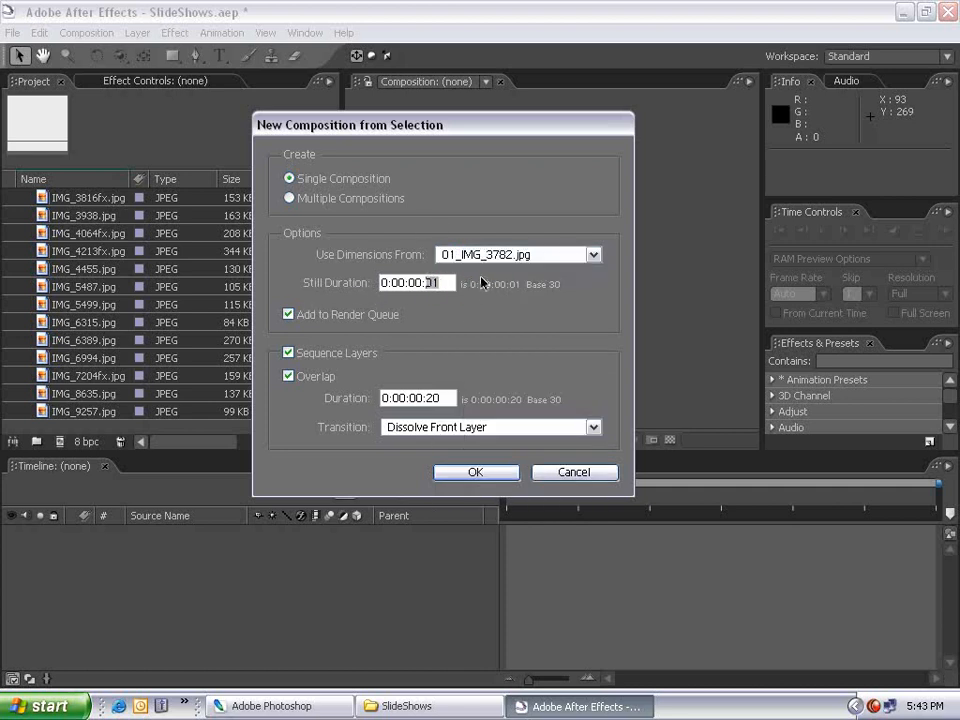
{"action": "type", "text": "0:00:04:00"}
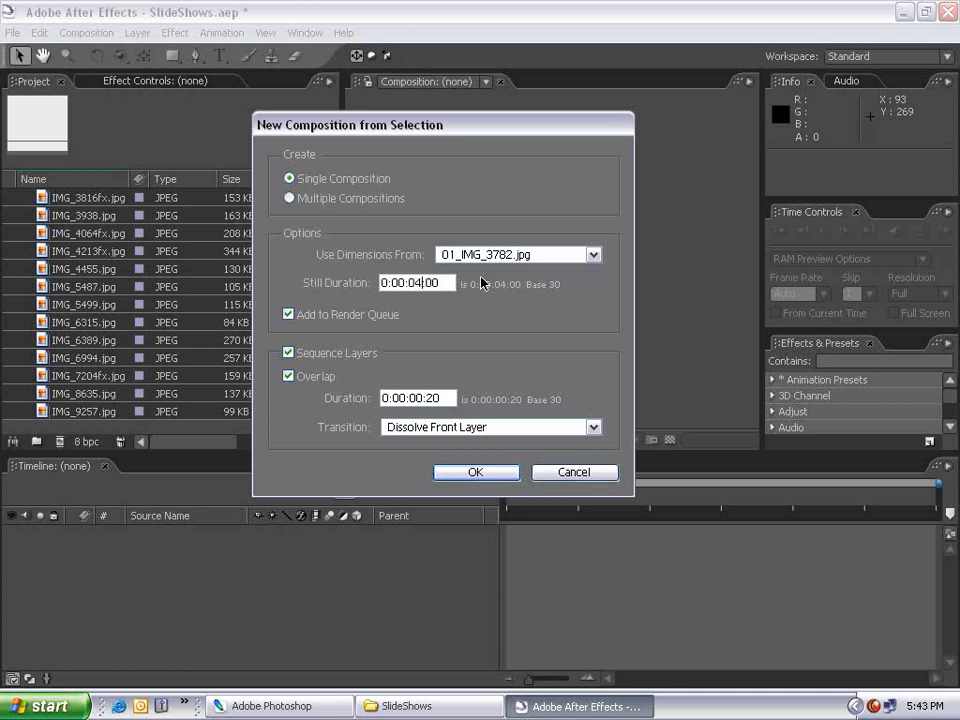
{"action": "left_click", "coordinate": [288, 314]}
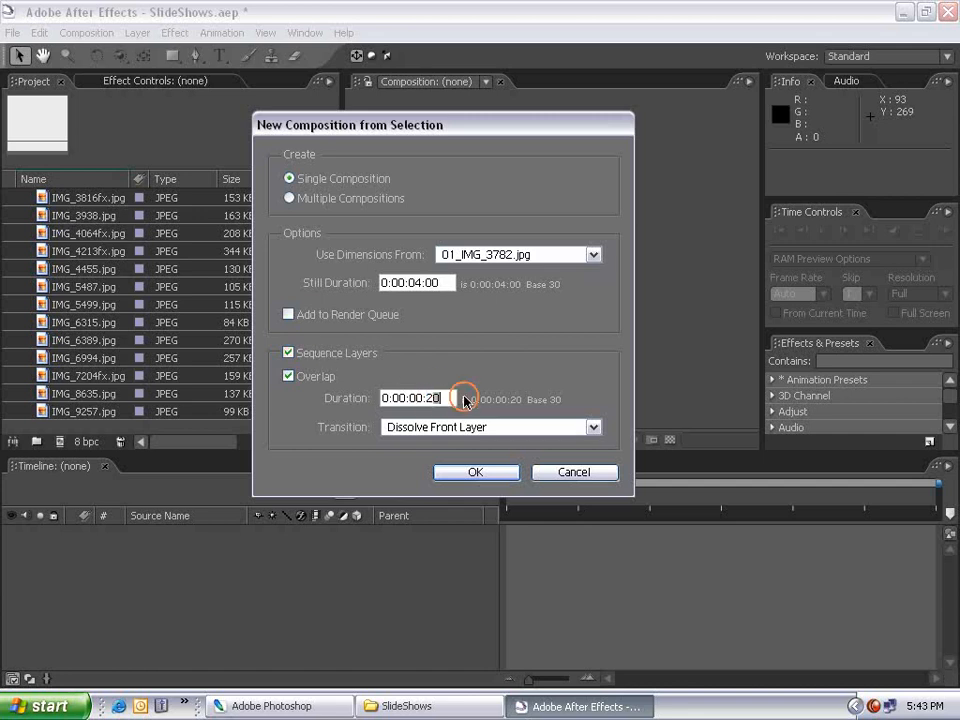
{"action": "mouse_move", "coordinate": [476, 472]}
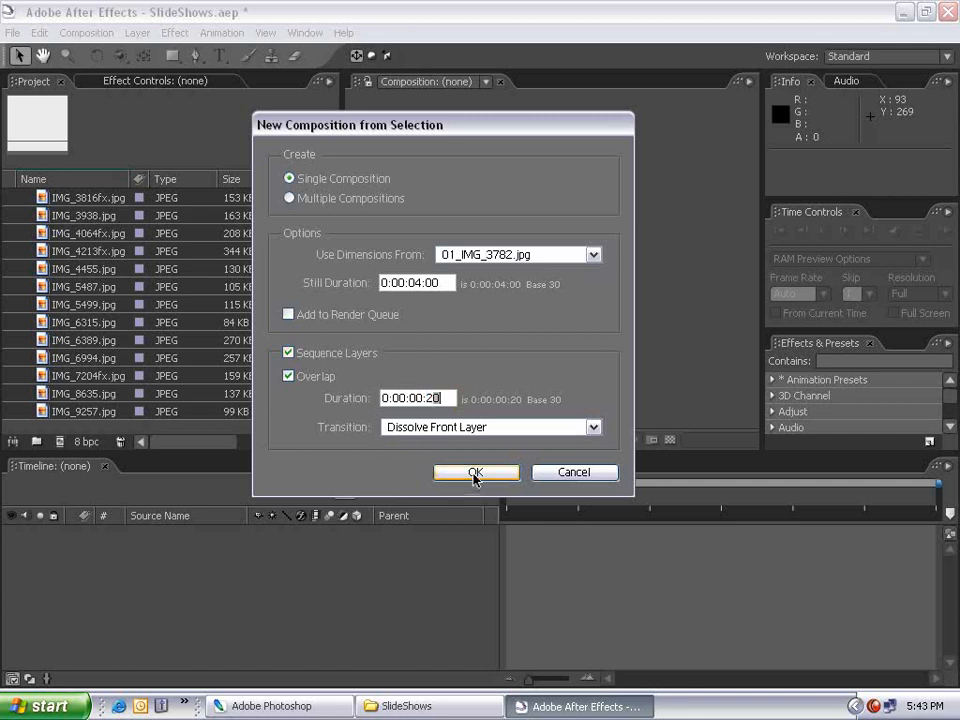
Step: Create composition 01_IMG_3782 and scrub the timeline to check the dissolves between stills
{"action": "left_click", "coordinate": [476, 472]}
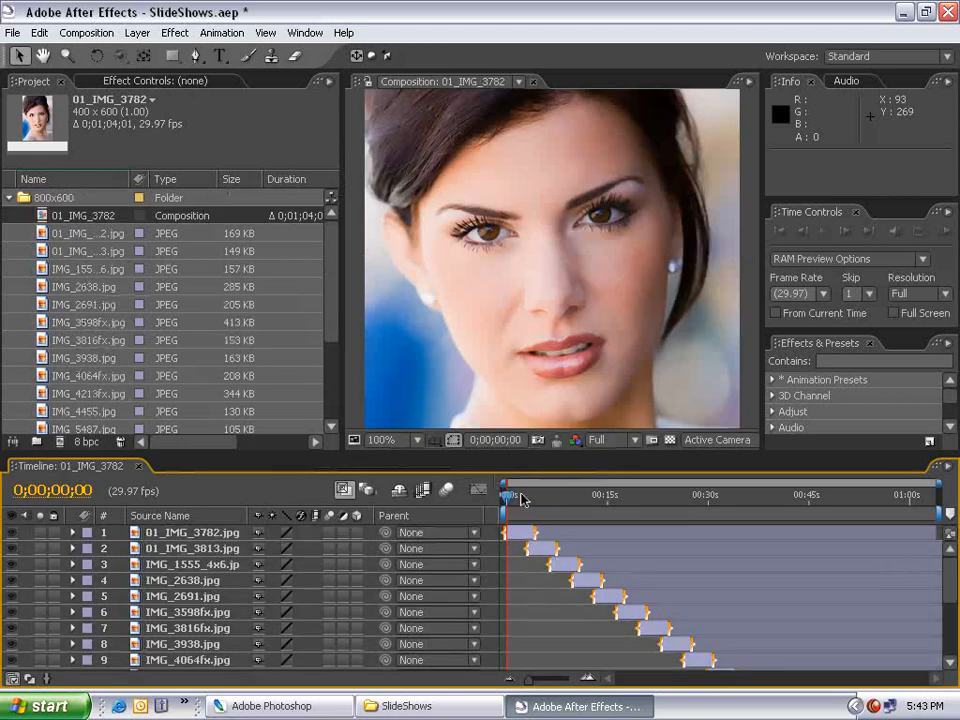
{"action": "left_click_drag", "start_coordinate": [504, 498], "coordinate": [536, 498]}
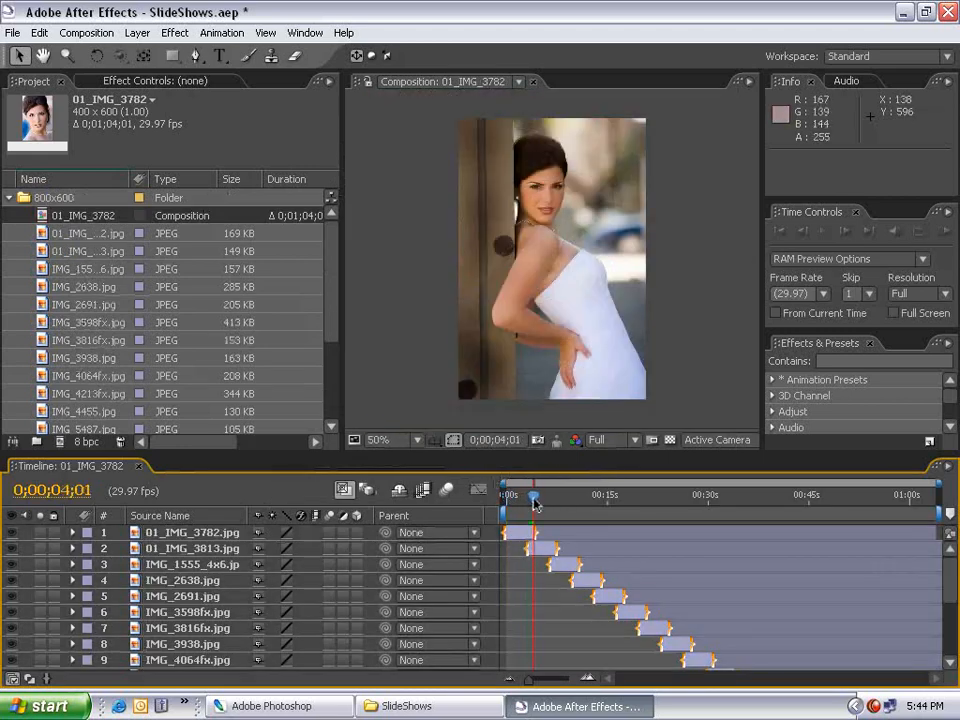
{"action": "left_click_drag", "start_coordinate": [532, 496], "coordinate": [564, 496]}
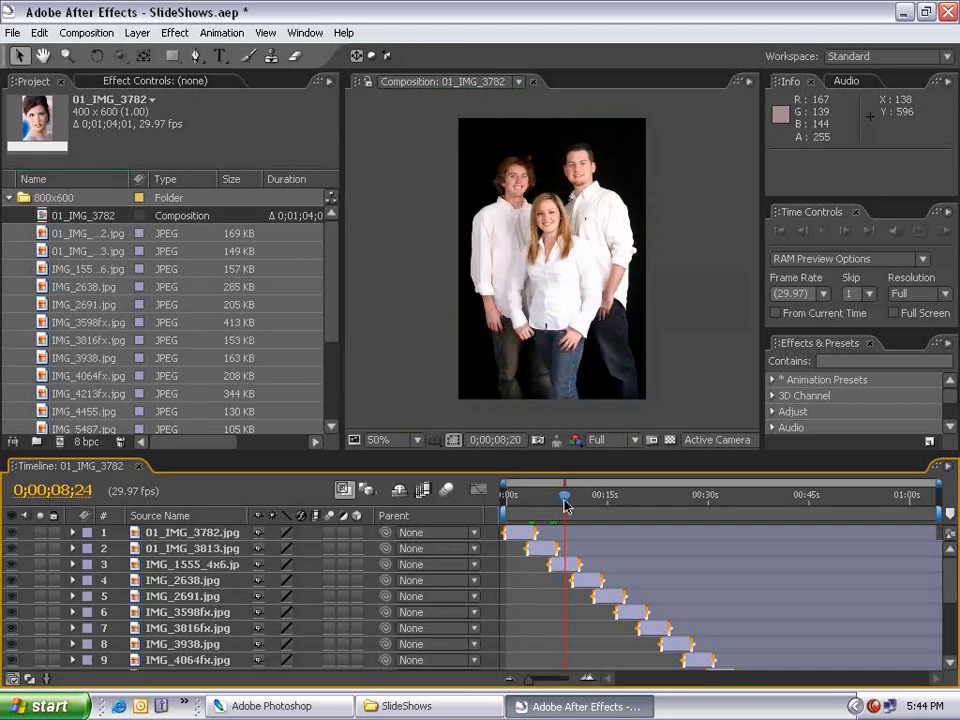
{"action": "left_click_drag", "start_coordinate": [564, 504], "coordinate": [630, 504]}
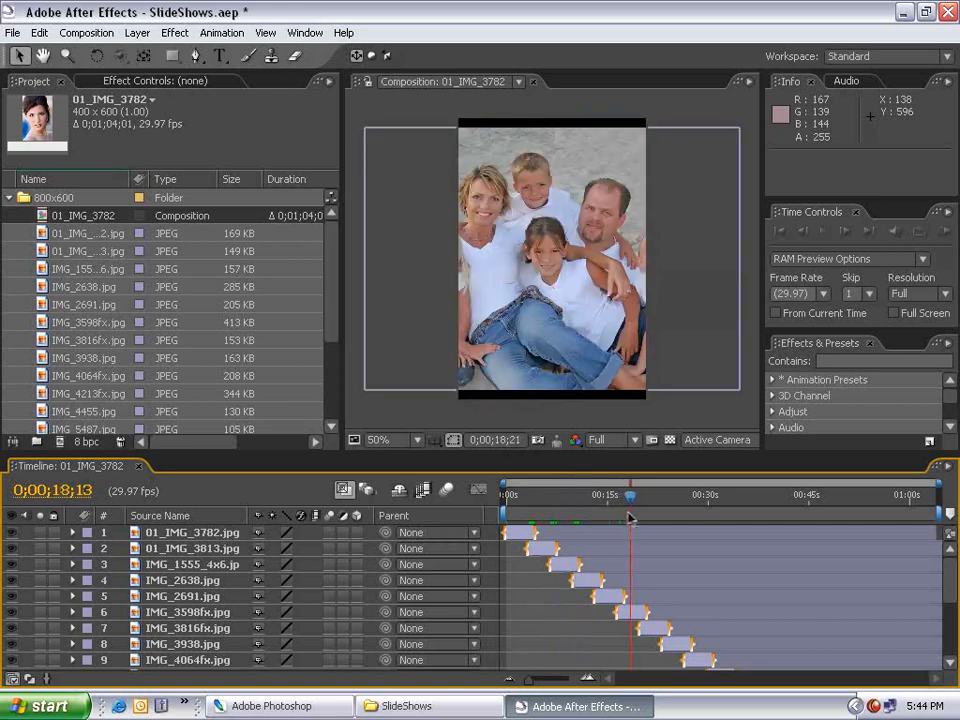
{"action": "left_click", "coordinate": [86, 32]}
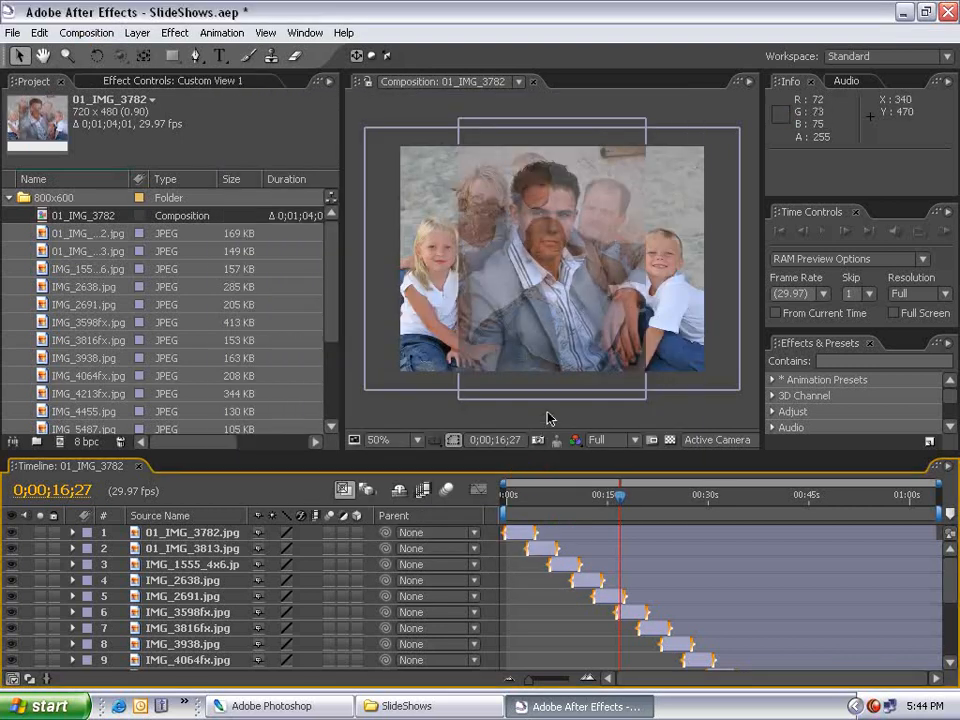
{"action": "left_click_drag", "start_coordinate": [620, 494], "coordinate": [548, 494]}
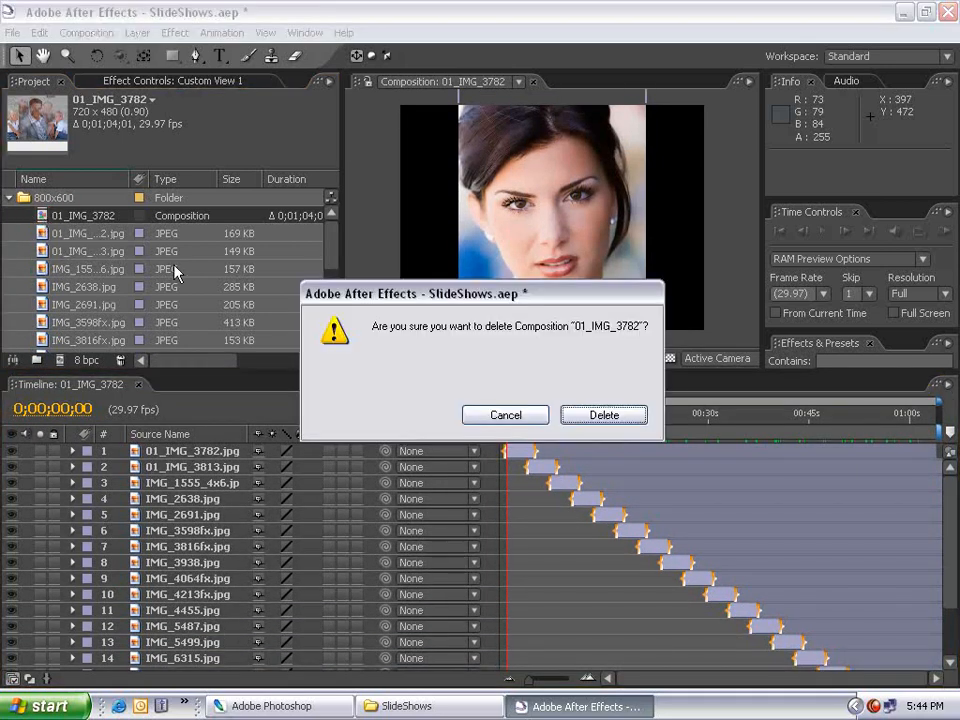
Step: Confirm deleting the old composition, then create a 4-second NTSC DV composition Comp 1
{"action": "left_click", "coordinate": [604, 414]}
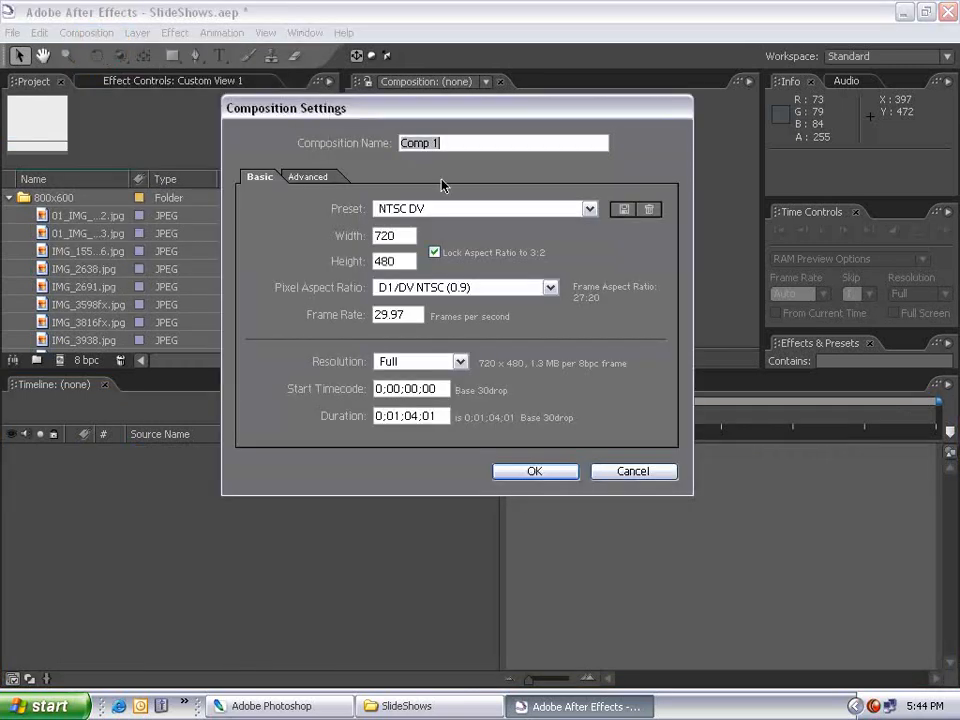
{"action": "left_click", "coordinate": [588, 208]}
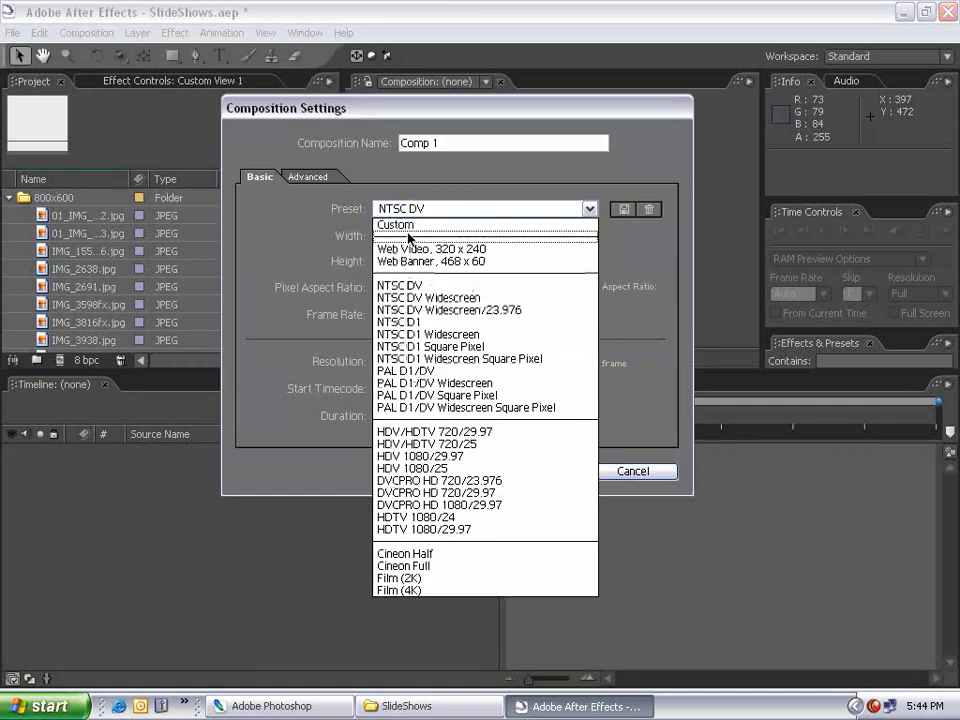
{"action": "left_click", "coordinate": [400, 284]}
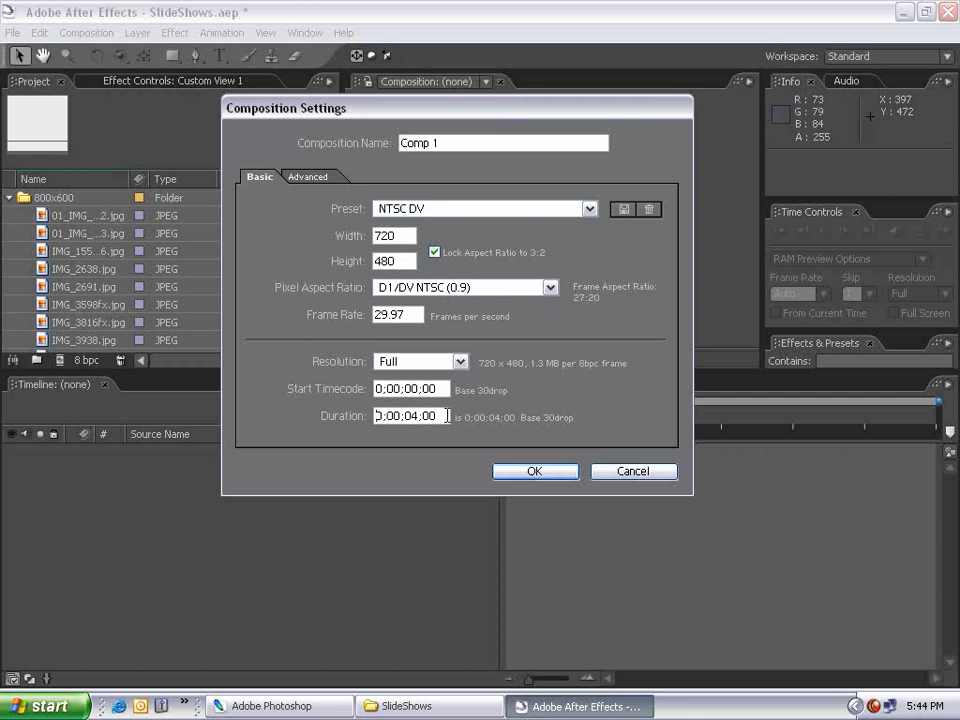
{"action": "left_click", "coordinate": [410, 388]}
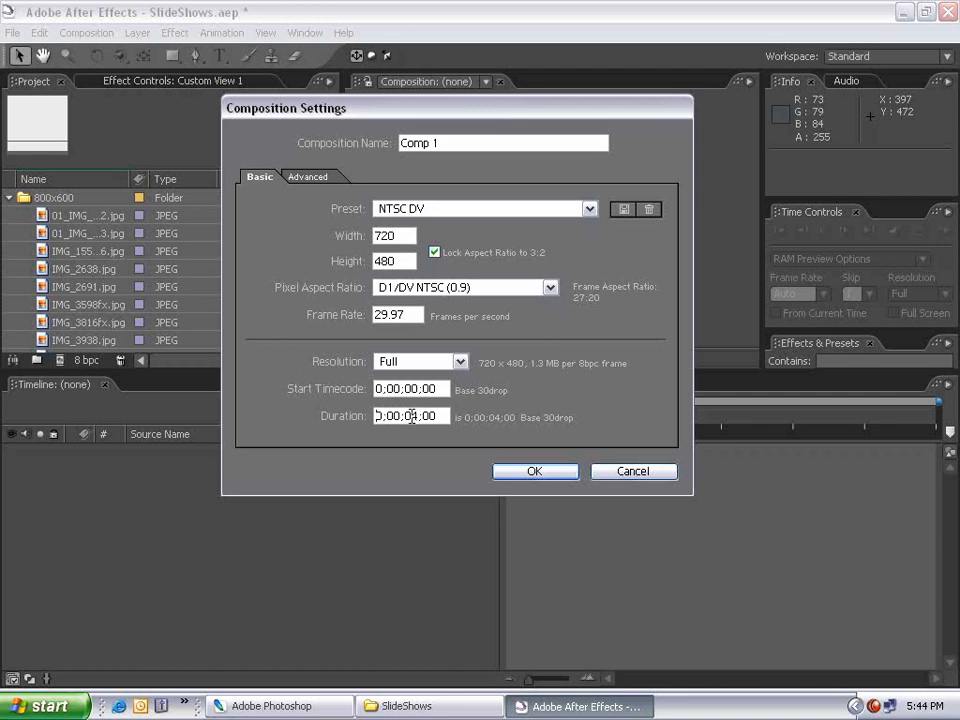
{"action": "left_click", "coordinate": [534, 472]}
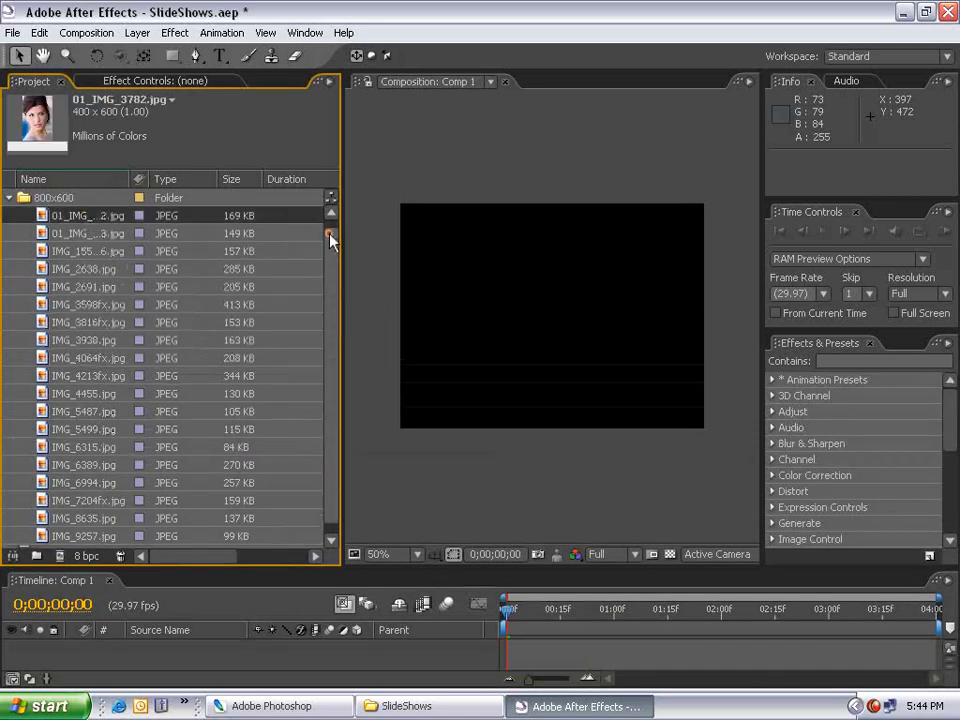
Step: Bring all 19 JPEG photos into Comp 1 as stacked layers and select 01_IMG_3782.jpg
{"action": "scroll", "scroll_direction": "down", "scroll_amount": 3}
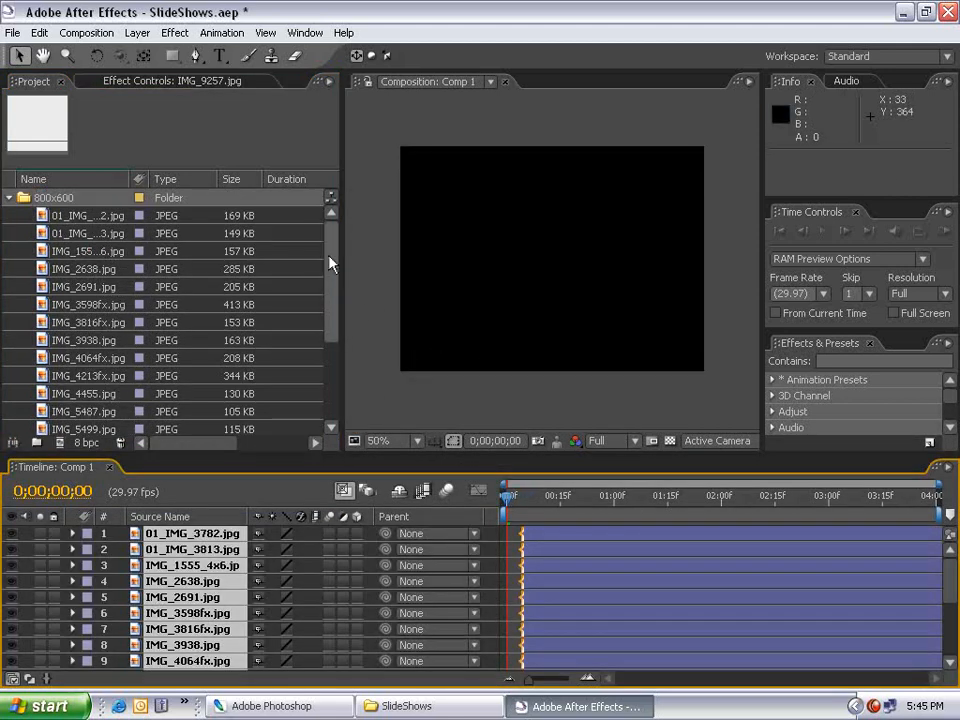
{"action": "left_click", "coordinate": [88, 216]}
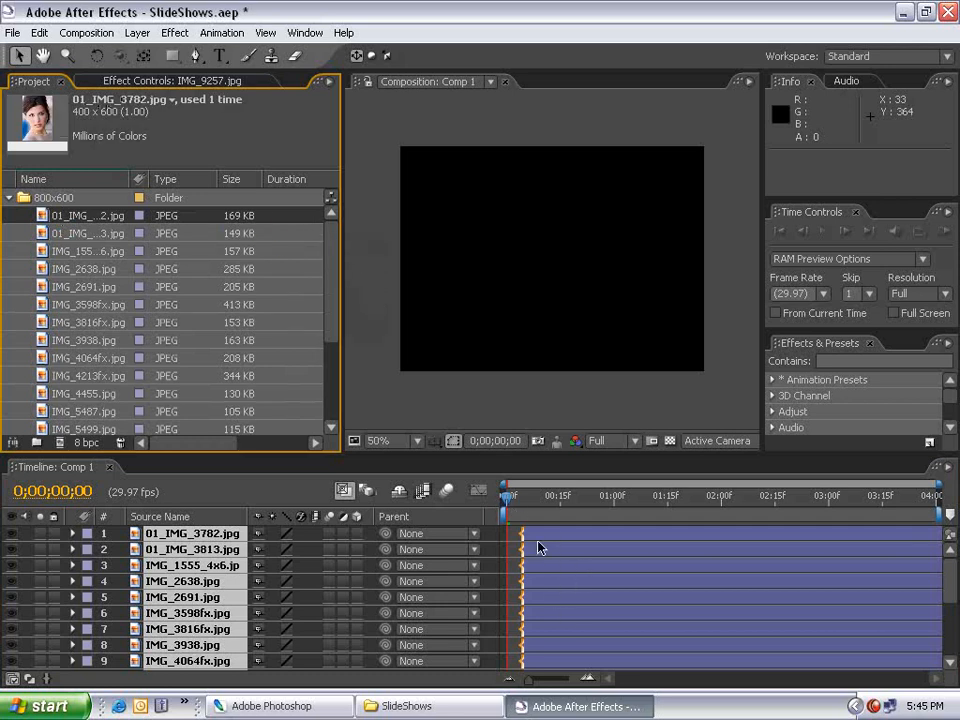
{"action": "left_click", "coordinate": [88, 252]}
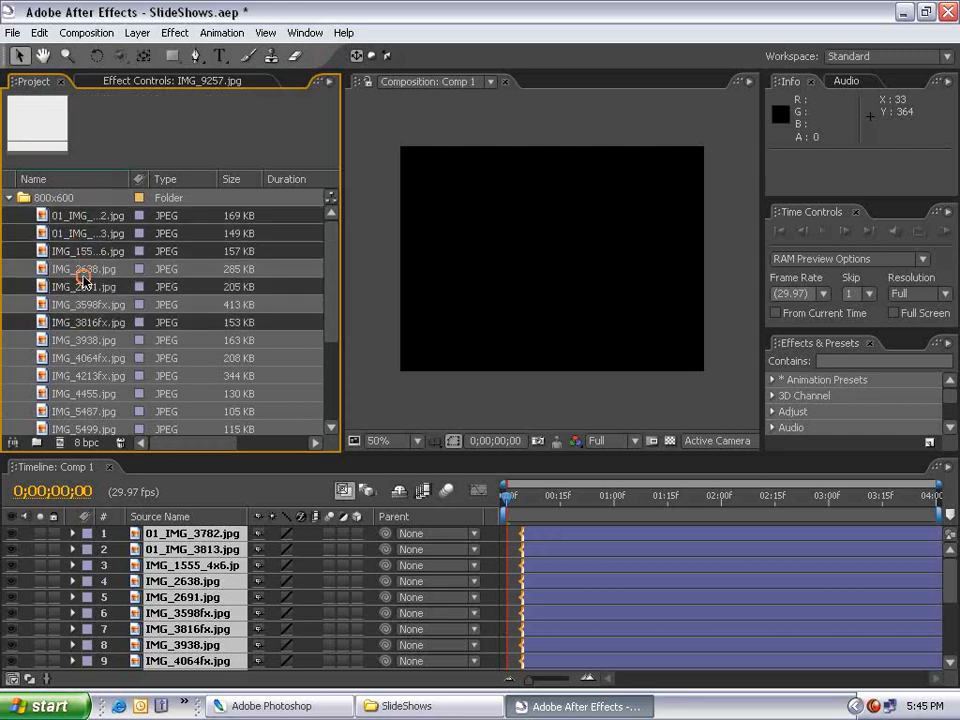
{"action": "left_click", "coordinate": [84, 340]}
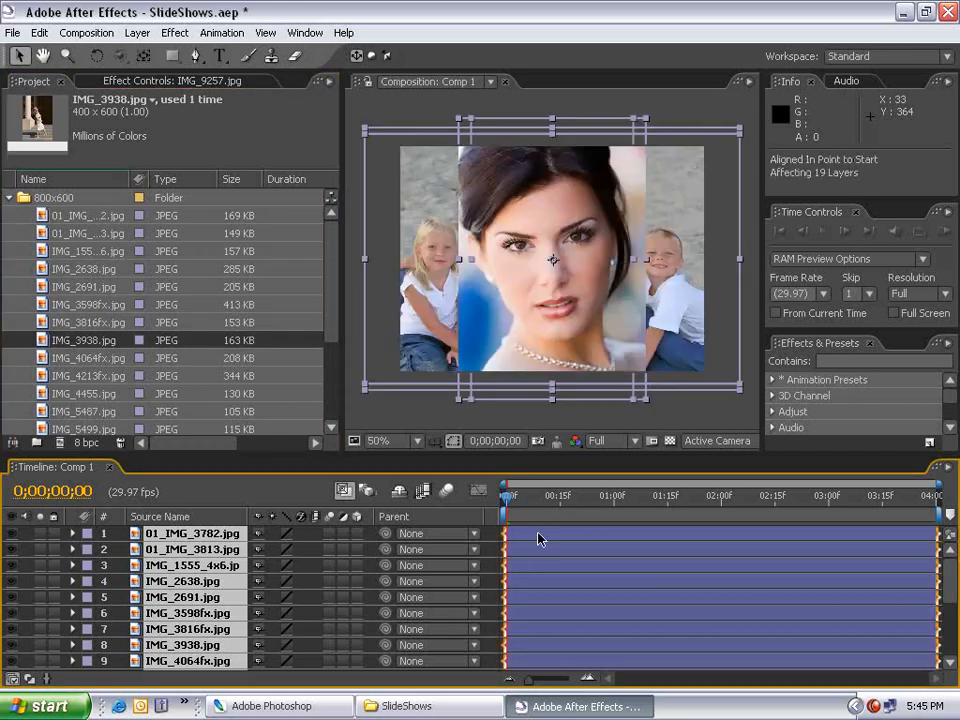
{"action": "left_click", "coordinate": [192, 532]}
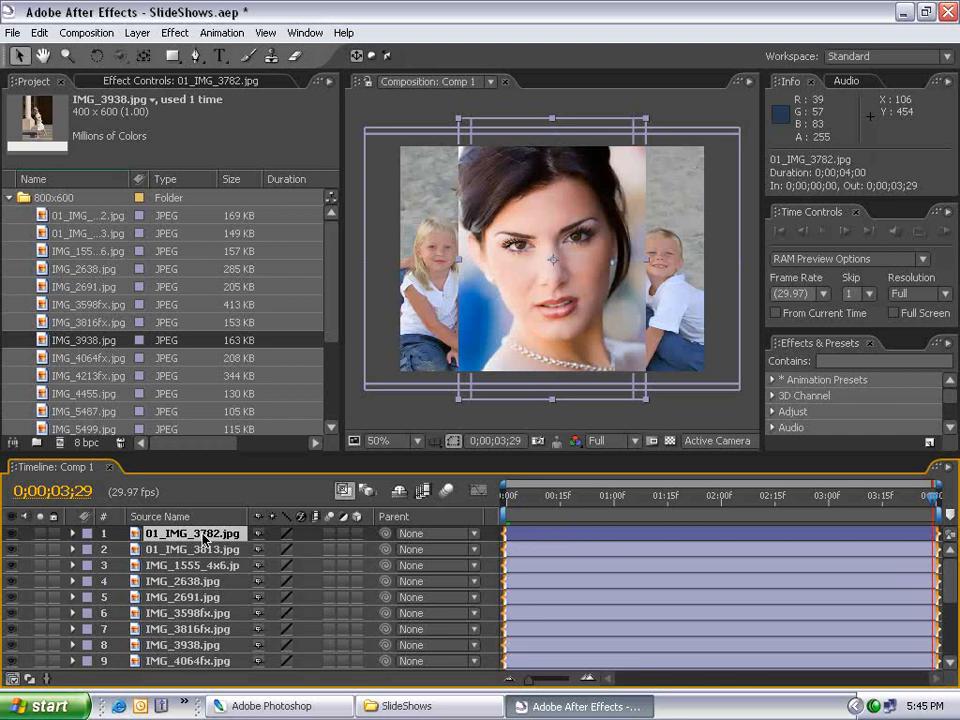
{"action": "mouse_move", "coordinate": [78, 536]}
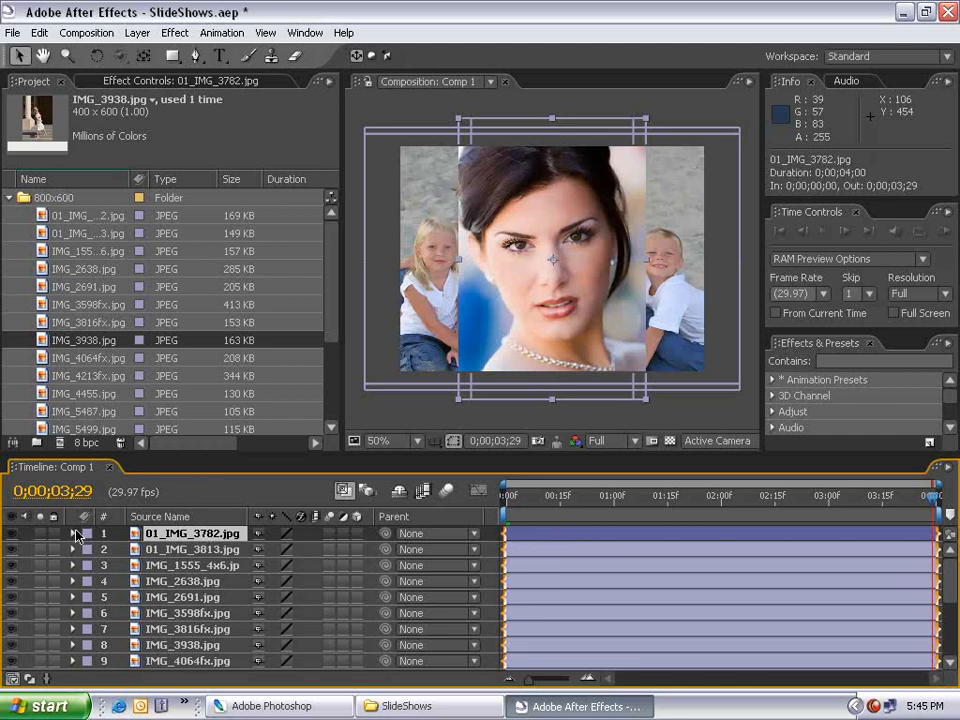
{"action": "mouse_move", "coordinate": [448, 312]}
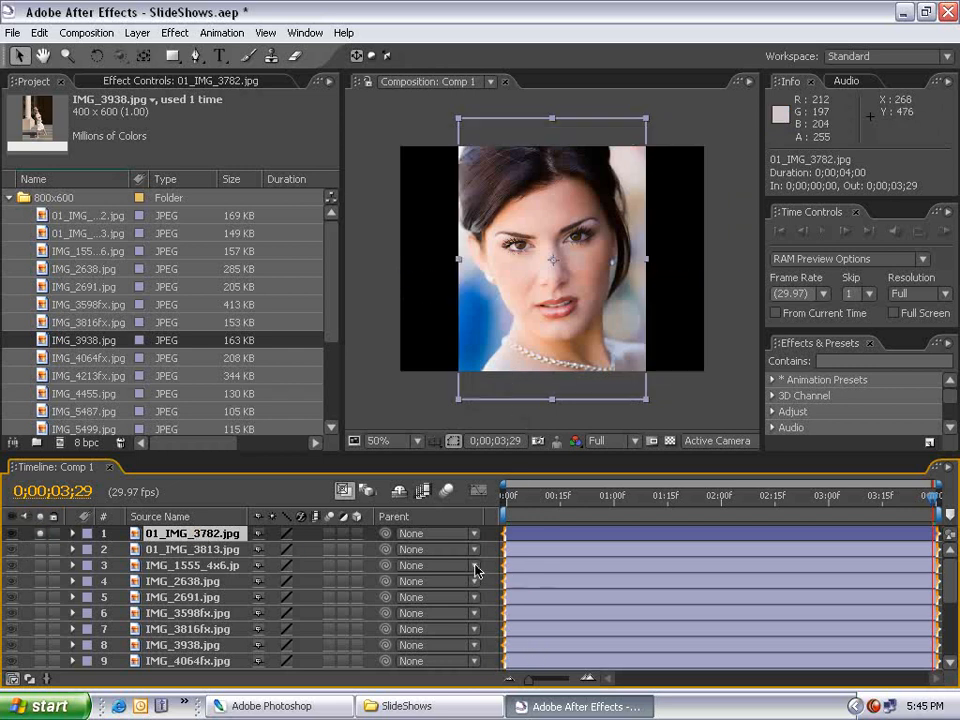
Step: Fit 01_IMG_3782.jpg to the comp height, then reduce its Scale to 80%
{"action": "left_click", "coordinate": [72, 532]}
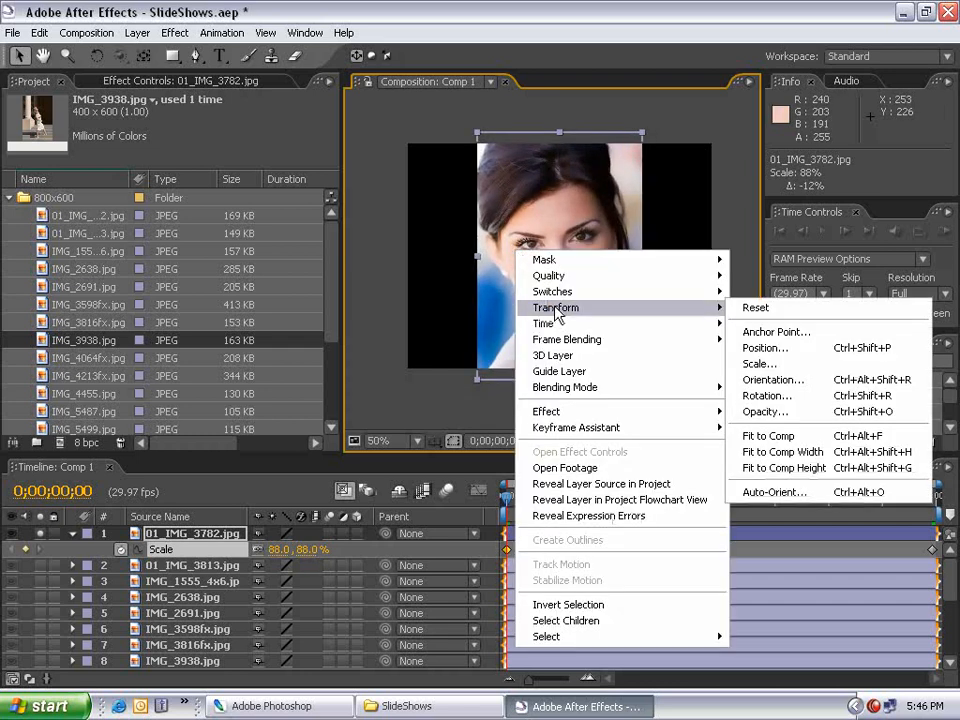
{"action": "mouse_move", "coordinate": [784, 468]}
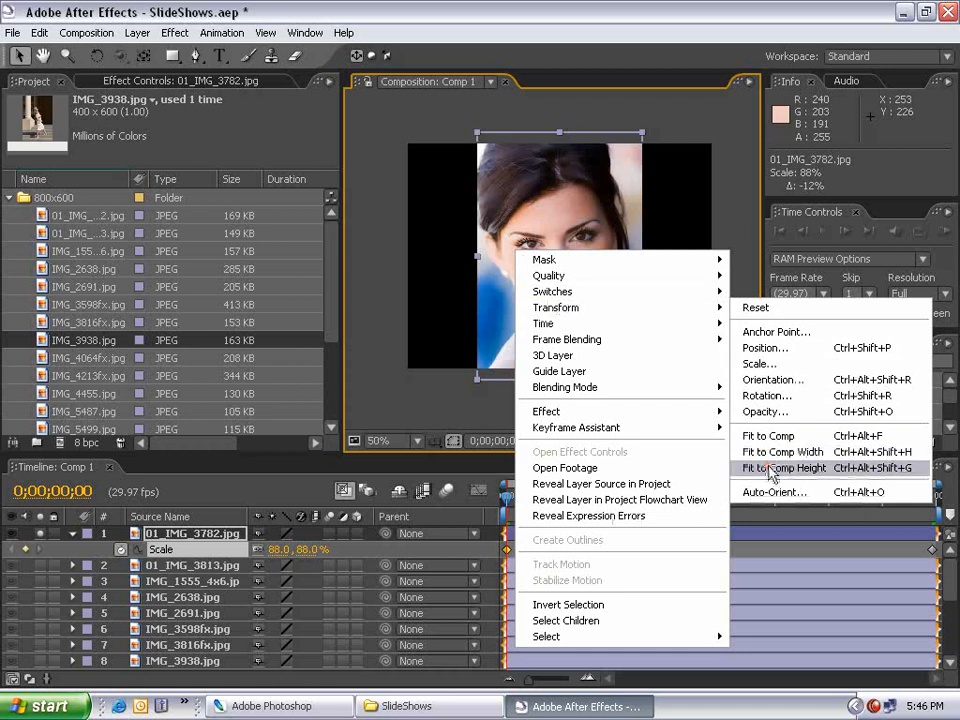
{"action": "left_click", "coordinate": [784, 468]}
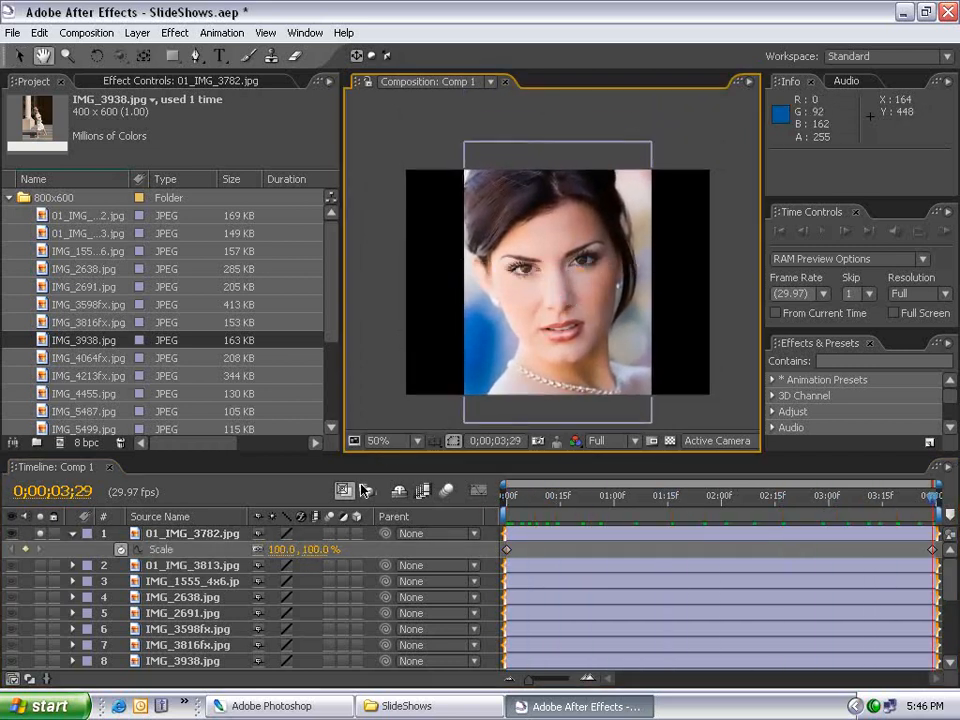
{"action": "left_click_drag", "start_coordinate": [300, 548], "coordinate": [310, 548]}
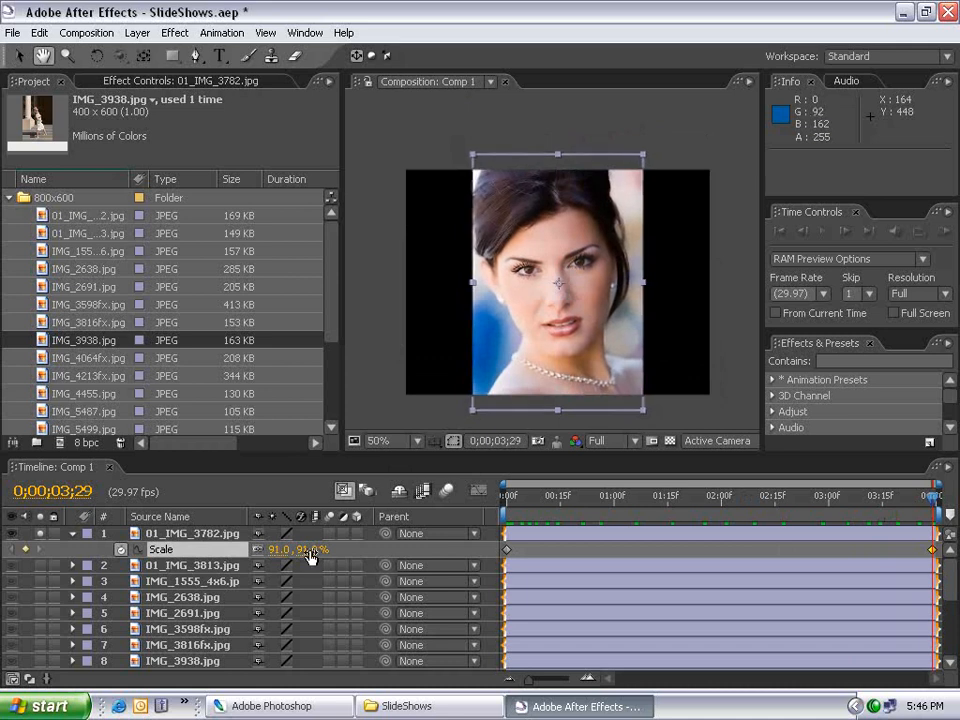
{"action": "left_click", "coordinate": [380, 442]}
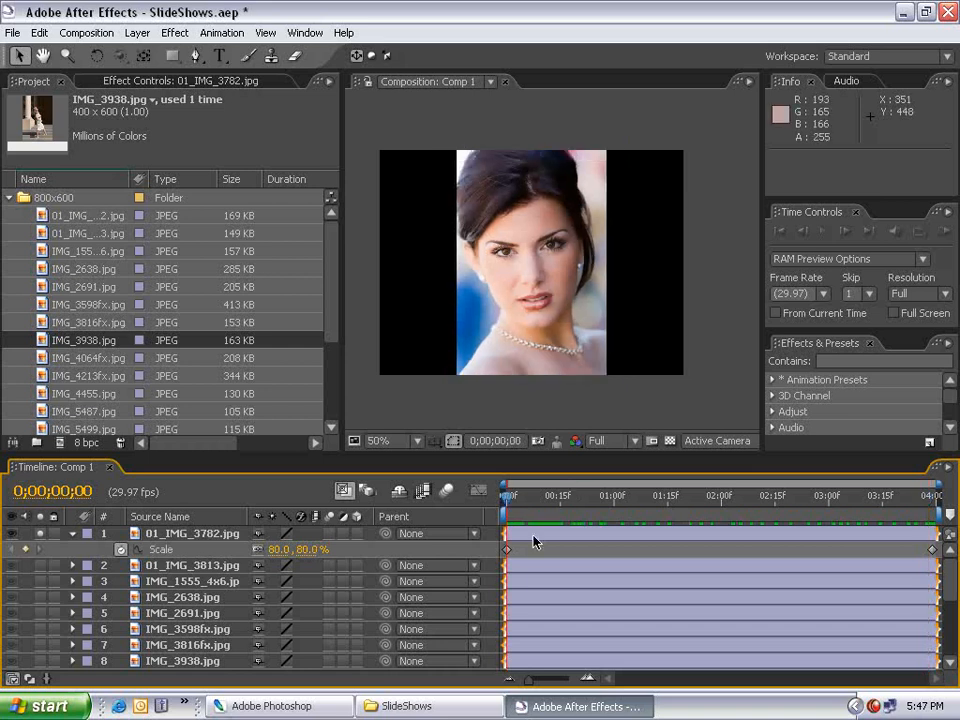
Step: Keyframe Fast Blur Blurriness from 25 at 0:00 to 0 at about 1:00 and preview it
{"action": "left_click", "coordinate": [524, 536]}
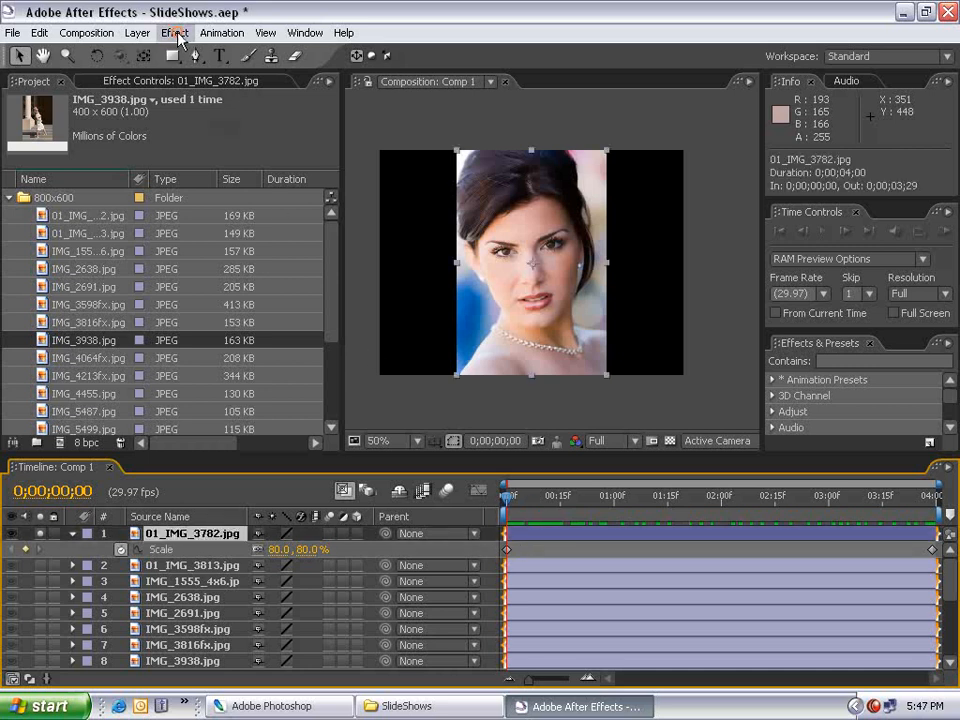
{"action": "left_click", "coordinate": [174, 32]}
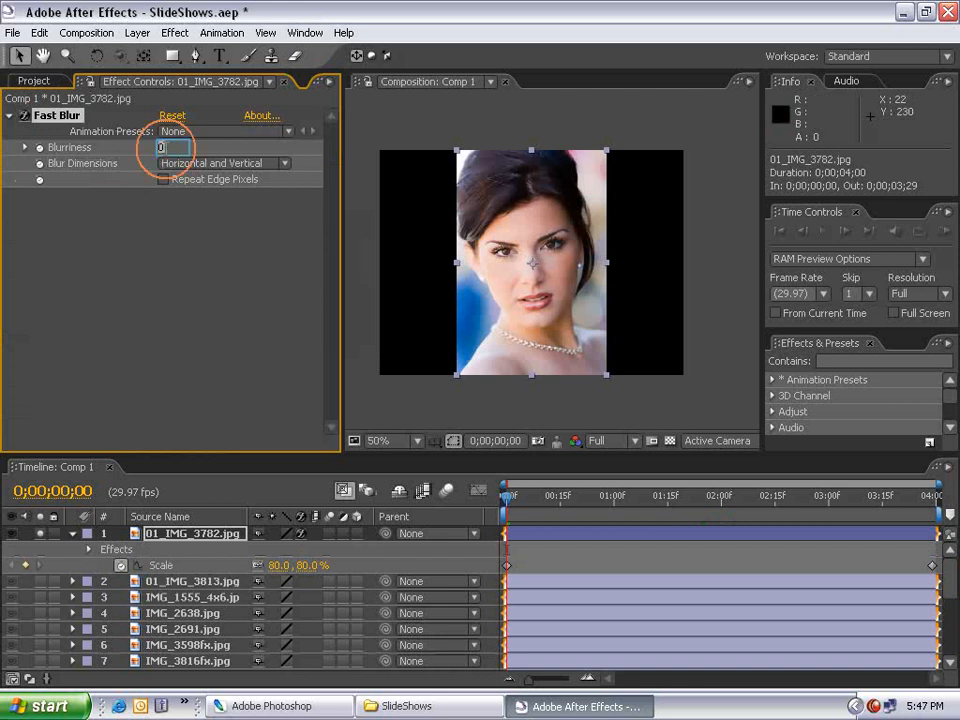
{"action": "type", "text": "25.0"}
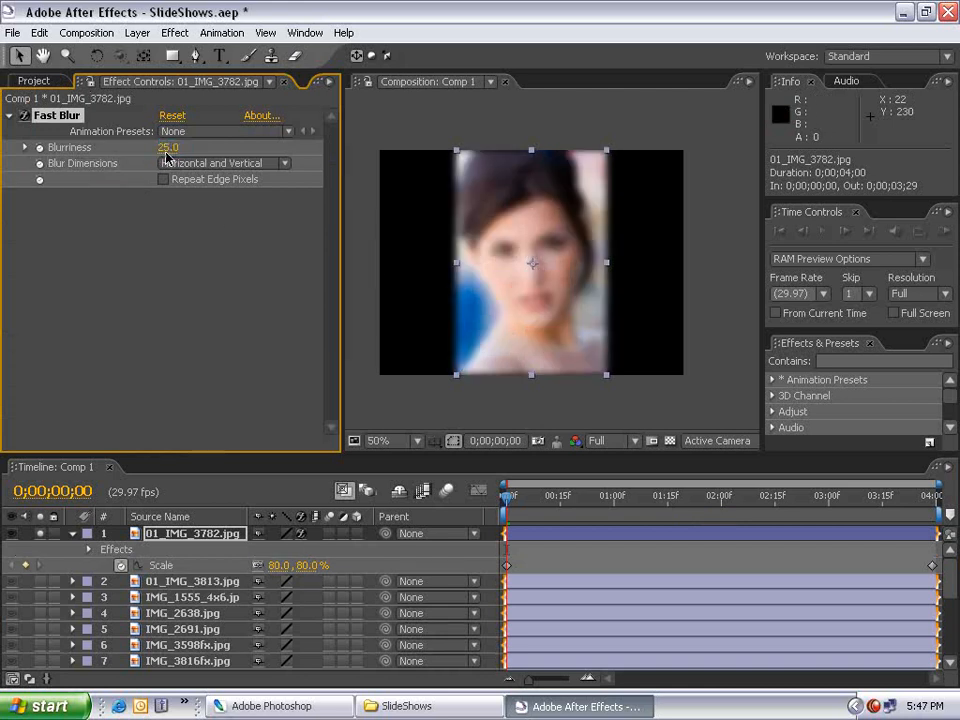
{"action": "left_click", "coordinate": [164, 180]}
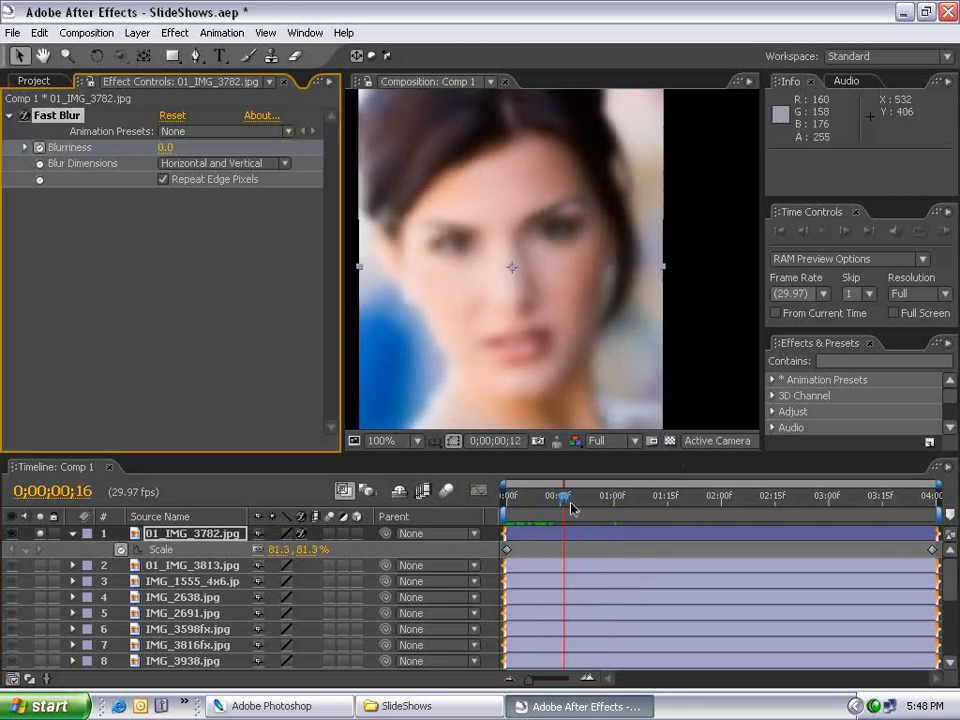
{"action": "left_click_drag", "start_coordinate": [564, 496], "coordinate": [618, 496]}
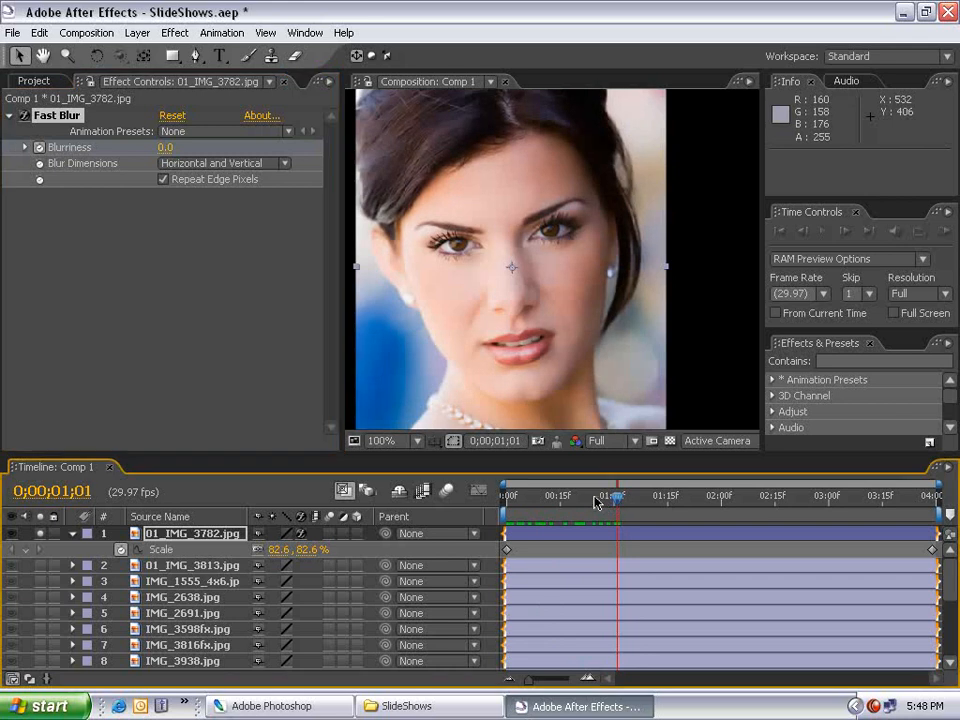
{"action": "mouse_move", "coordinate": [564, 550]}
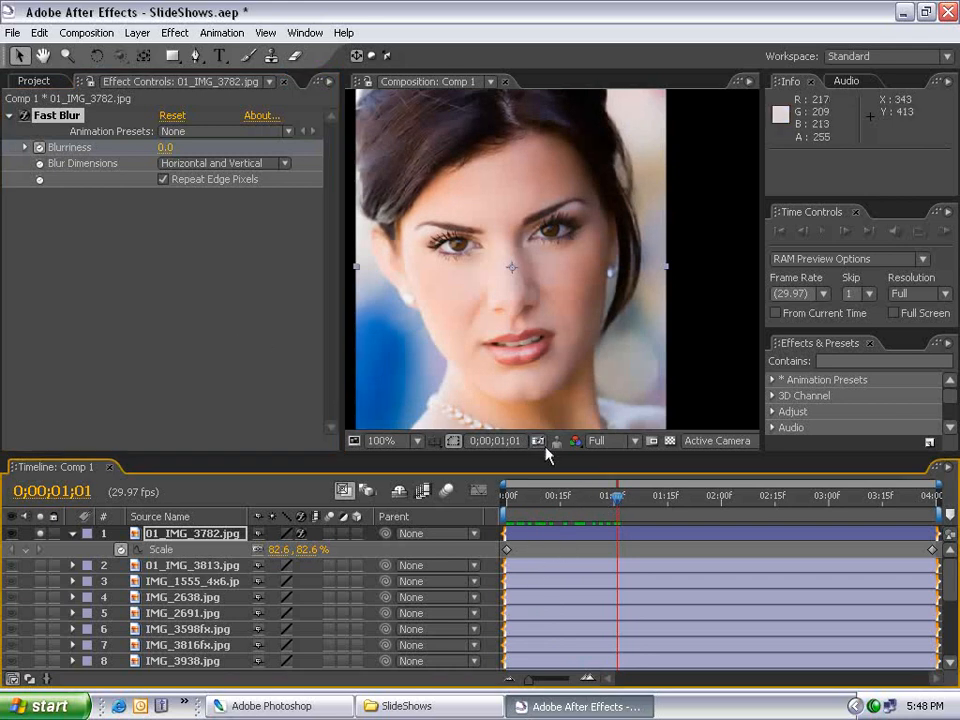
{"action": "left_click_drag", "start_coordinate": [616, 496], "coordinate": [560, 496]}
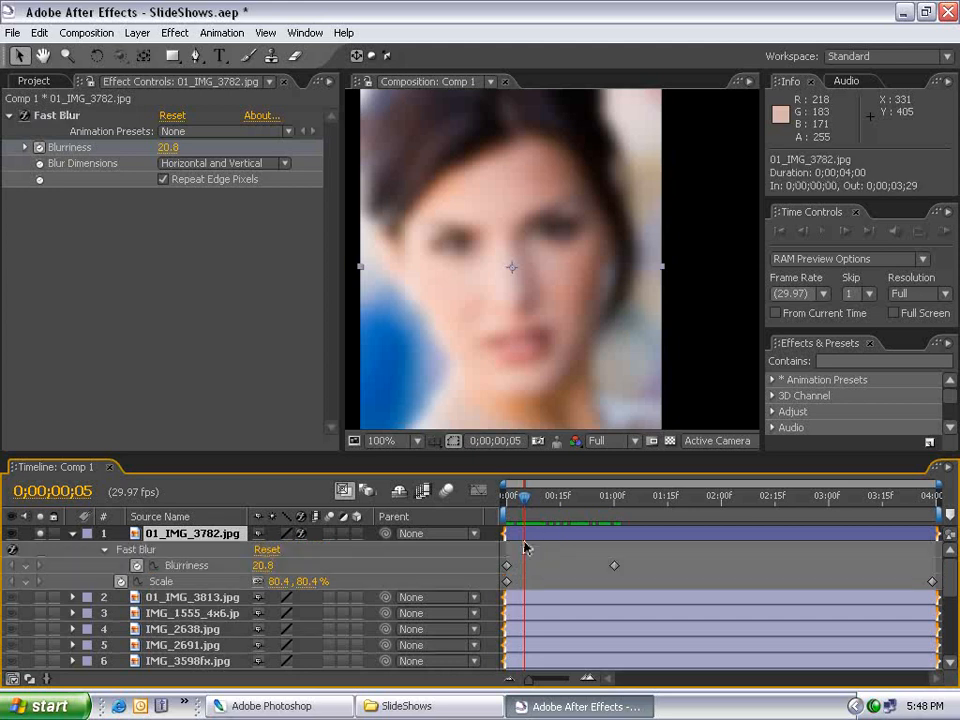
{"action": "mouse_move", "coordinate": [652, 552]}
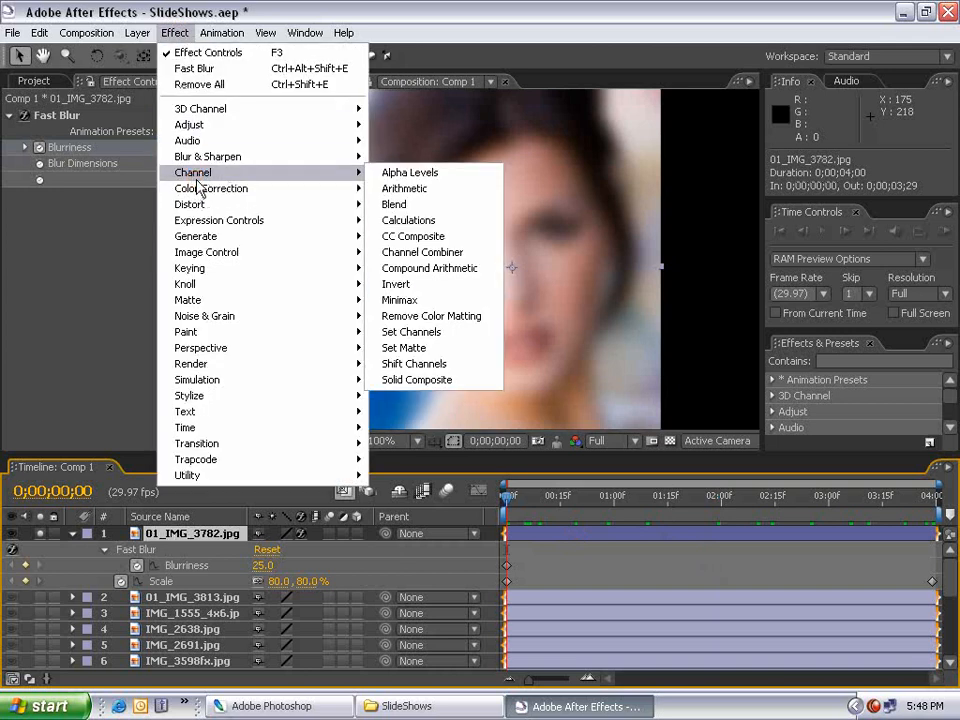
Step: Keyframe CC Composite opacity from 0% at 0:00 to 100% at 1:00 and reveal the keyframes
{"action": "left_click", "coordinate": [412, 236]}
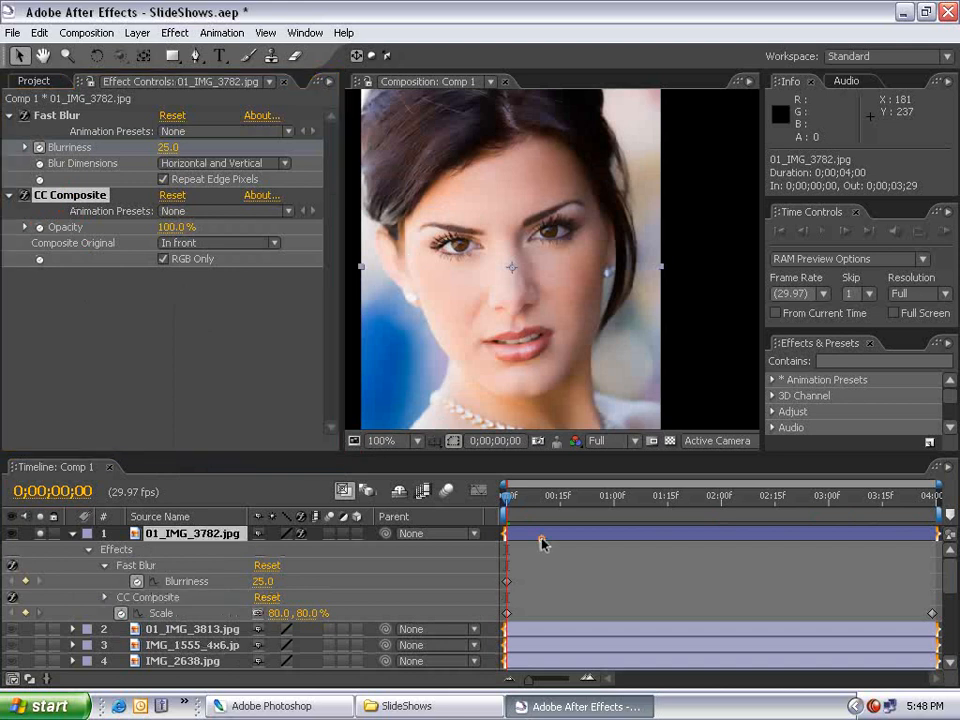
{"action": "mouse_move", "coordinate": [512, 280]}
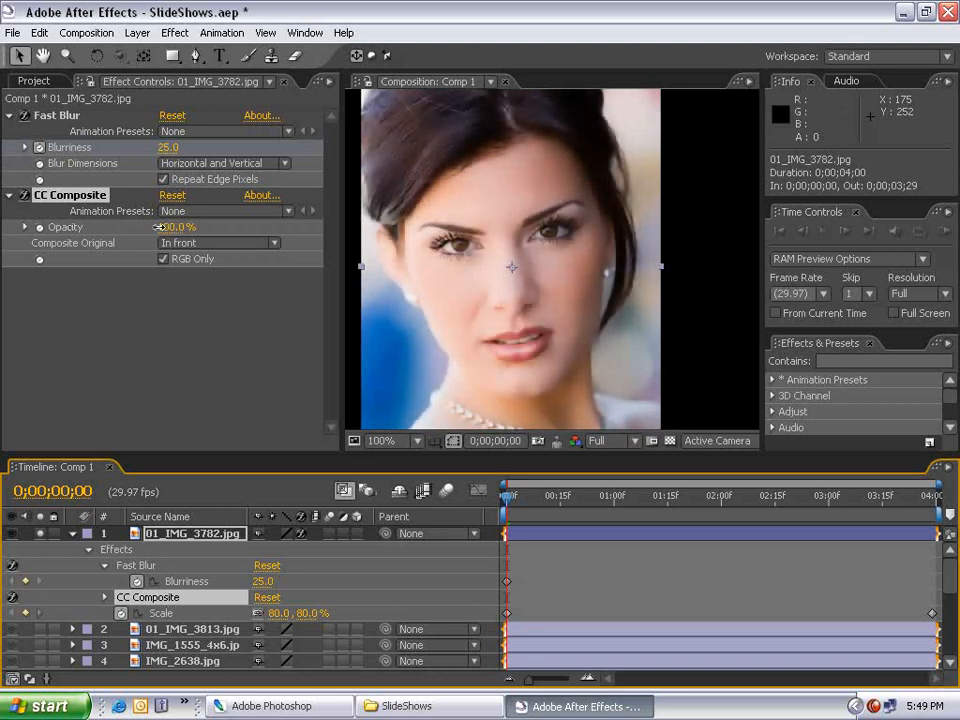
{"action": "left_click_drag", "start_coordinate": [180, 228], "coordinate": [174, 228]}
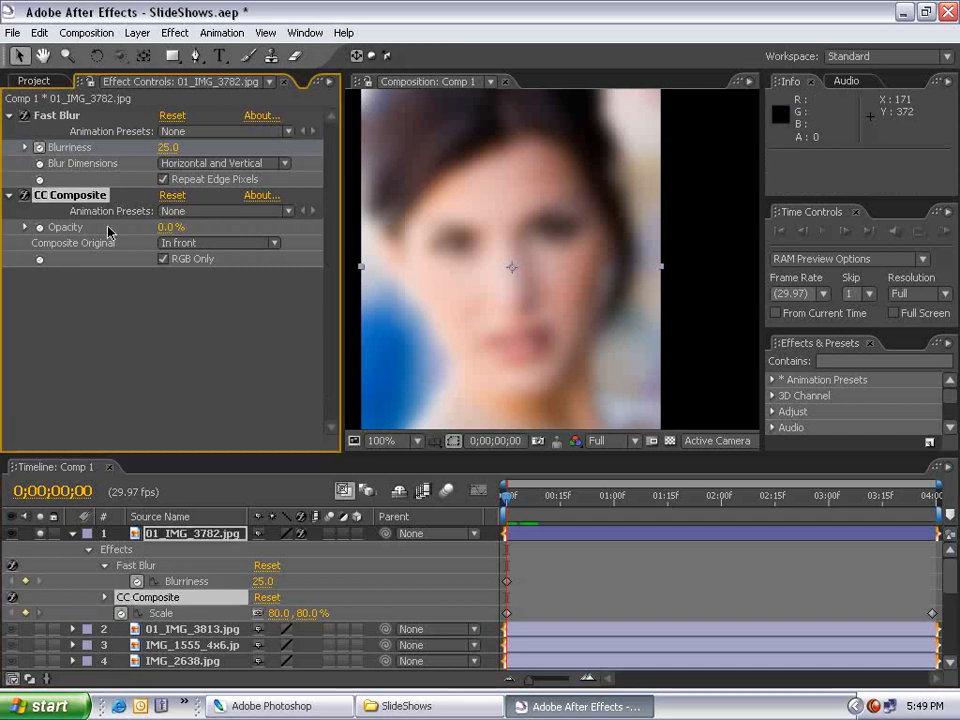
{"action": "mouse_move", "coordinate": [36, 230]}
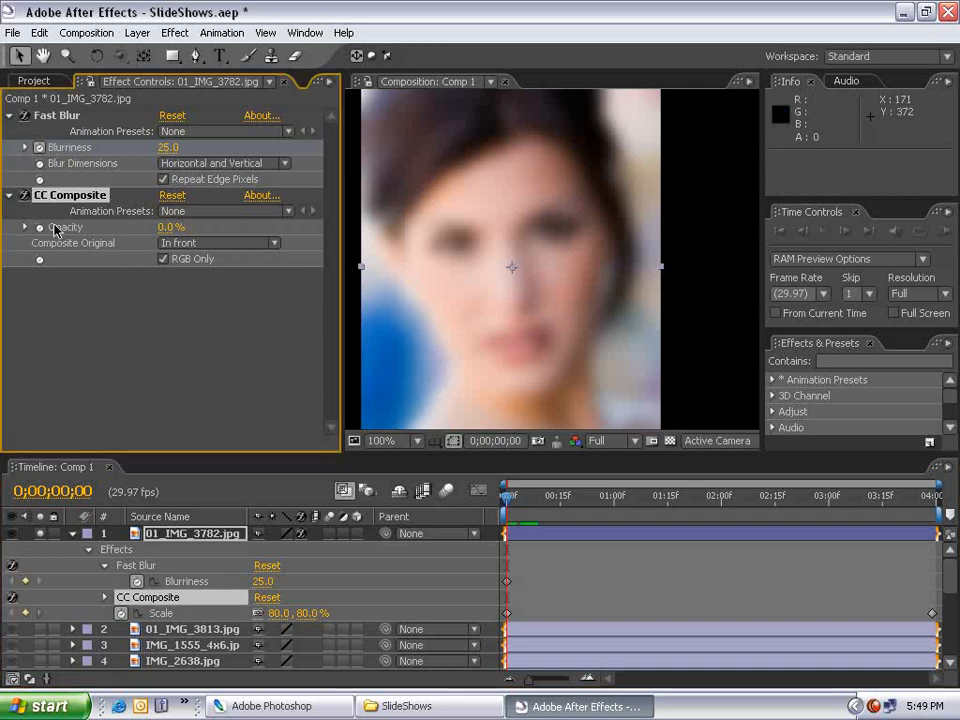
{"action": "left_click", "coordinate": [528, 496]}
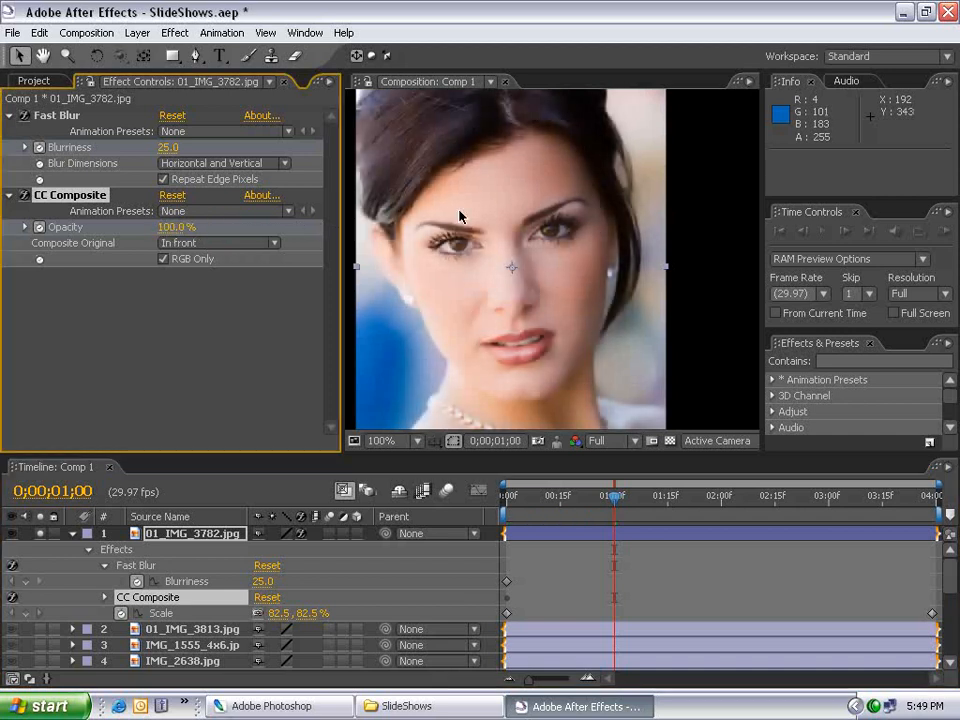
{"action": "left_click", "coordinate": [504, 496]}
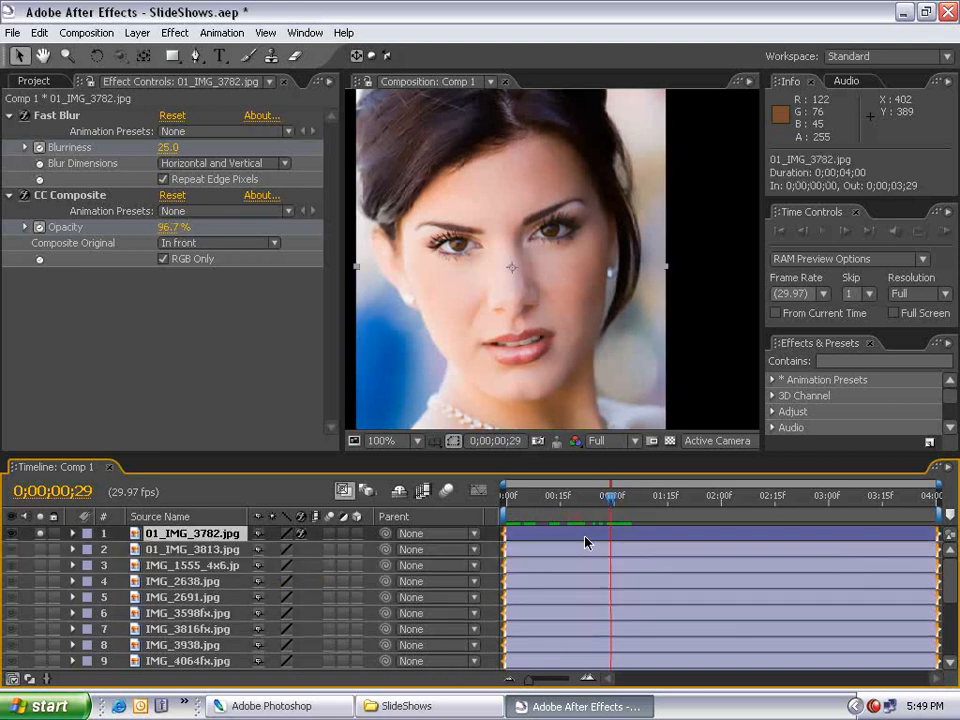
{"action": "left_click", "coordinate": [72, 532]}
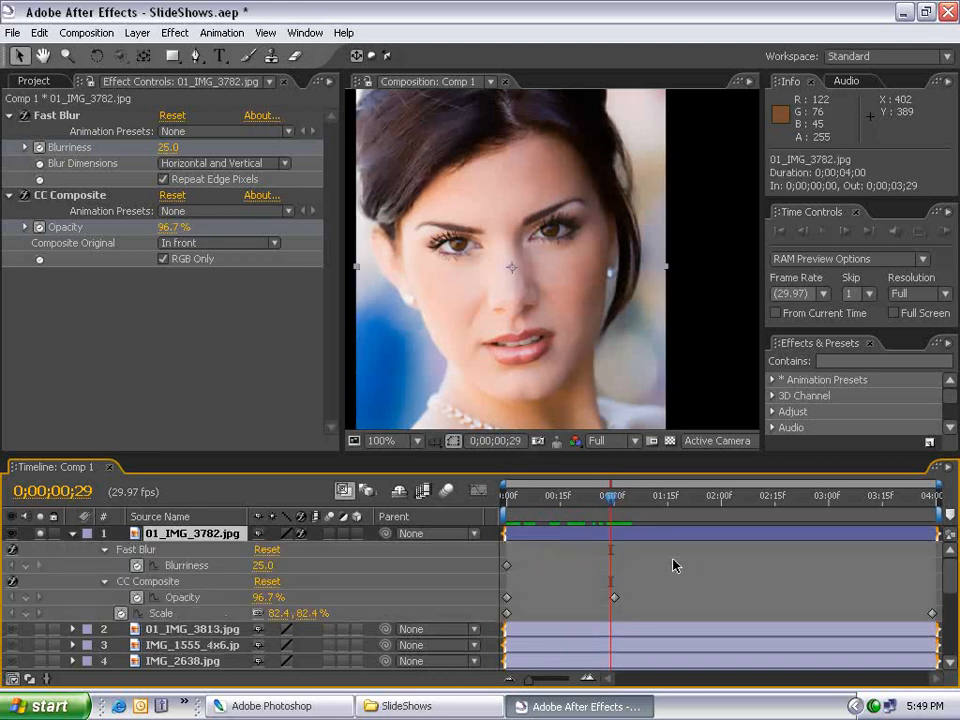
{"action": "left_click", "coordinate": [506, 564]}
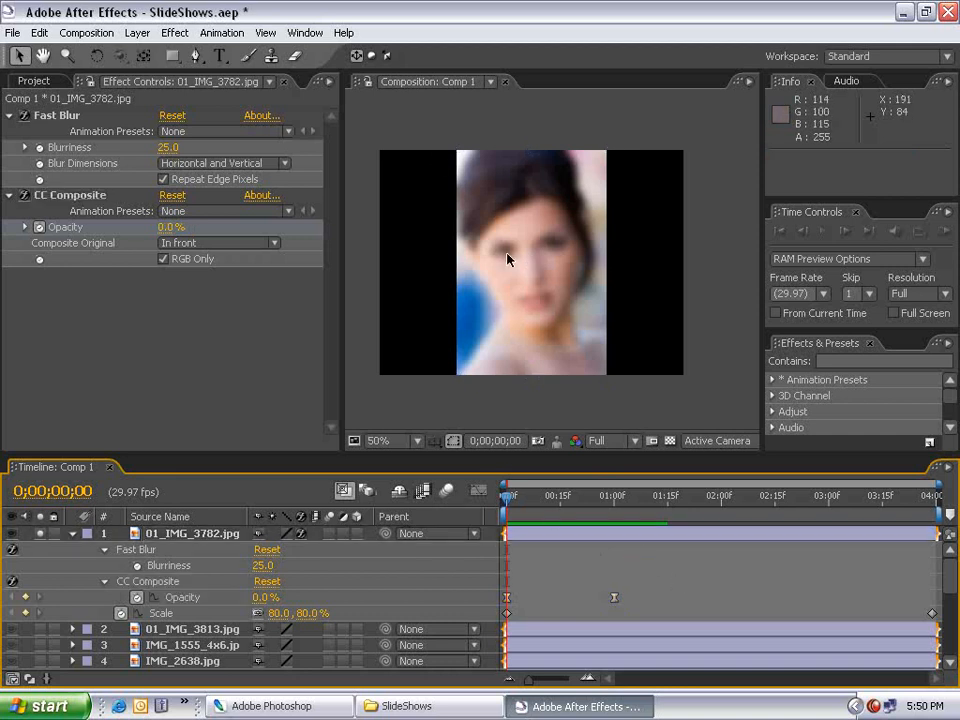
{"action": "mouse_move", "coordinate": [160, 484]}
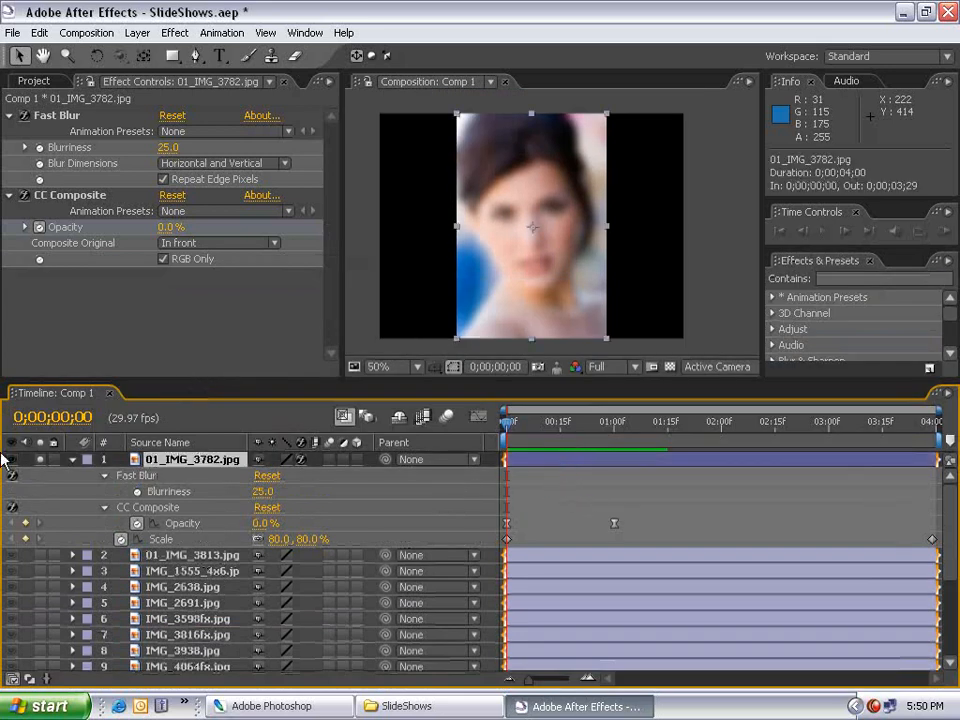
Step: Select layer 1's Fast Blur and CC Composite effects and copy them via Edit > Copy
{"action": "left_click", "coordinate": [72, 458]}
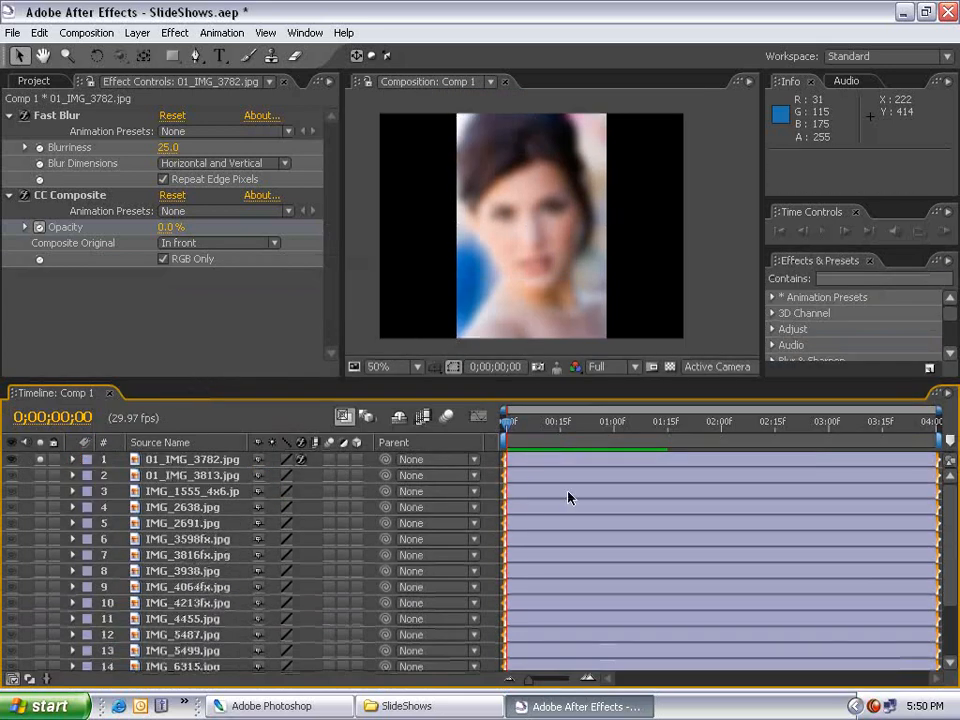
{"action": "left_click", "coordinate": [192, 458]}
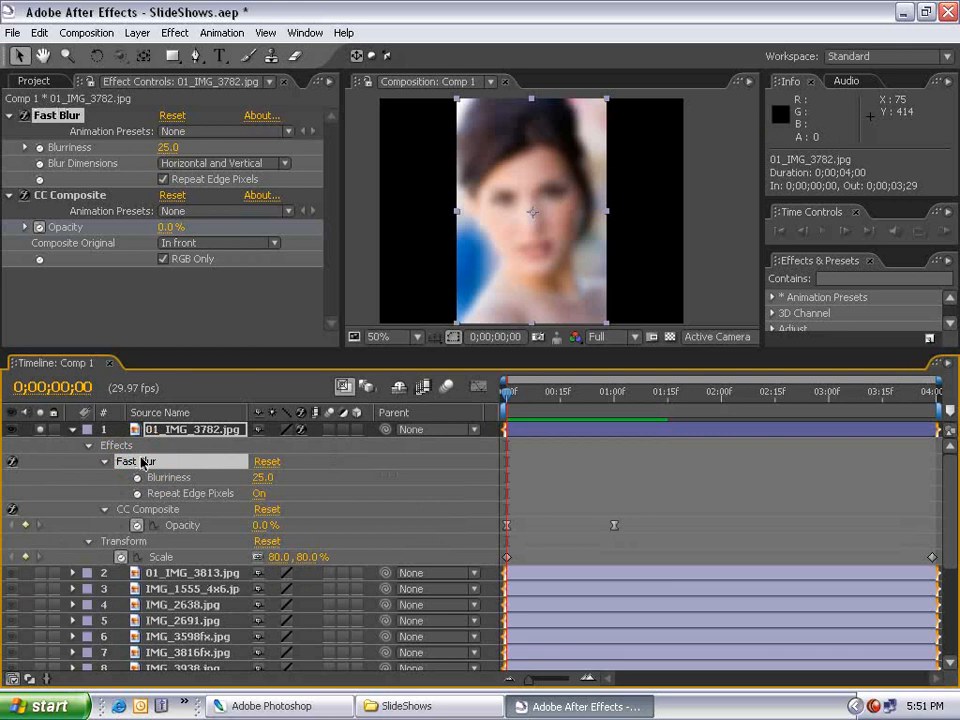
{"action": "left_click", "coordinate": [148, 510]}
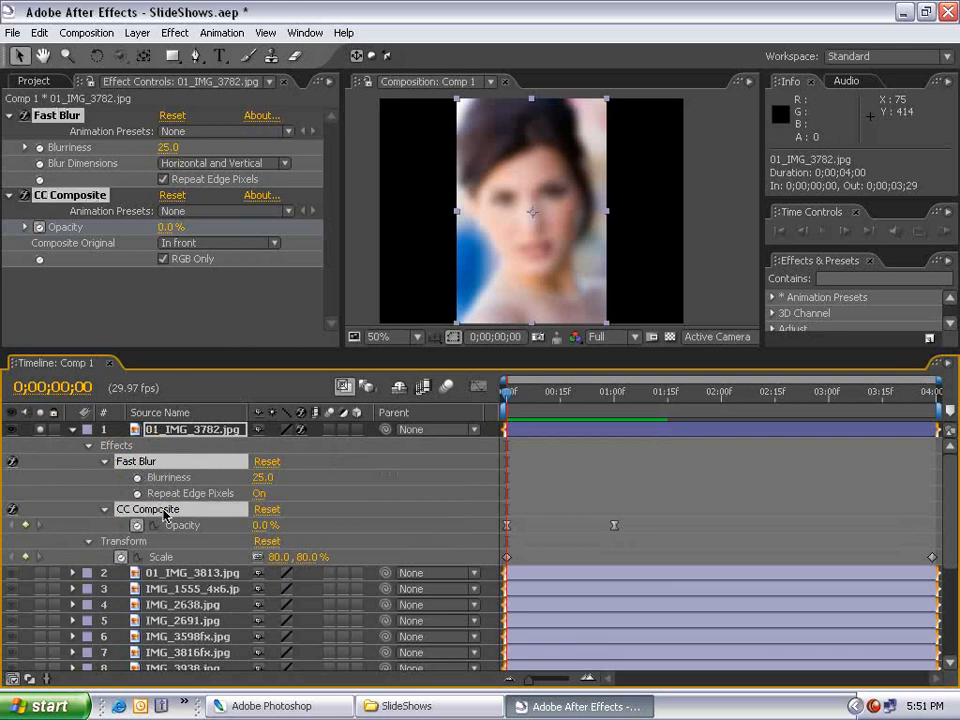
{"action": "double_click", "coordinate": [160, 556]}
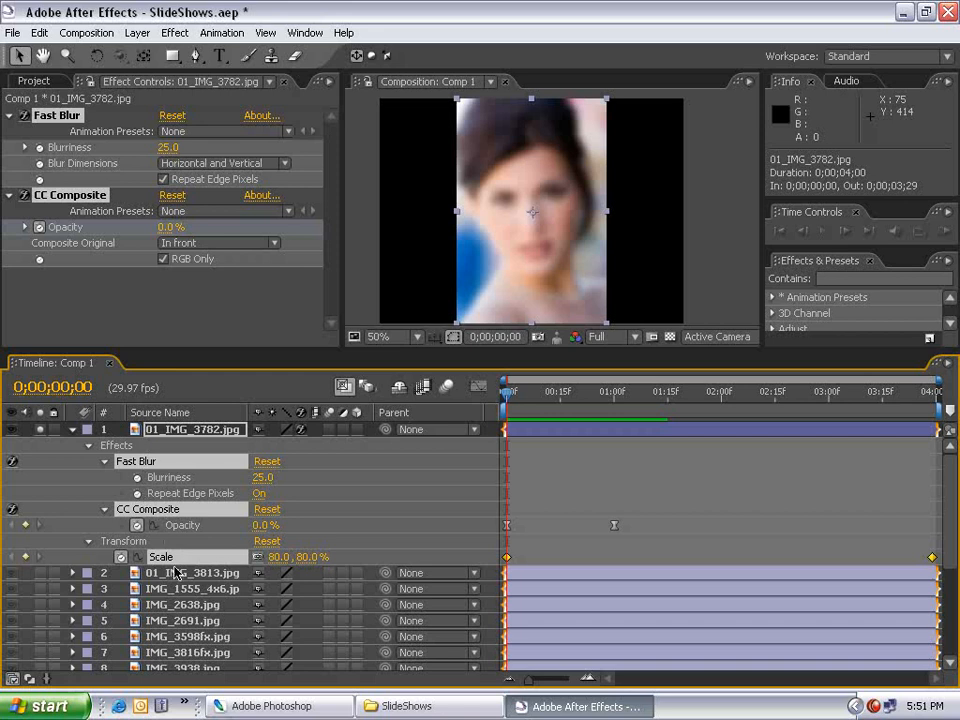
{"action": "mouse_move", "coordinate": [578, 226]}
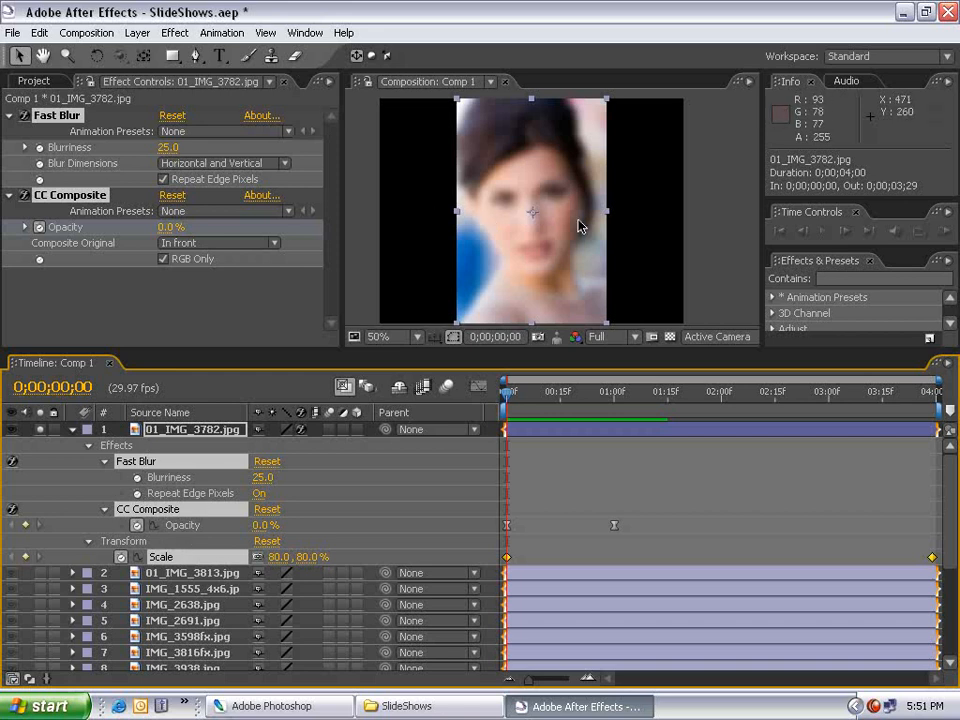
{"action": "left_click", "coordinate": [40, 32]}
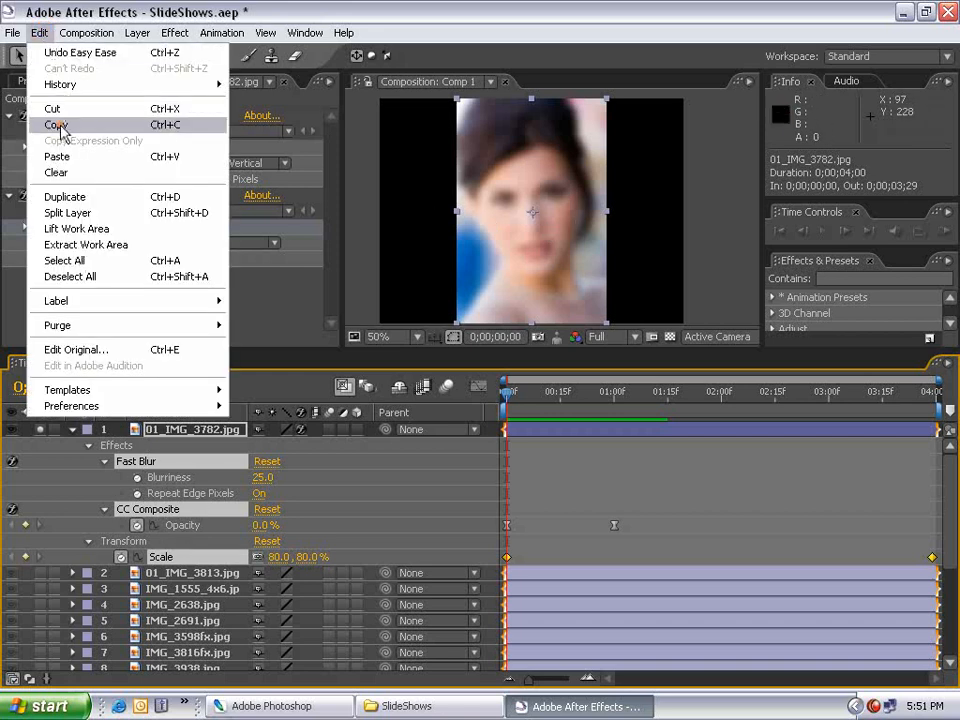
{"action": "left_click", "coordinate": [52, 124]}
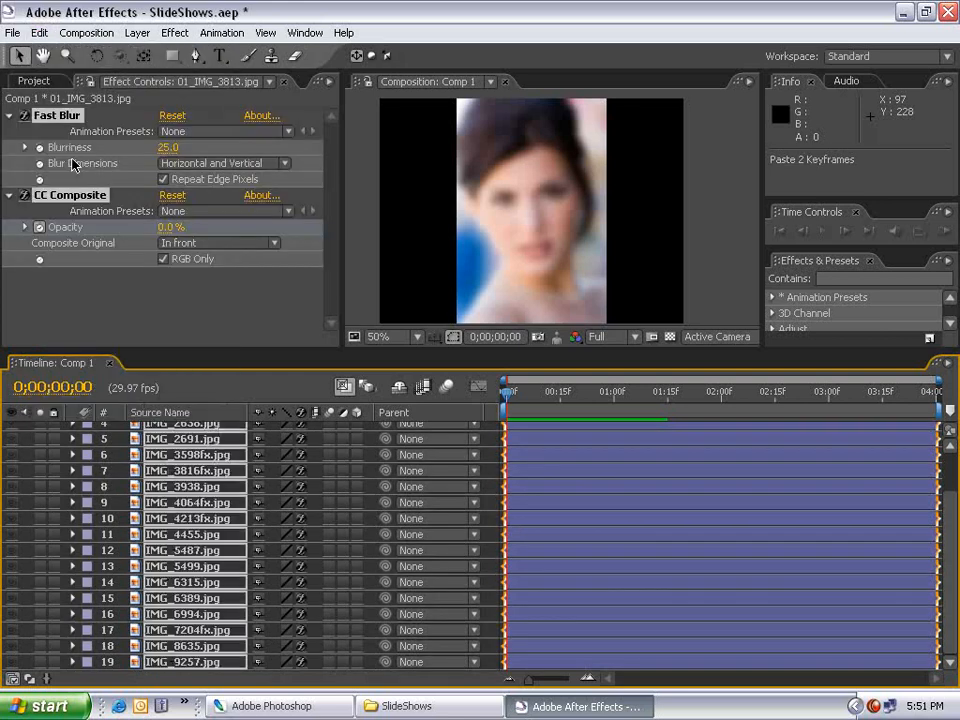
{"action": "scroll", "scroll_direction": "up", "scroll_amount": 3}
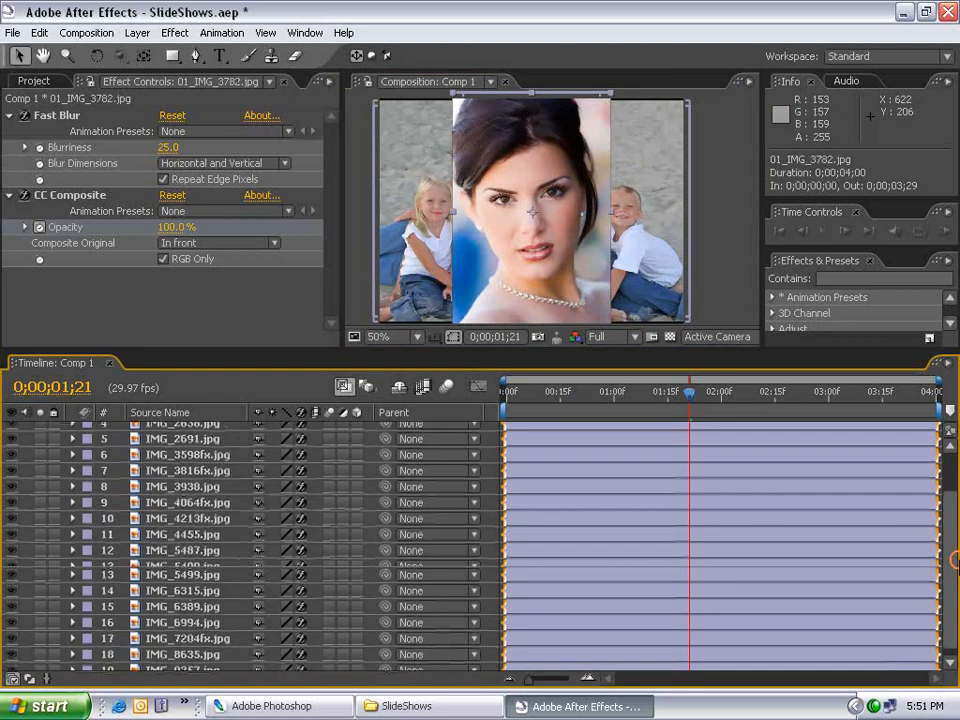
Step: Sequence all layers with Overlap 0:00:00:20 and Dissolve Front Layer transition
{"action": "key", "text": "ctrl+a"}
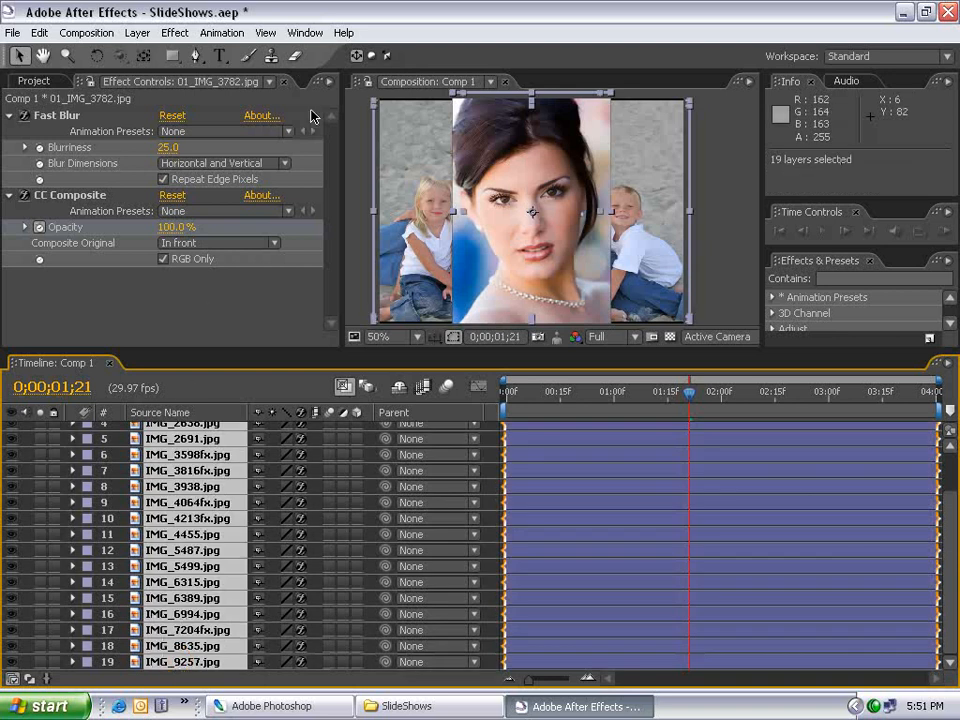
{"action": "left_click", "coordinate": [222, 32]}
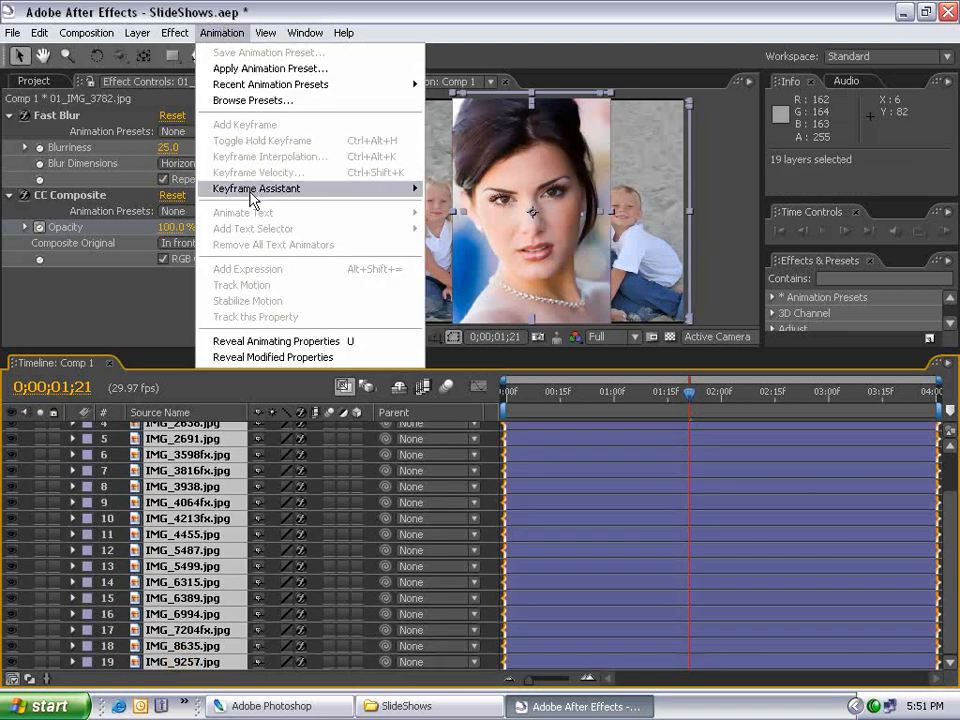
{"action": "mouse_move", "coordinate": [256, 188]}
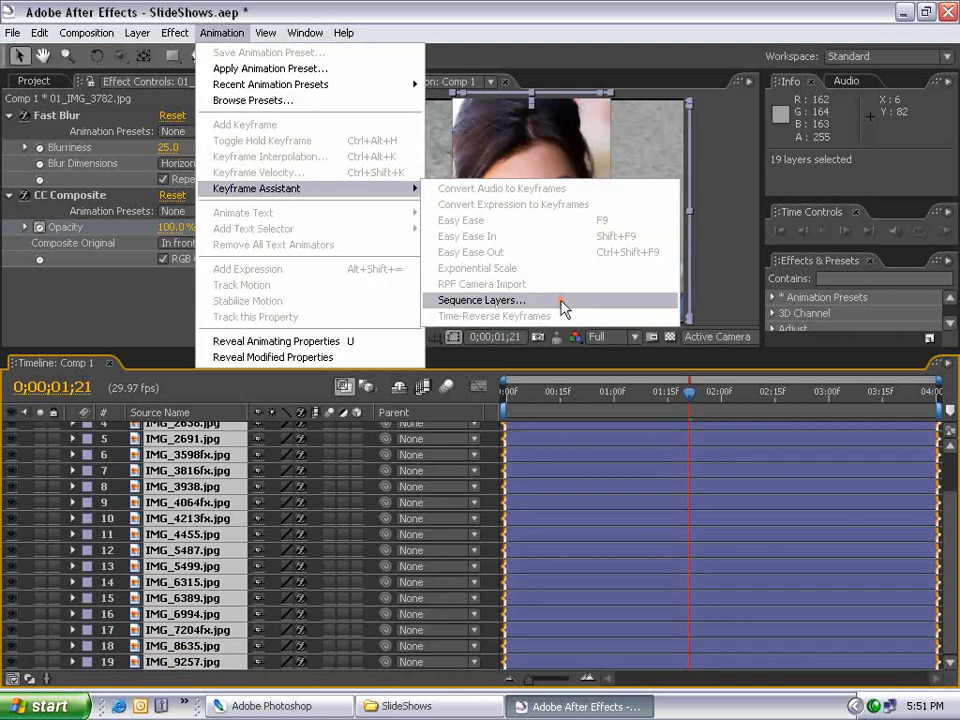
{"action": "left_click", "coordinate": [482, 300]}
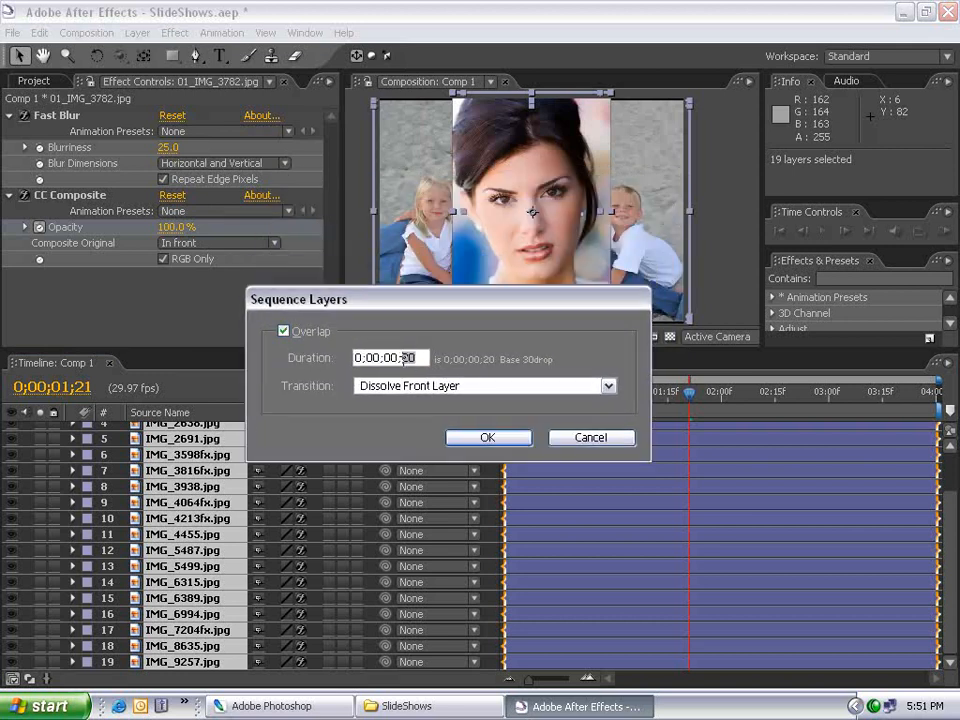
{"action": "left_click", "coordinate": [604, 384]}
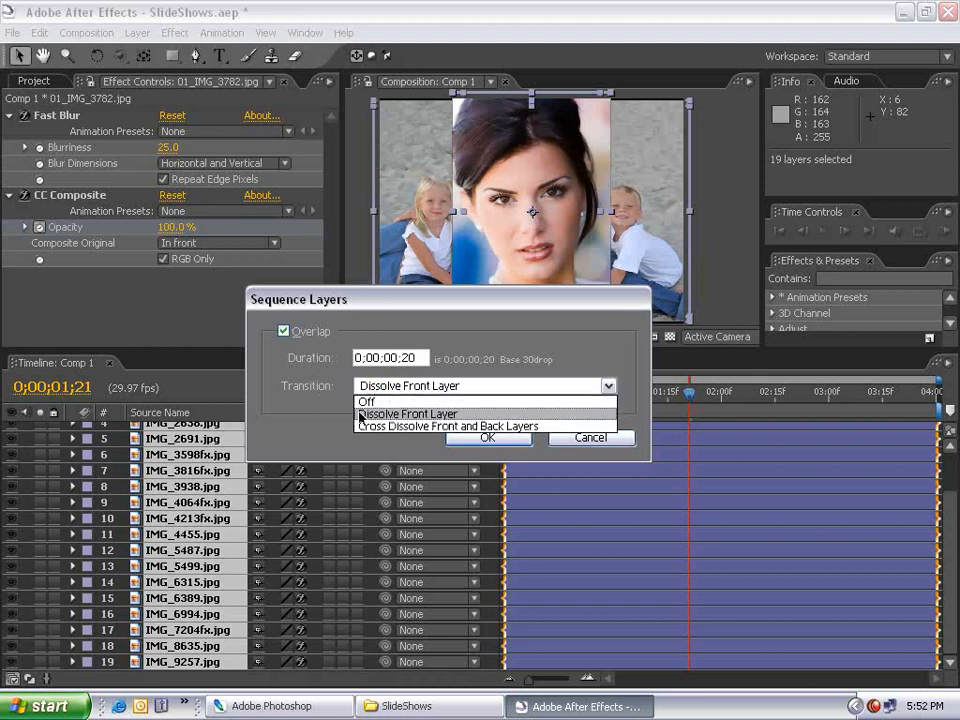
{"action": "left_click", "coordinate": [408, 412]}
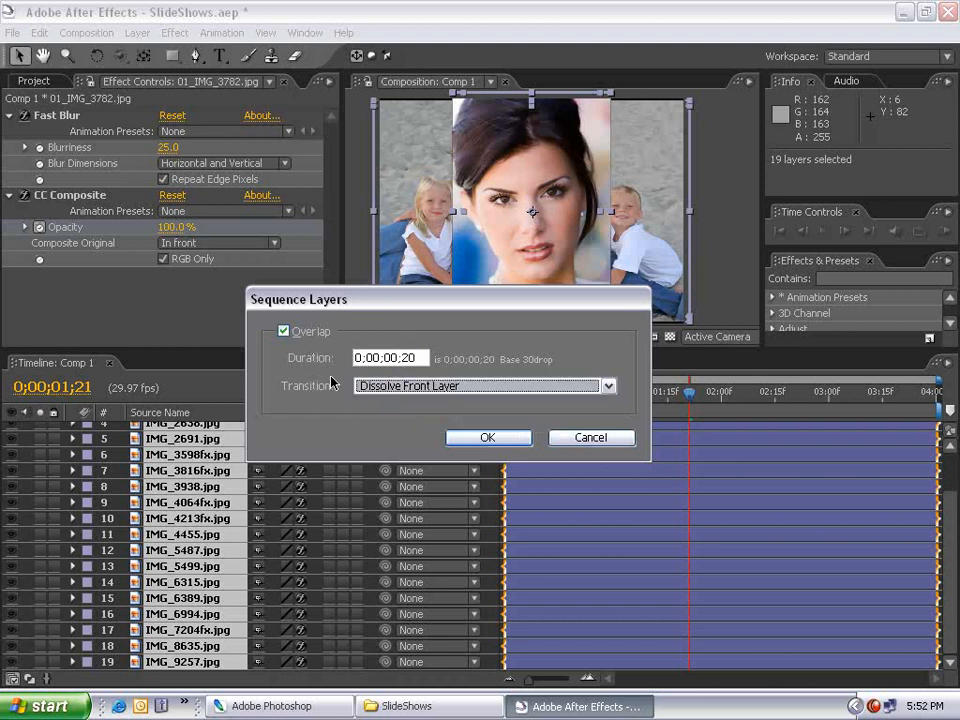
{"action": "left_click", "coordinate": [488, 436]}
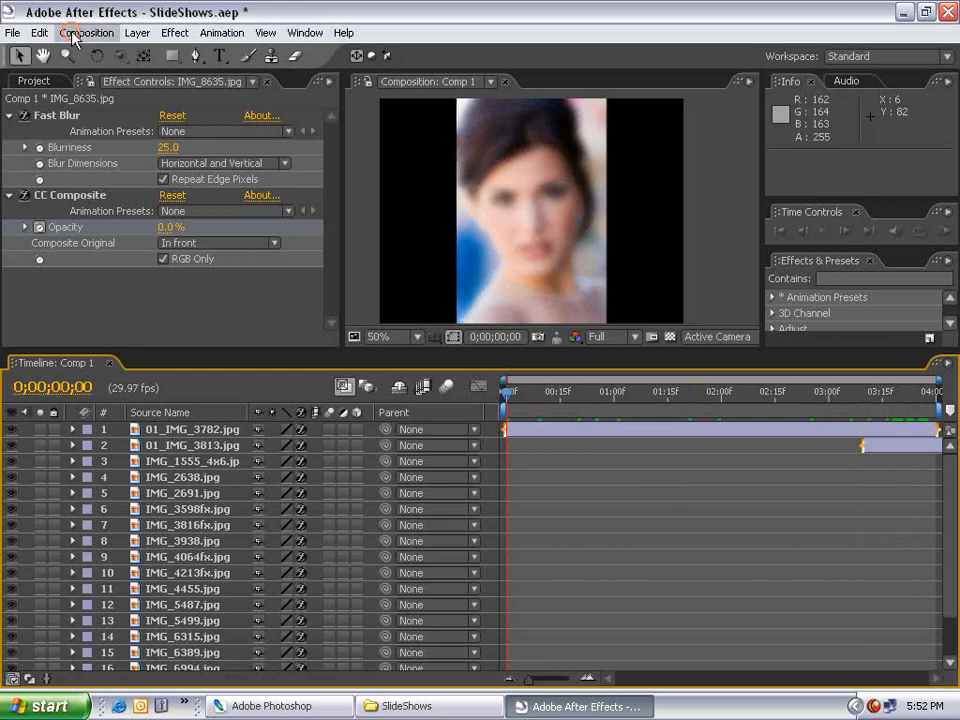
Step: Lengthen Comp 1's duration in Composition Settings and confirm IMG_9257.jpg's opacity keyframe value
{"action": "left_click", "coordinate": [86, 32]}
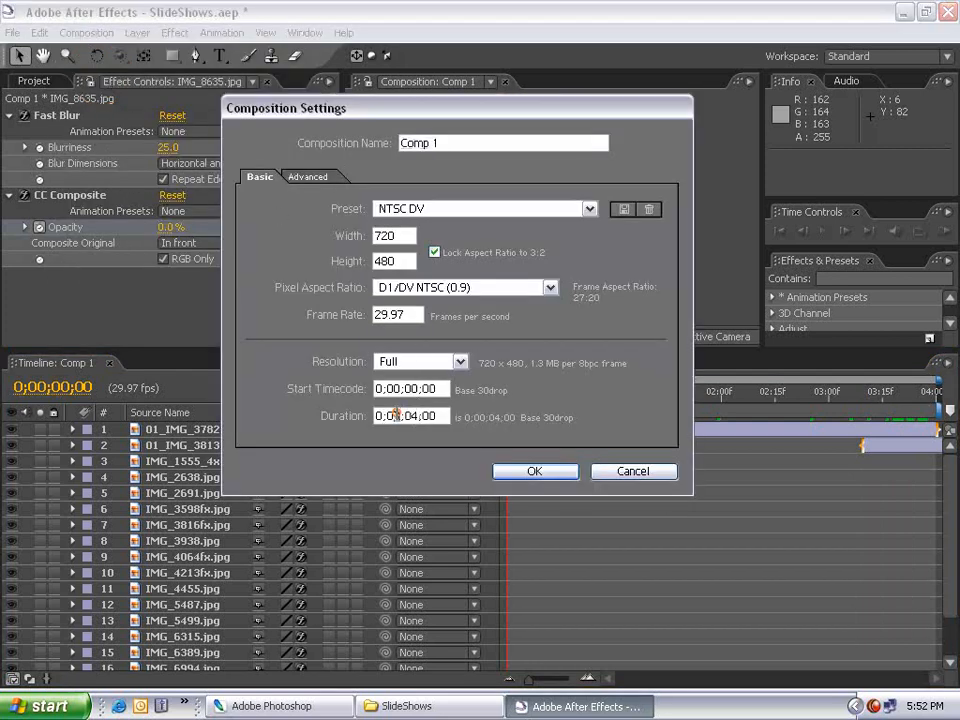
{"action": "left_click", "coordinate": [534, 472]}
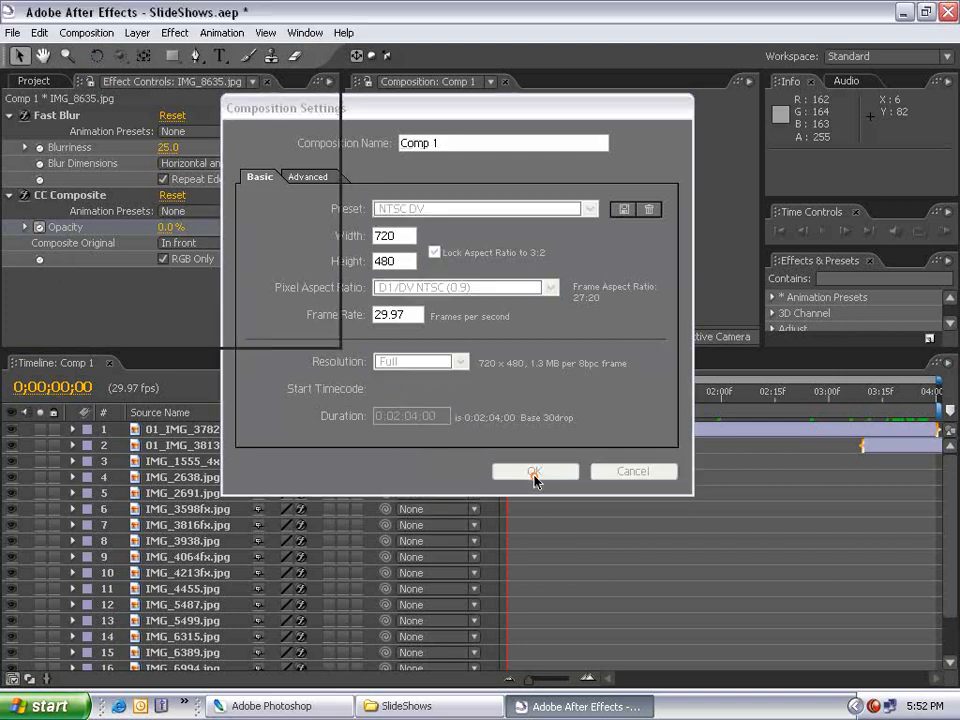
{"action": "left_click", "coordinate": [536, 472]}
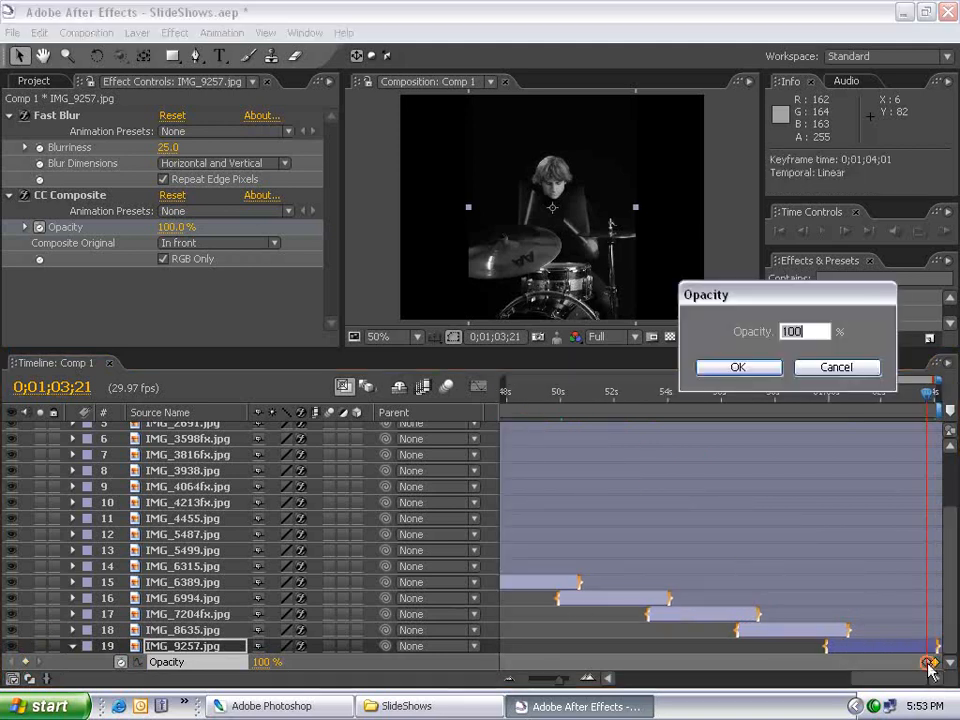
{"action": "left_click", "coordinate": [738, 368]}
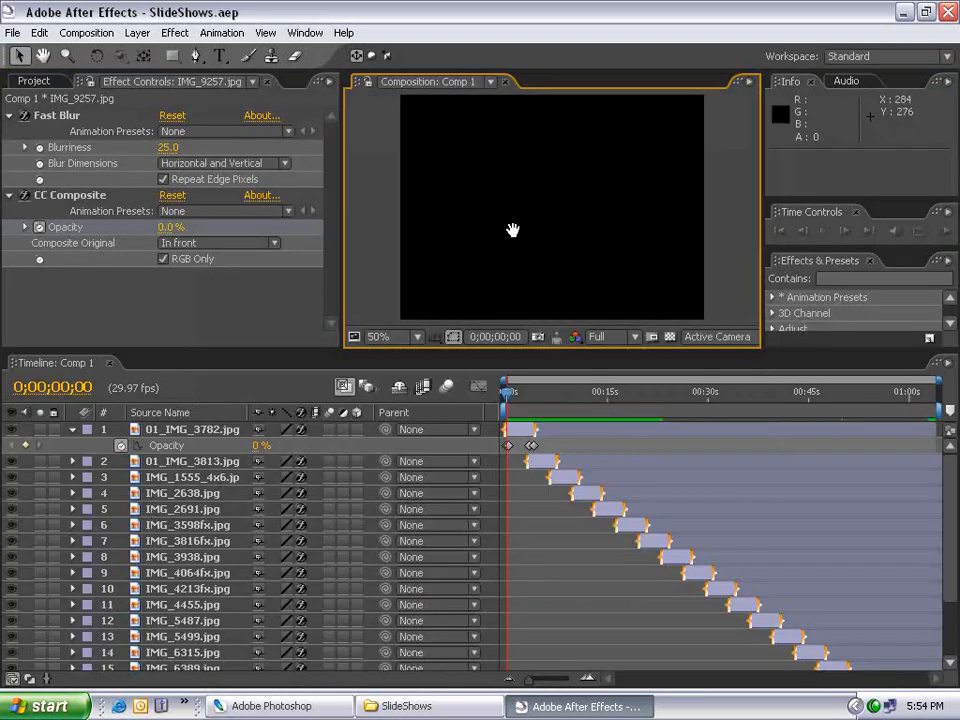
Step: Scrub the time indicator to preview 01_IMG_3782.jpg fading in
{"action": "left_click_drag", "start_coordinate": [508, 390], "coordinate": [532, 390]}
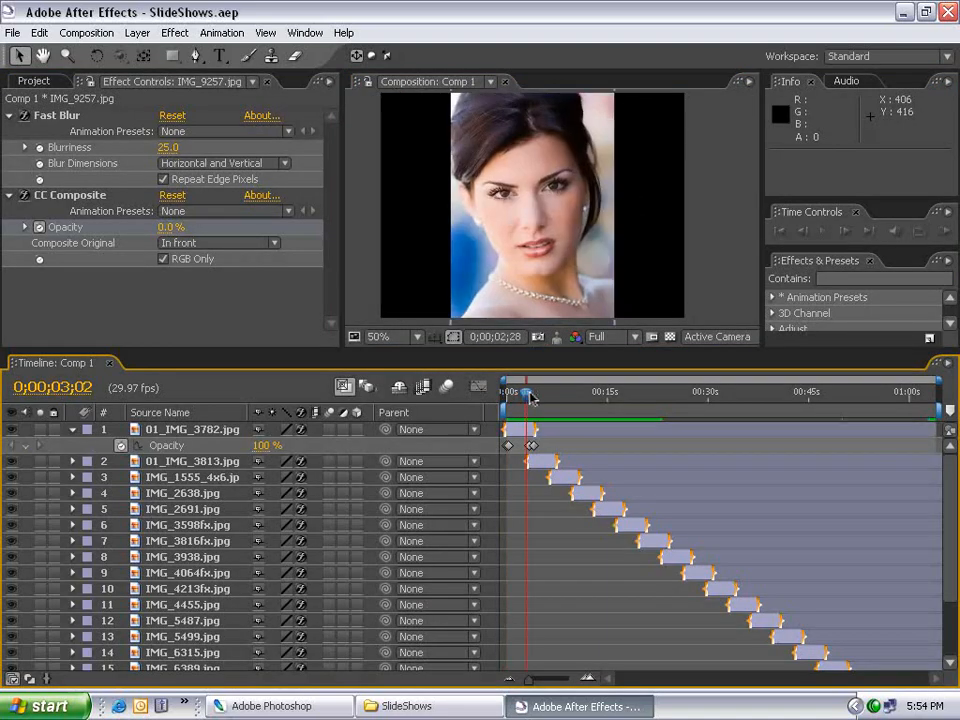
Step: Create NTSC DV composition Comp 2 and select the 800x600 folder's images for it
{"action": "left_click", "coordinate": [32, 80]}
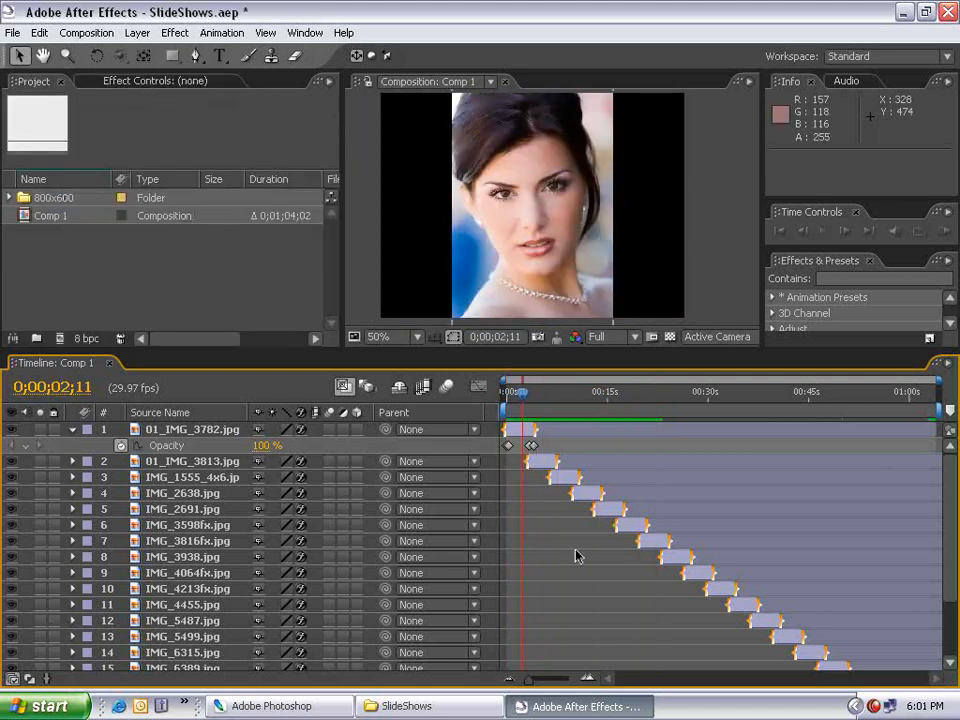
{"action": "left_click", "coordinate": [86, 32]}
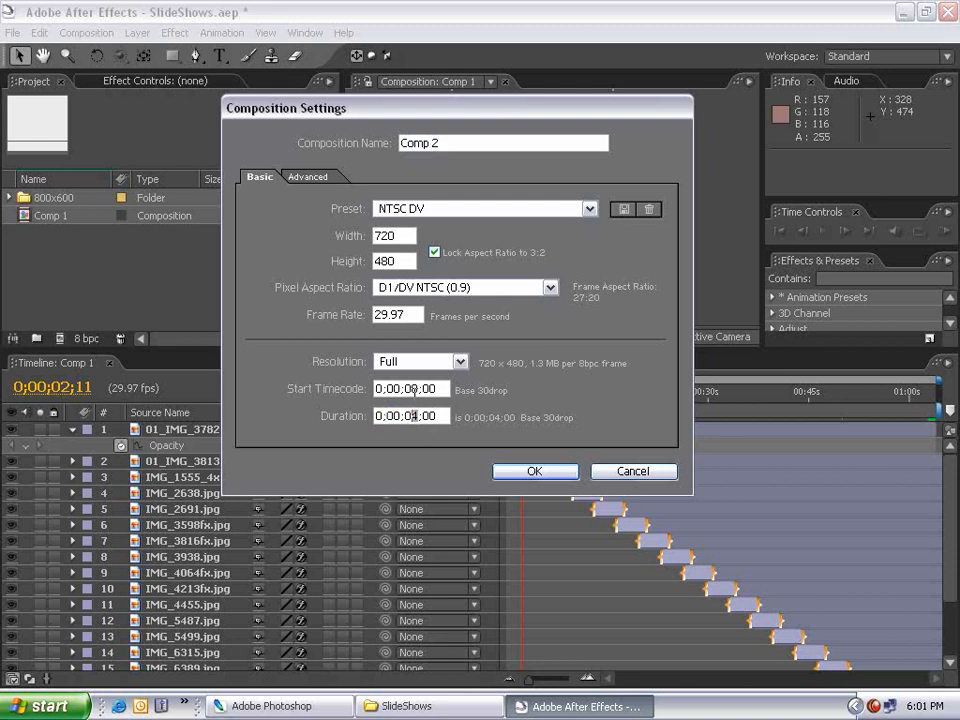
{"action": "left_click", "coordinate": [534, 472]}
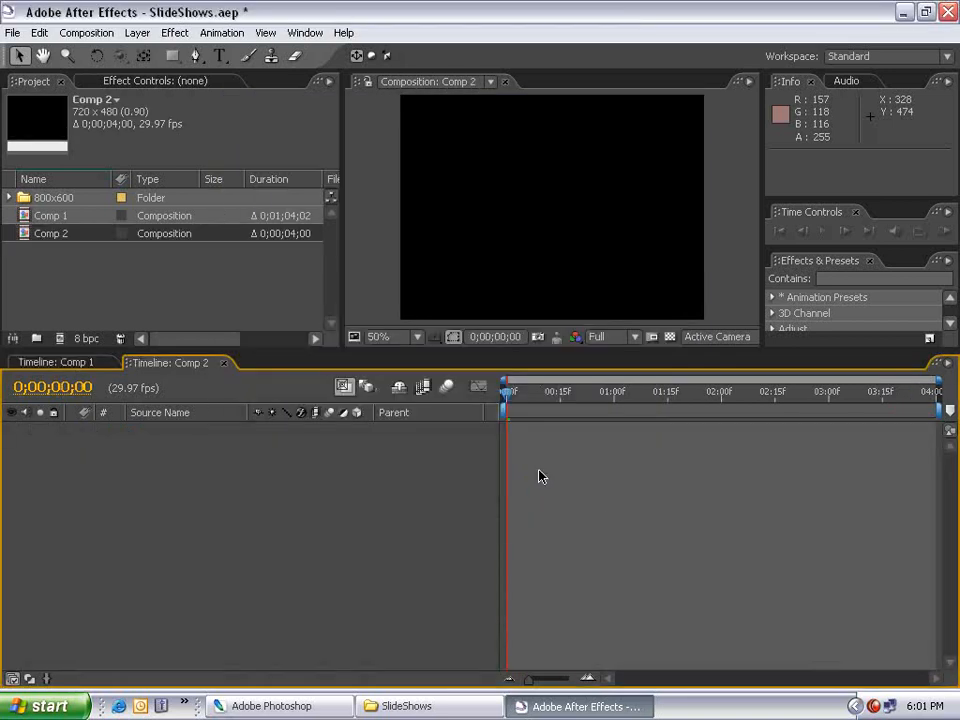
{"action": "left_click", "coordinate": [8, 198]}
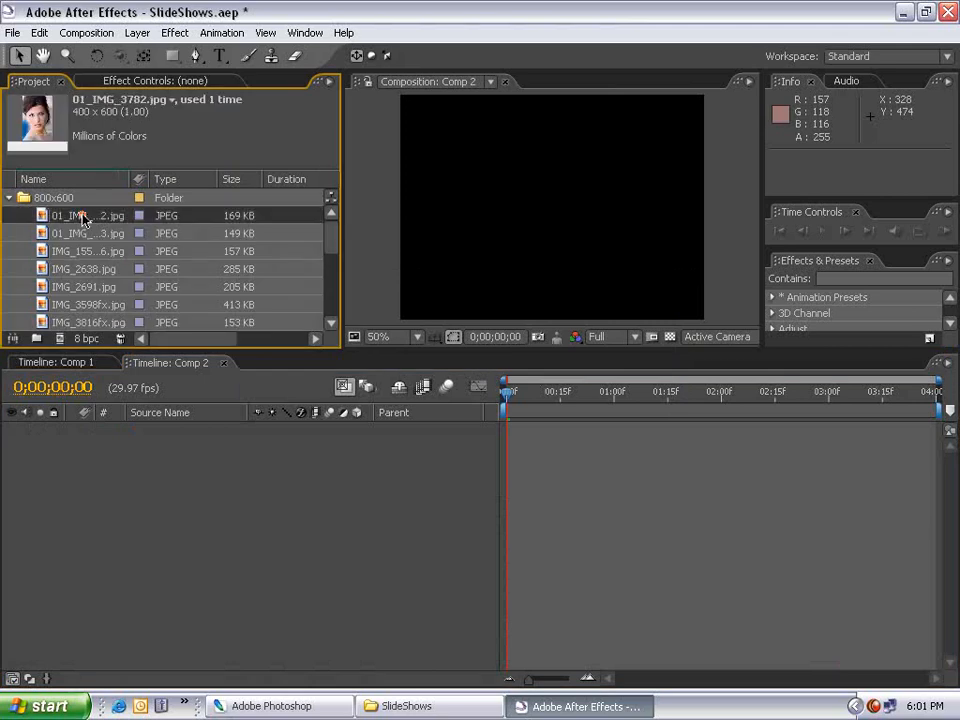
{"action": "scroll", "scroll_direction": "down", "scroll_amount": 3}
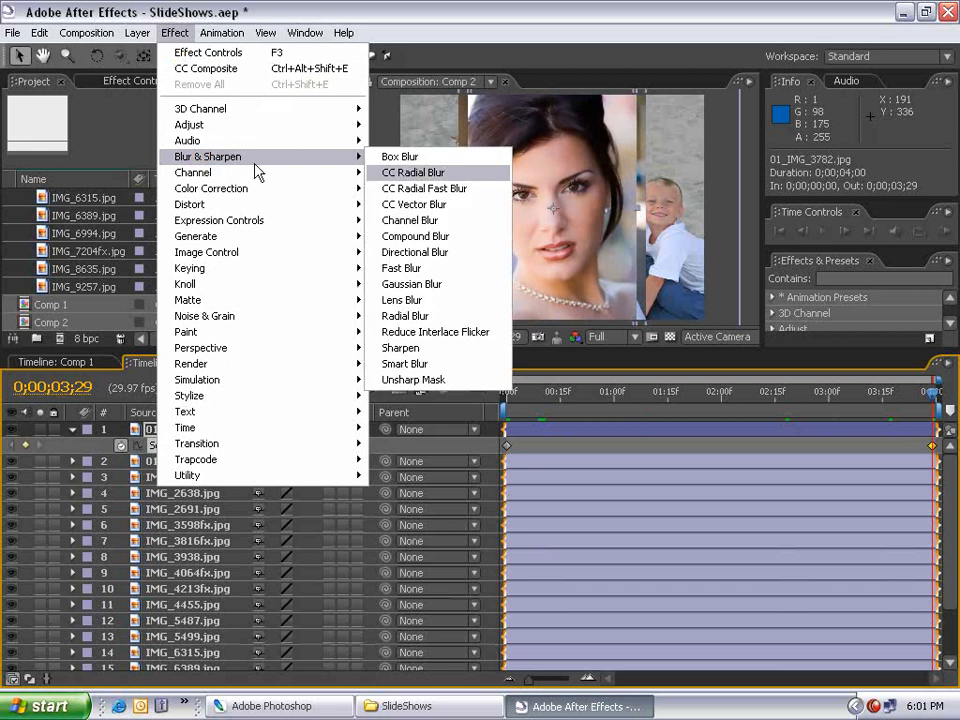
Step: Add Fast Blur and CC Composite effects to the first image, 01_IMG_3782.jpg
{"action": "left_click", "coordinate": [400, 268]}
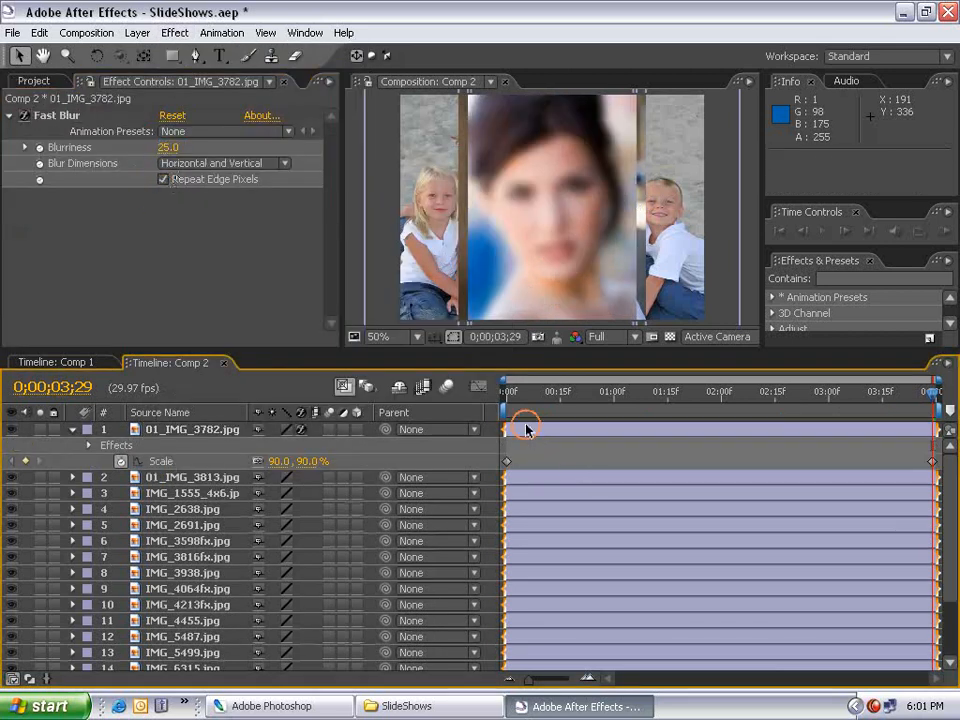
{"action": "left_click", "coordinate": [174, 32]}
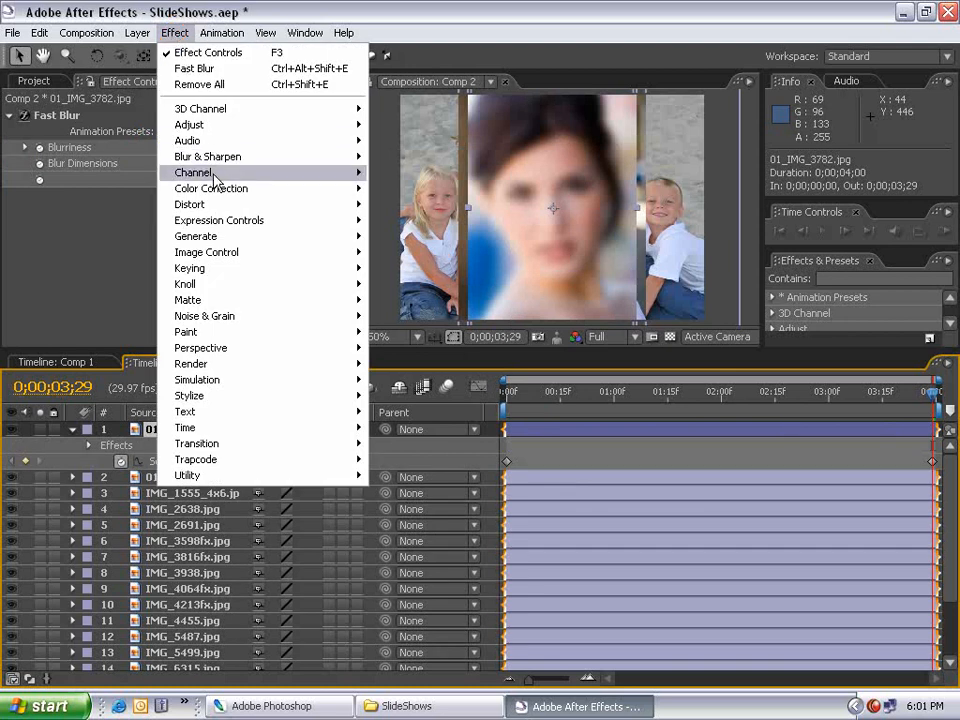
{"action": "left_click", "coordinate": [196, 172]}
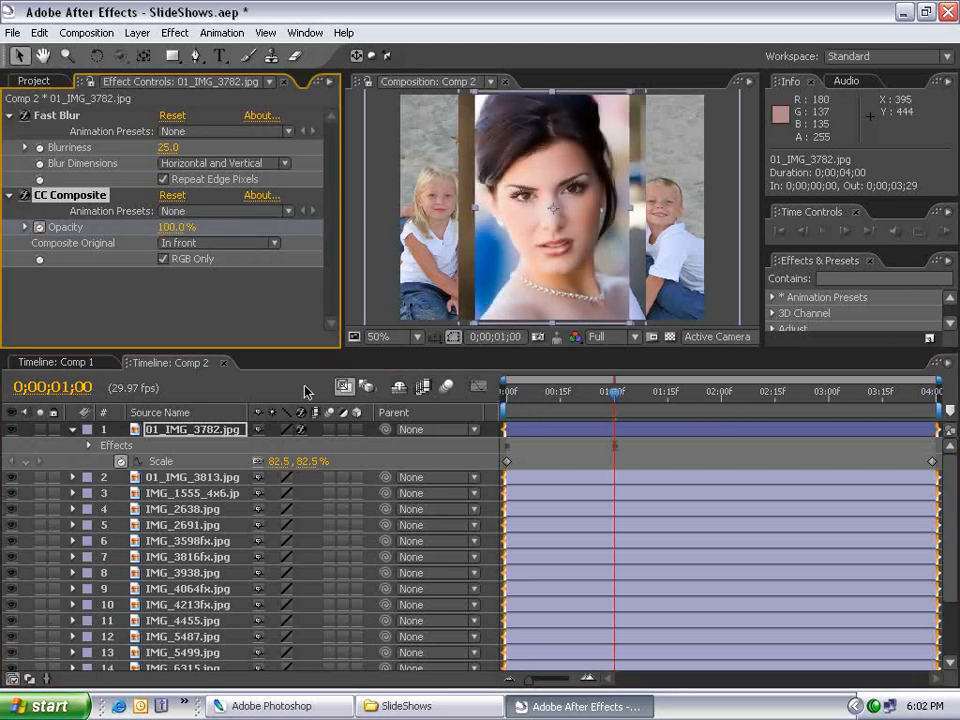
Step: Reveal the layer's properties and copy both effects together with the Scale push-in keyframes
{"action": "left_click", "coordinate": [72, 428]}
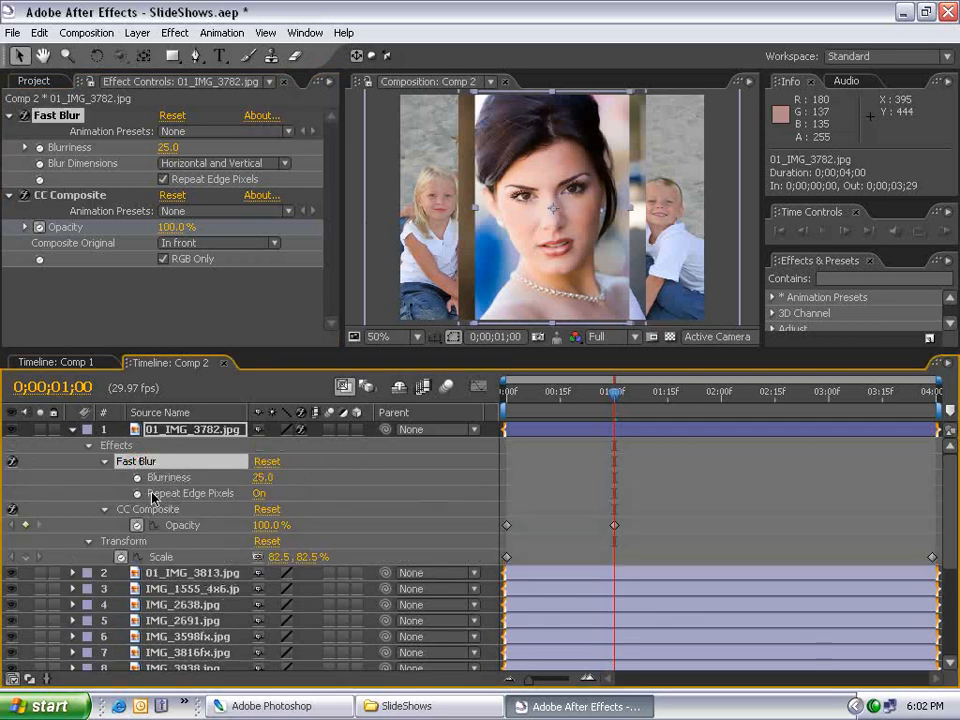
{"action": "left_click", "coordinate": [148, 510]}
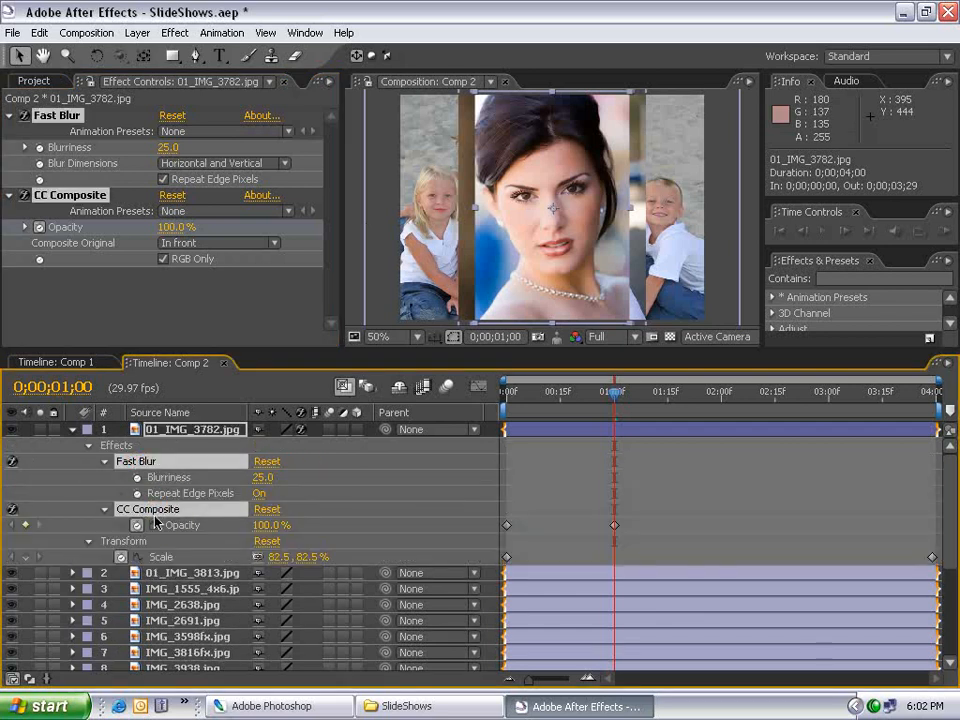
{"action": "left_click", "coordinate": [160, 556]}
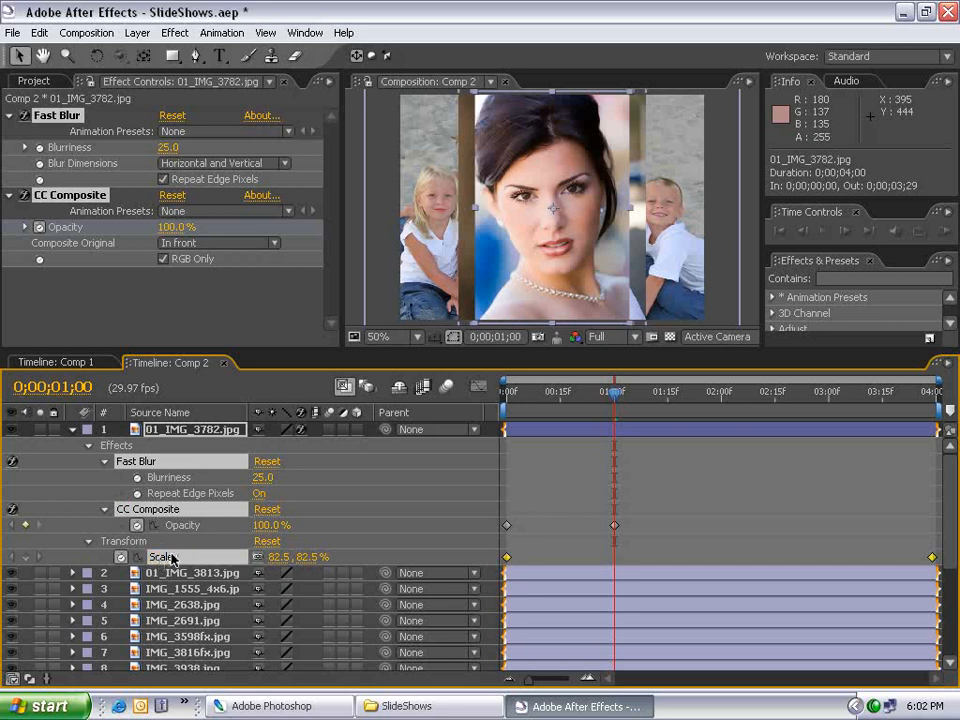
Step: Paste the blur and push-in onto the other 18 images and sequence all 19 with 20-frame dissolves
{"action": "left_click", "coordinate": [192, 444]}
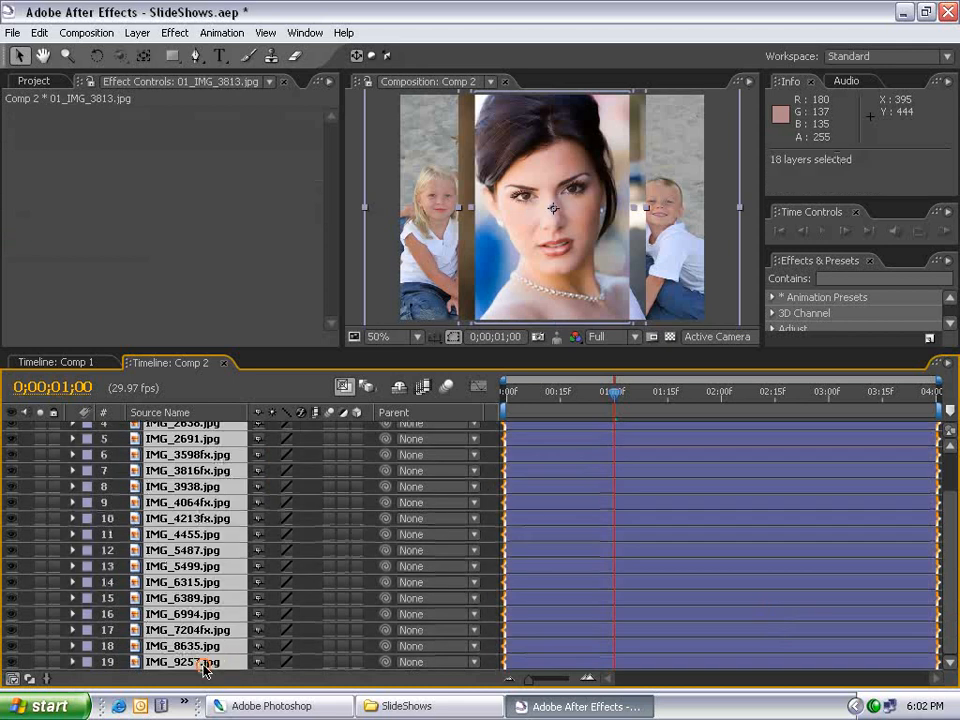
{"action": "left_click", "coordinate": [40, 32]}
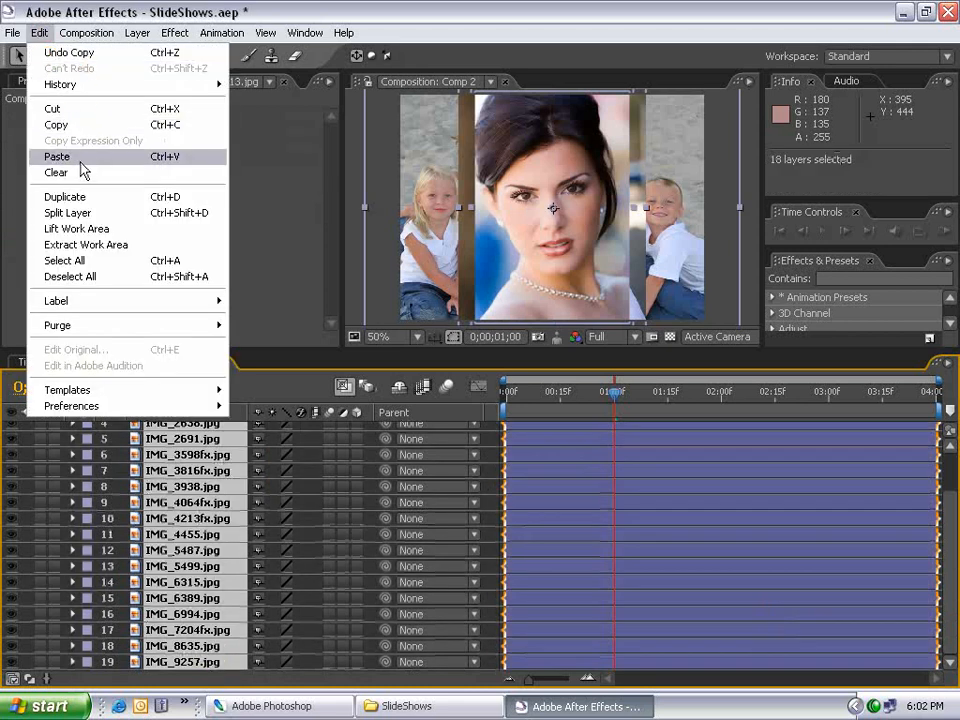
{"action": "left_click", "coordinate": [56, 156]}
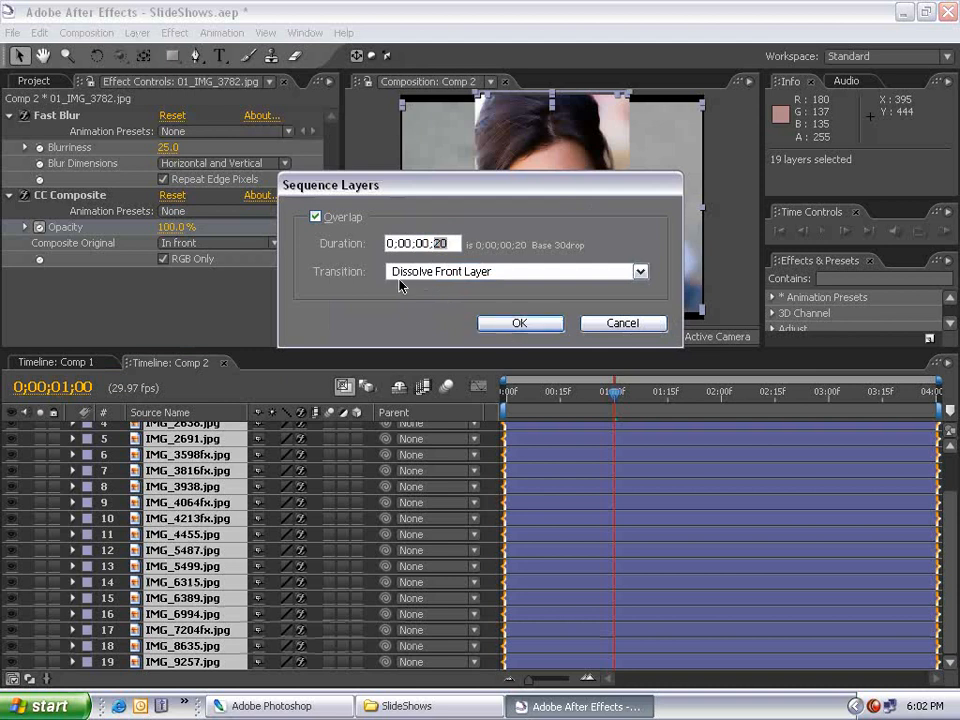
{"action": "left_click", "coordinate": [520, 324]}
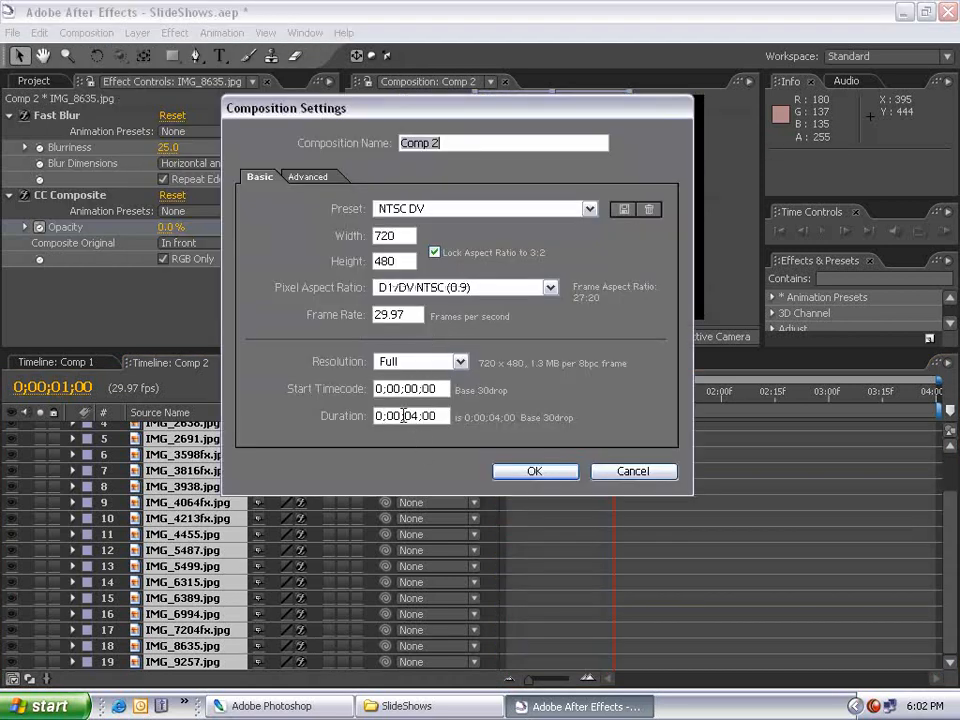
Step: Apply the new duration and trim Comp 2 to the work area ending at the last image
{"action": "left_click", "coordinate": [534, 472]}
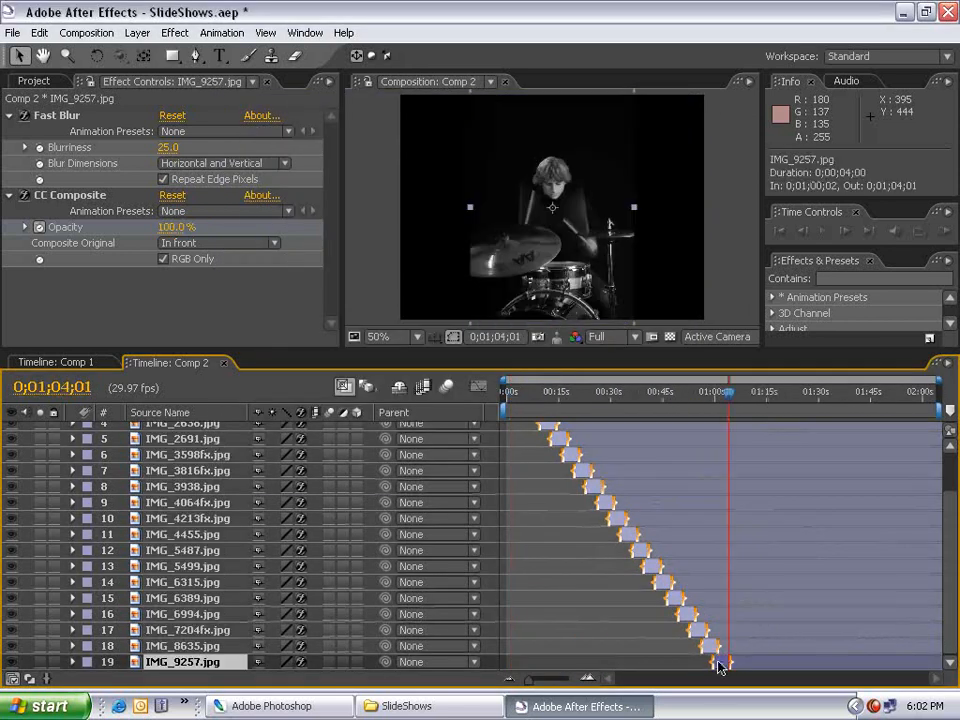
{"action": "right_click", "coordinate": [720, 668]}
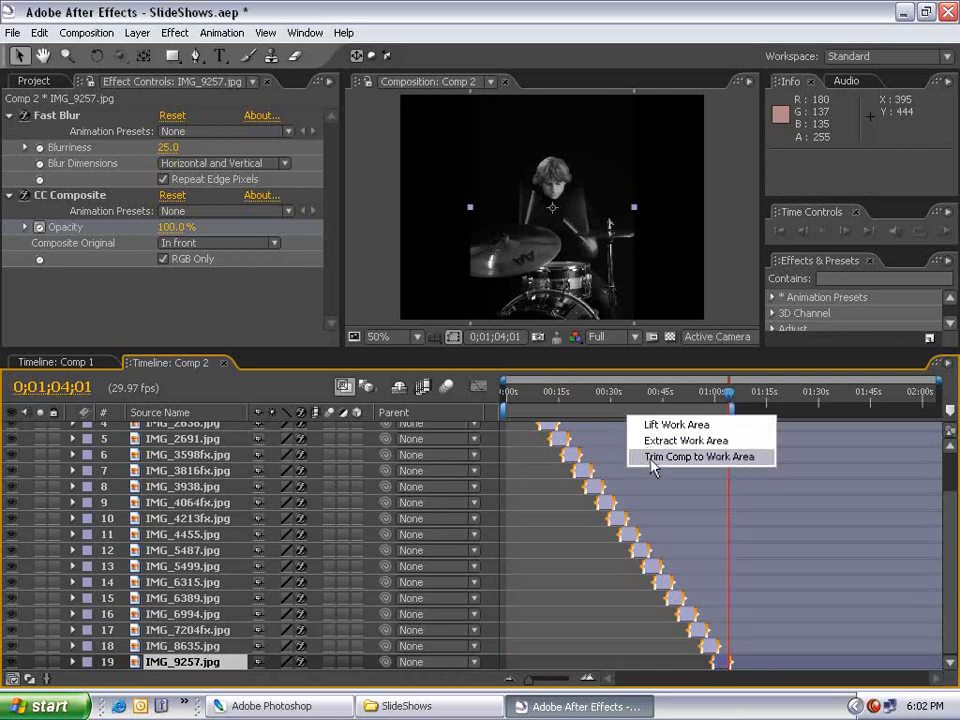
{"action": "left_click", "coordinate": [700, 456]}
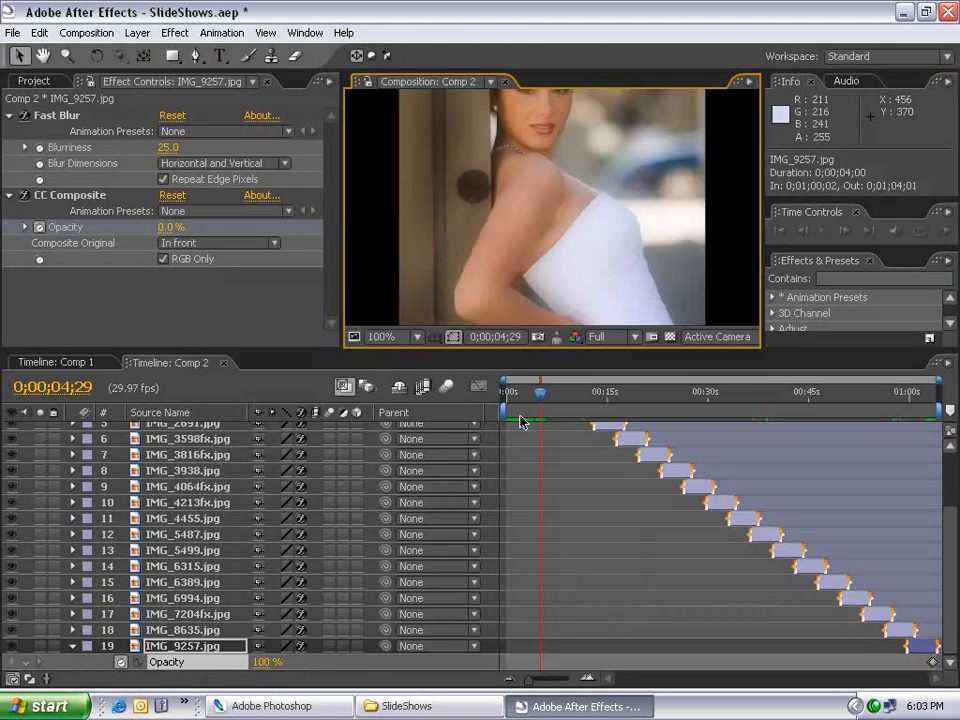
Step: Add Comp 2 to the Render Queue with a QuickTime output named Comp 2
{"action": "left_click", "coordinate": [280, 362]}
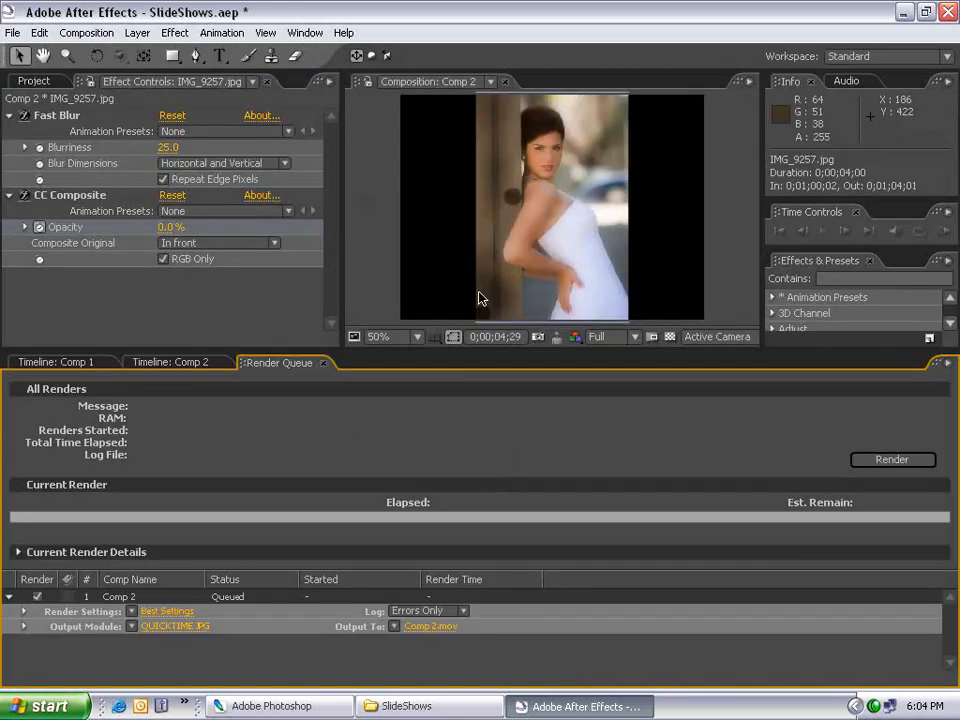
{"action": "mouse_move", "coordinate": [520, 228]}
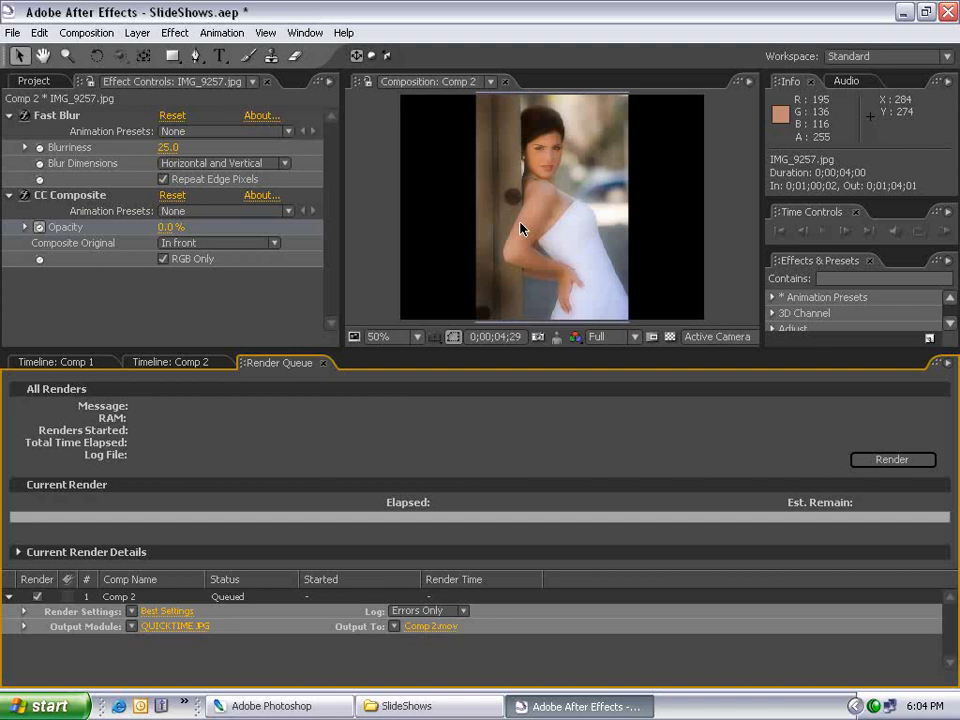
{"action": "mouse_move", "coordinate": [522, 228]}
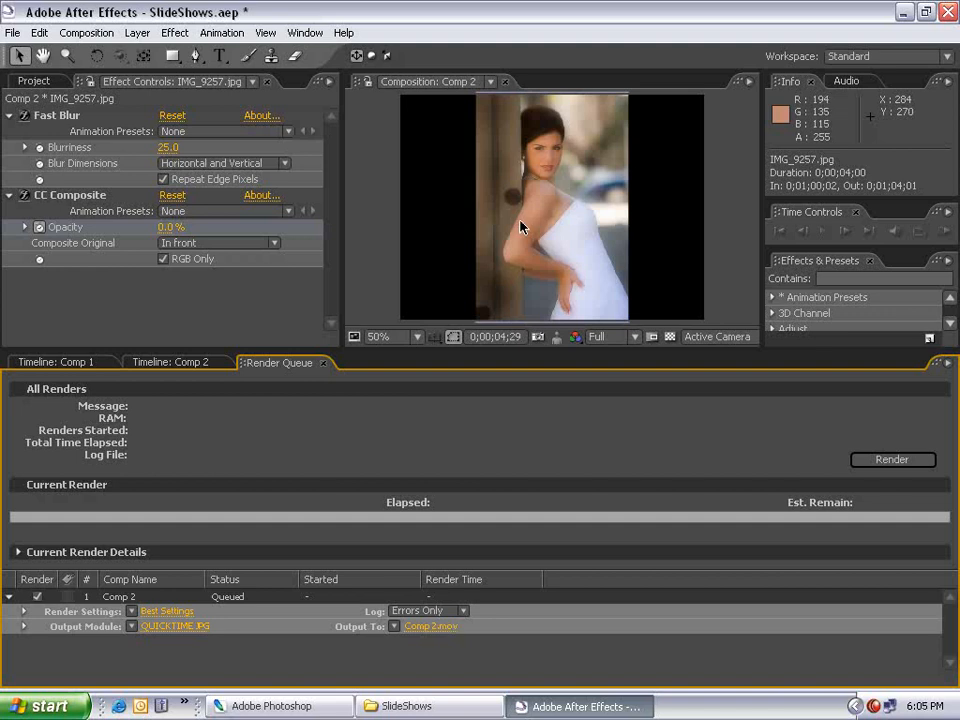